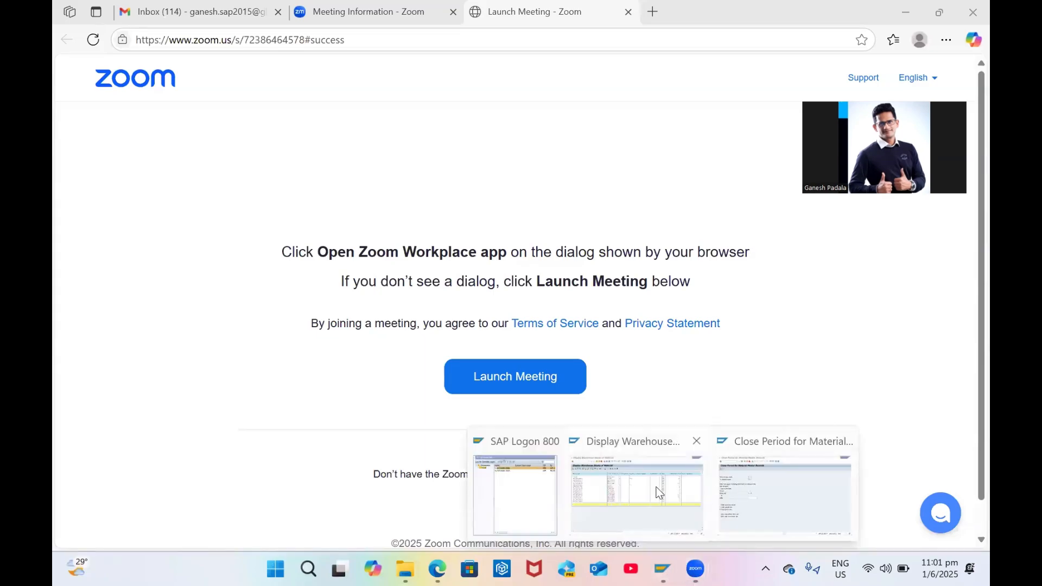
mouse_move(480, 180)
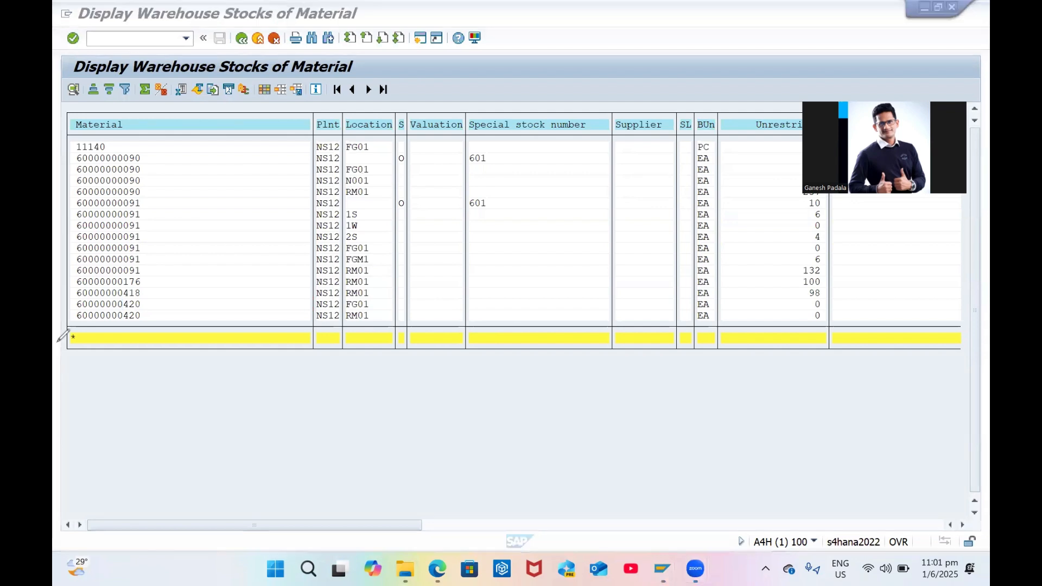
mouse_move(177, 206)
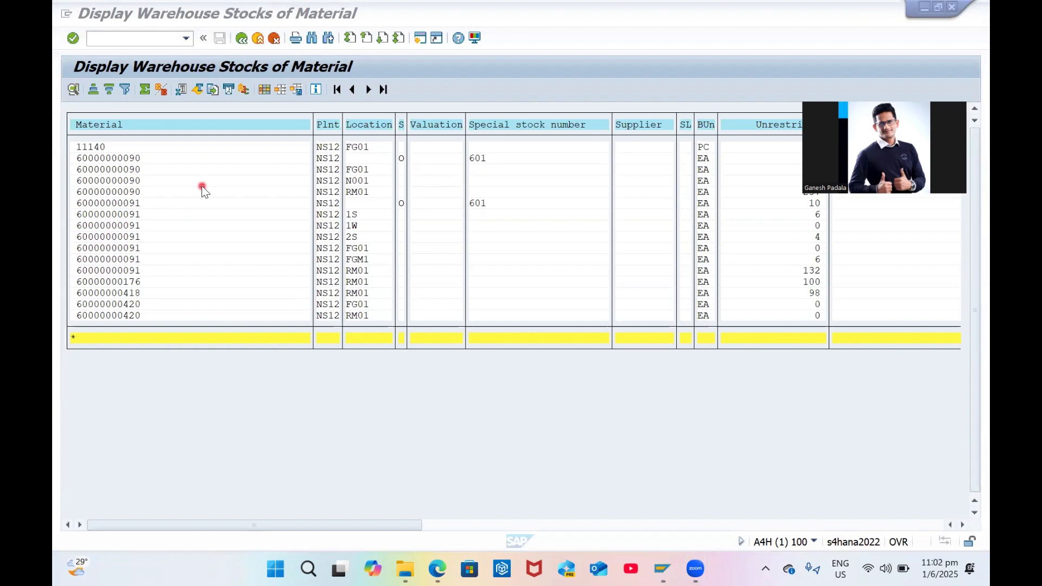
mouse_move(424, 38)
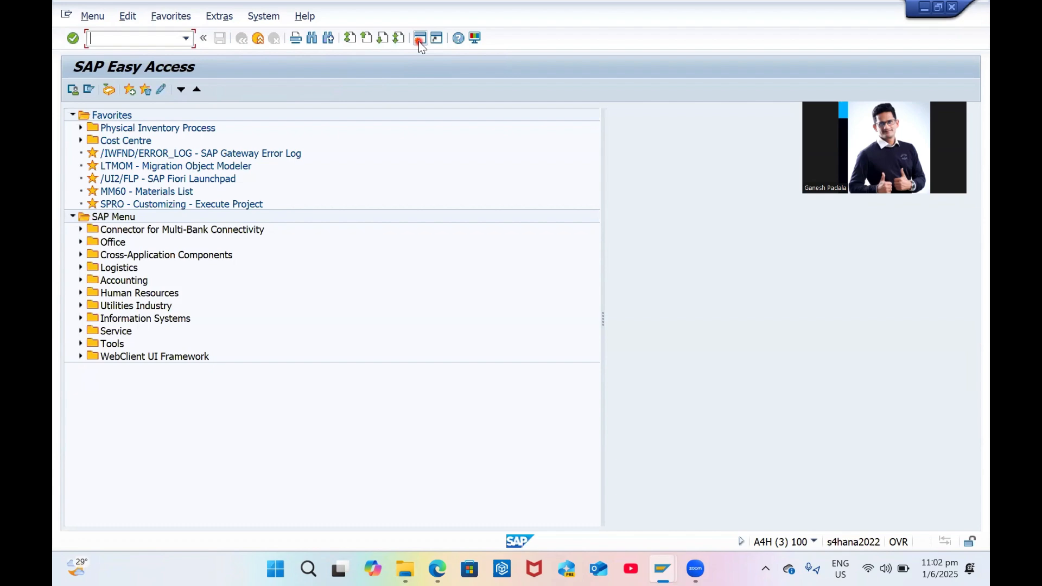
Step: Locate MI07 in the Physical Inventory Process favourites folder as the insertion point
click(80, 128)
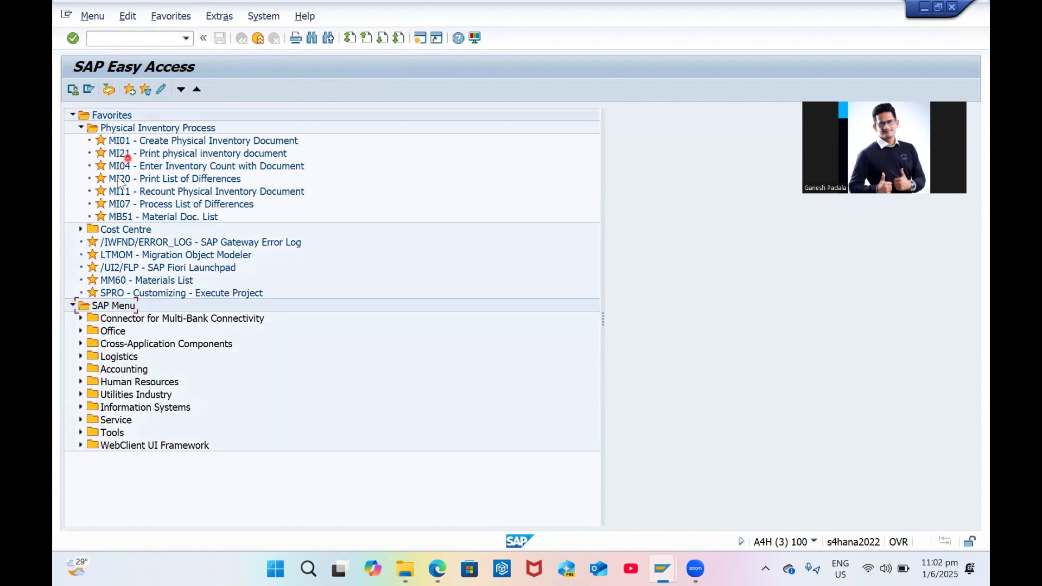
click(203, 140)
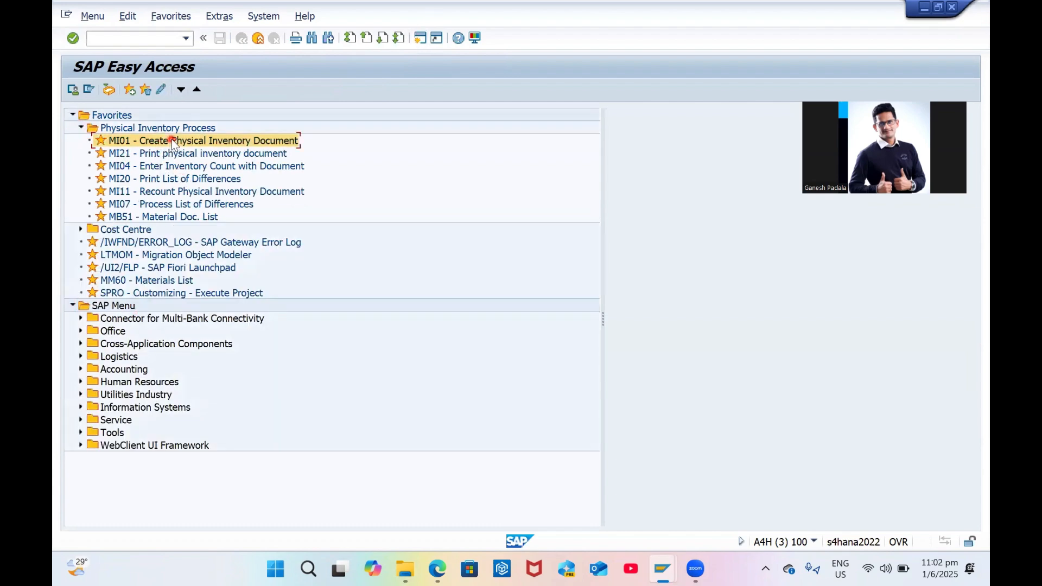
click(206, 166)
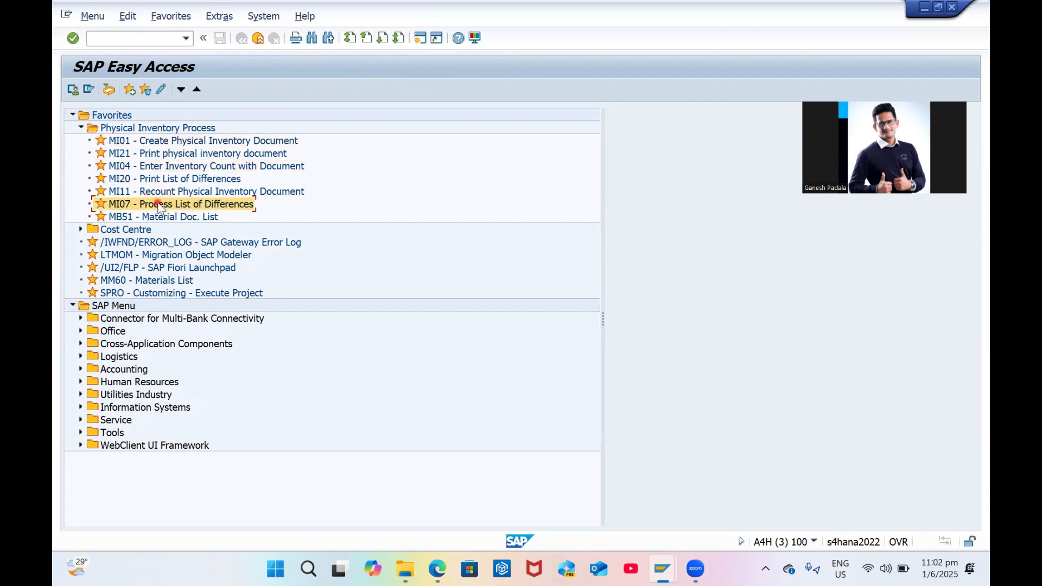
mouse_move(152, 210)
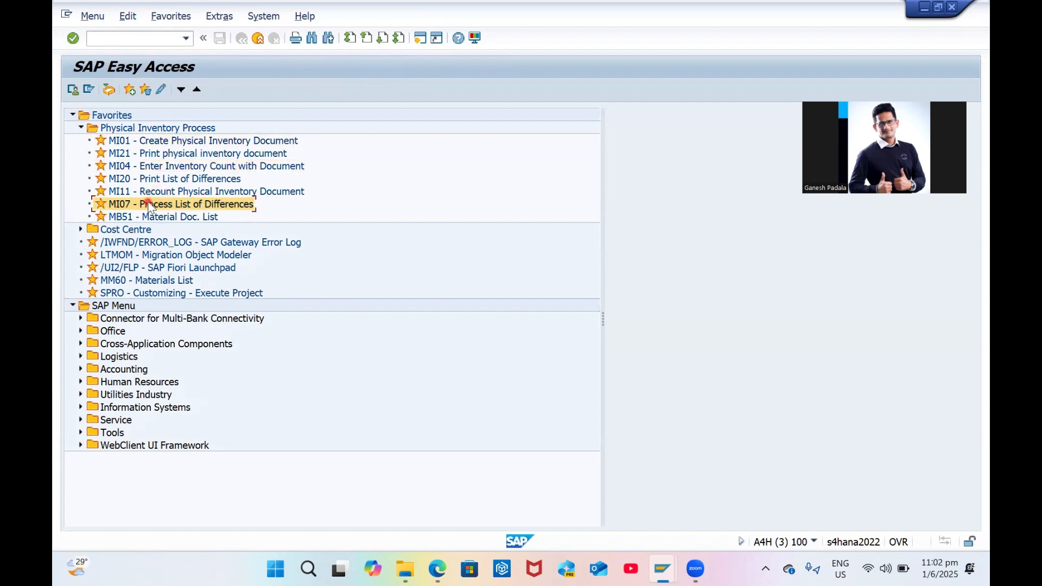
right_click(179, 204)
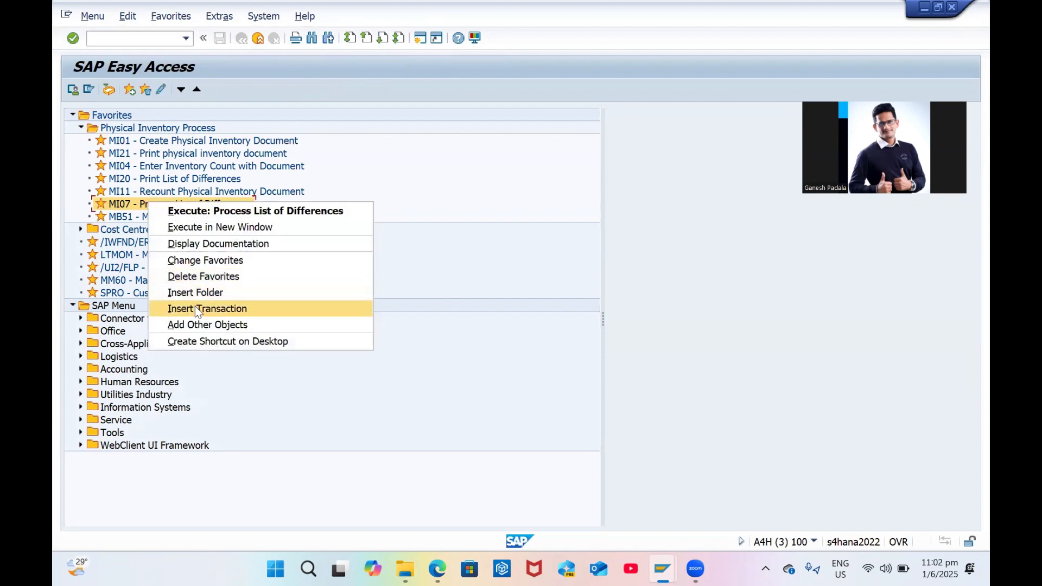
Step: Insert transaction MI10 as a new favourite and switch to another SAP session
key(capslock)
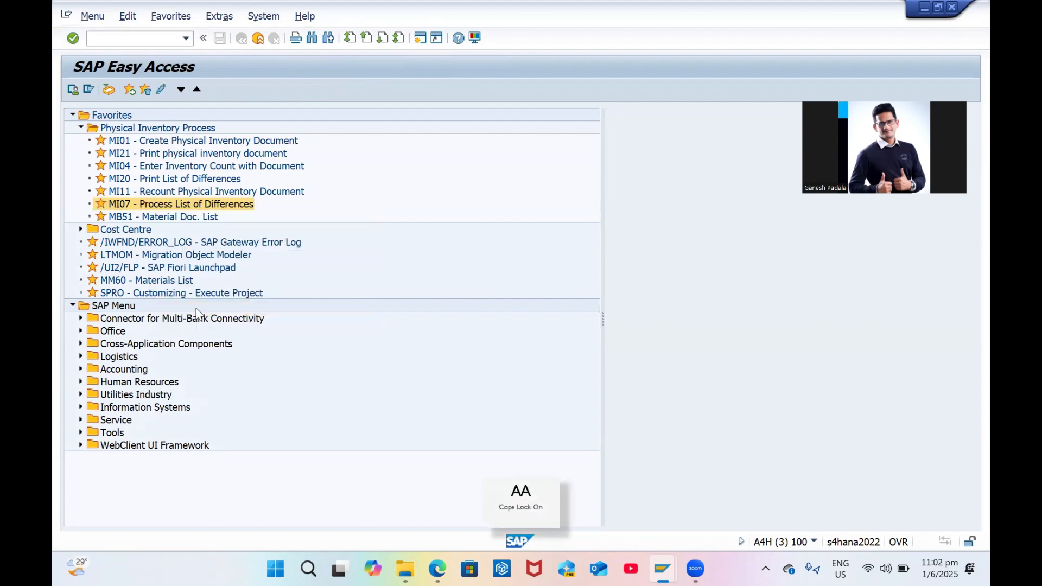
text(MI10)
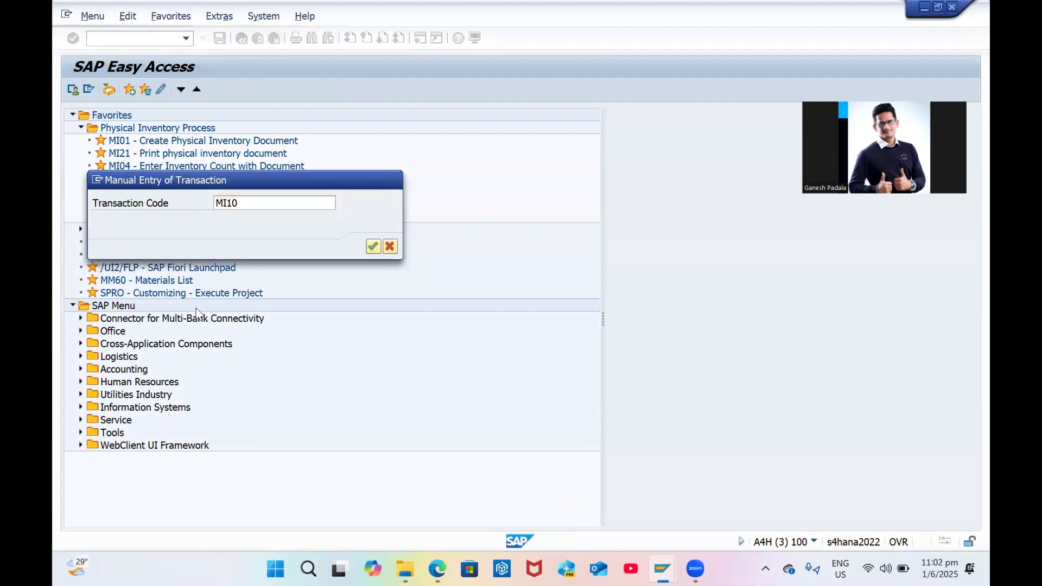
click(373, 246)
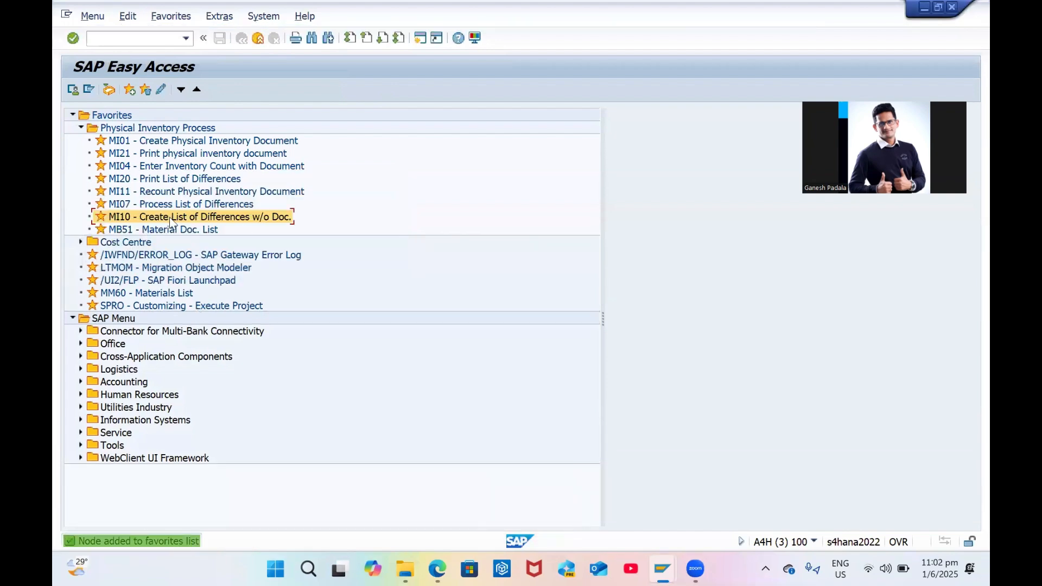
mouse_move(265, 225)
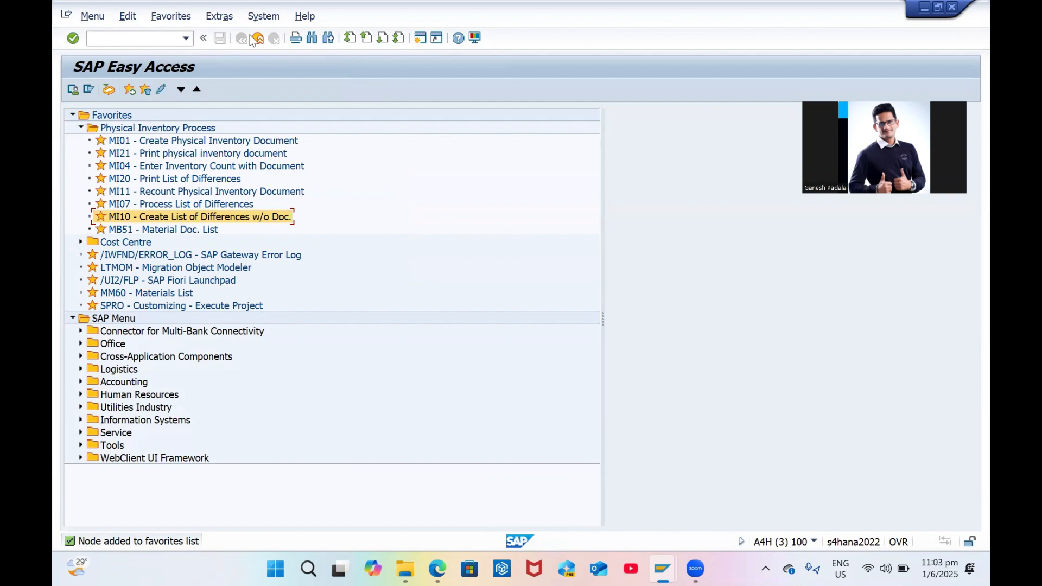
mouse_move(130, 174)
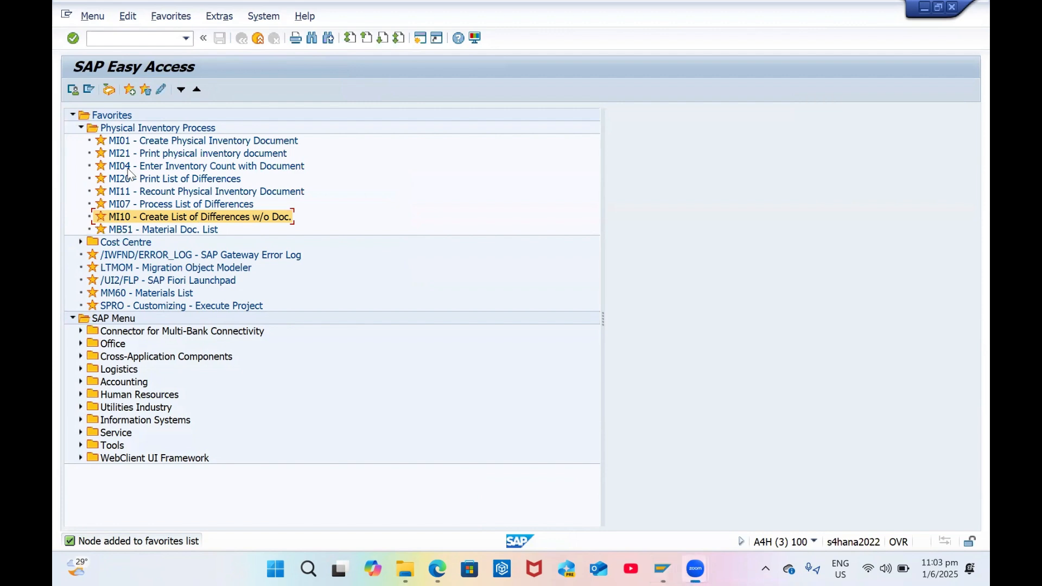
key(alt+tab)
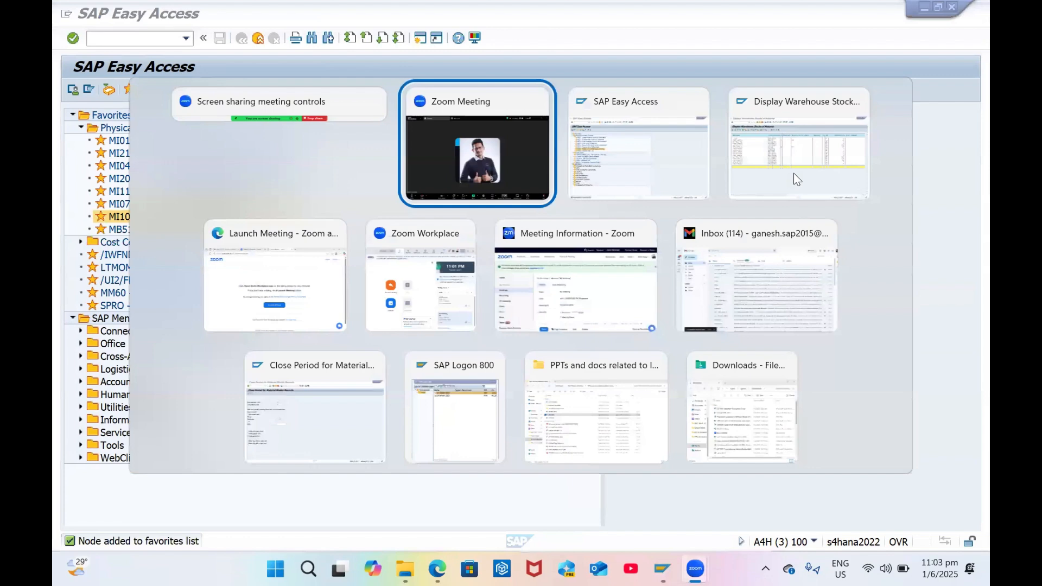
click(662, 568)
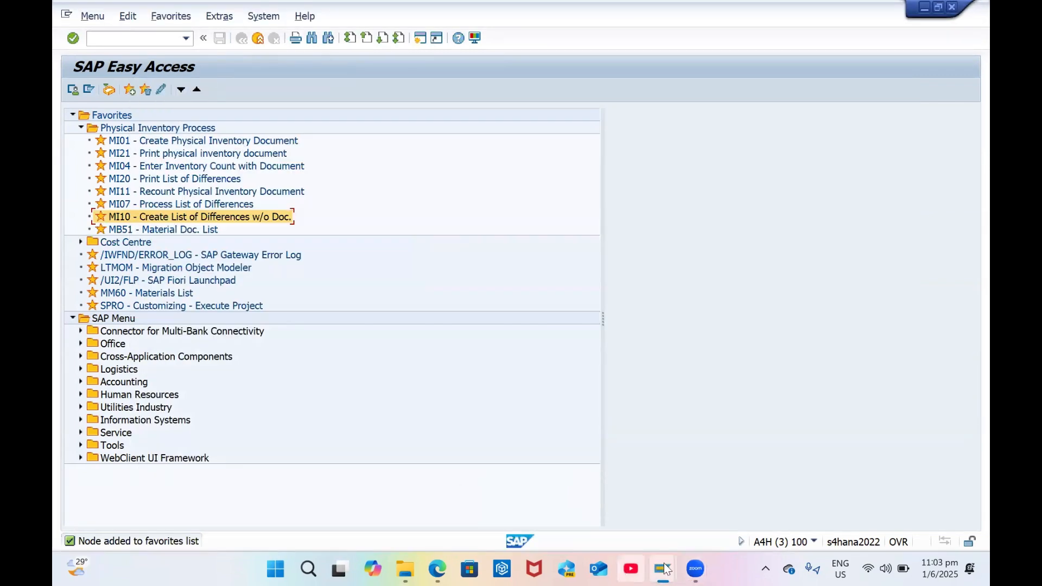
mouse_move(662, 568)
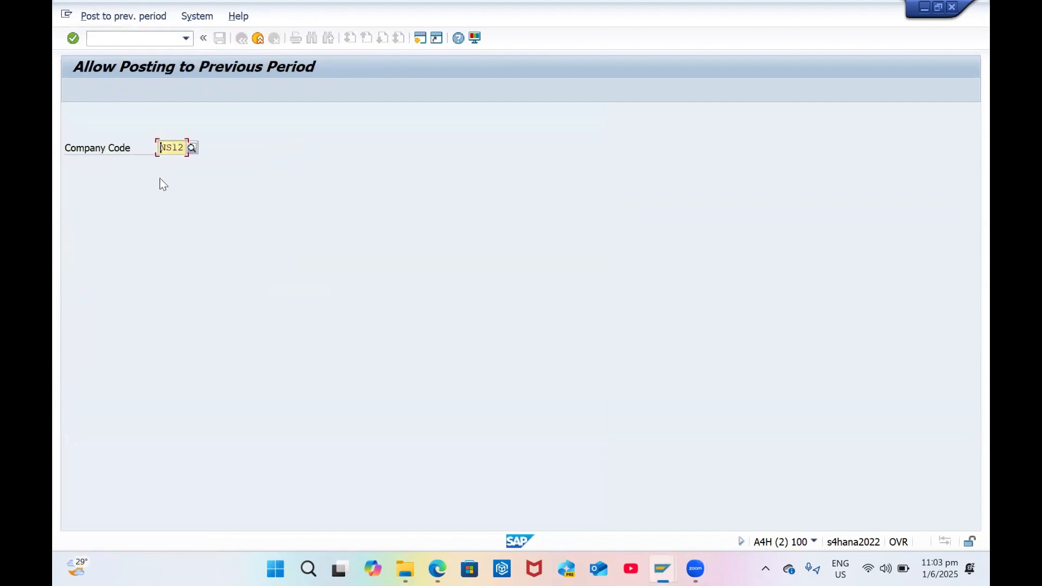
Step: Display the posting periods for company code NS12 (current 01 2025, previous 12 2024)
key(Enter)
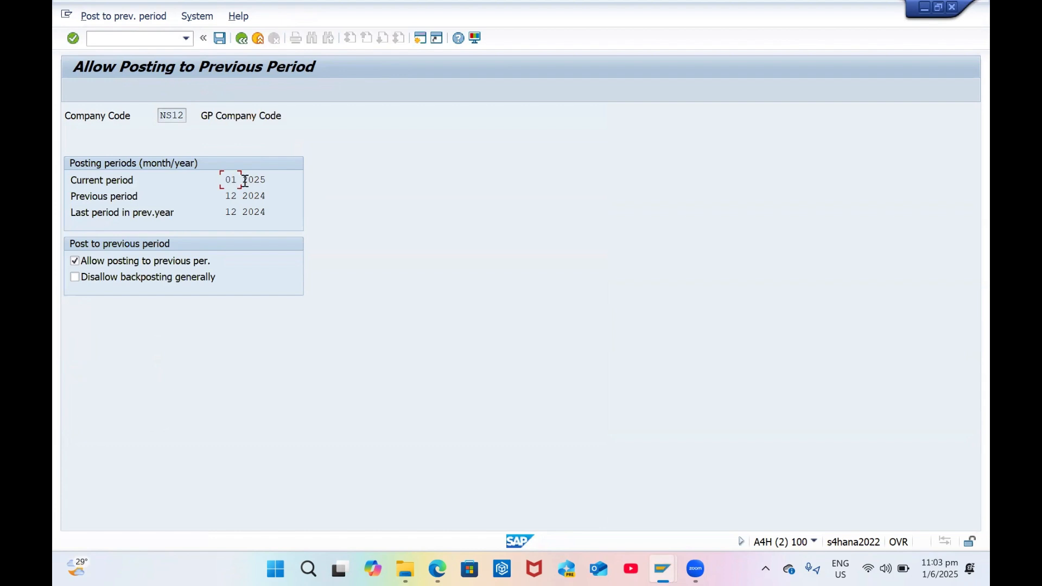
mouse_move(180, 266)
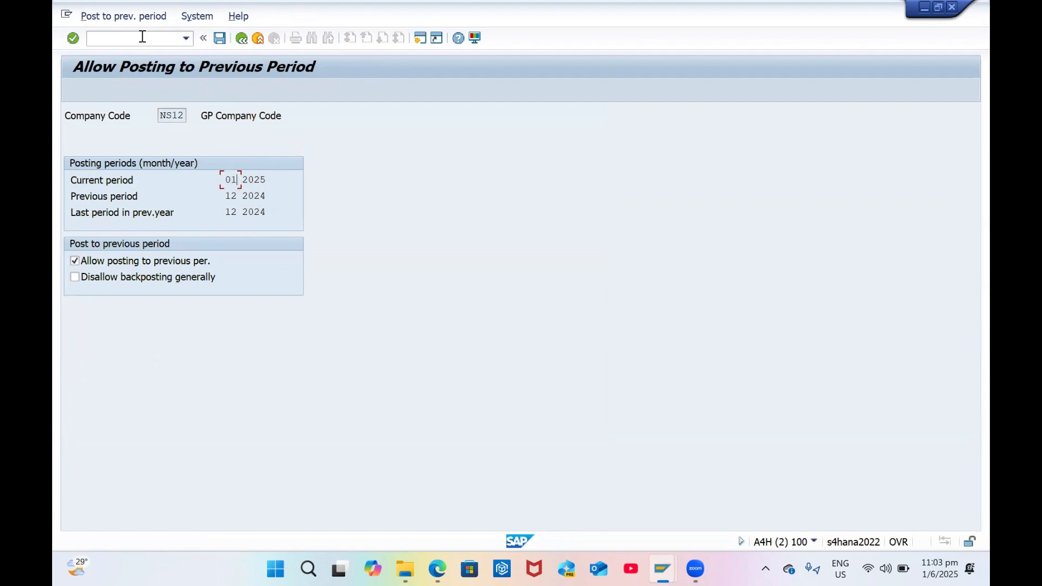
text(/)
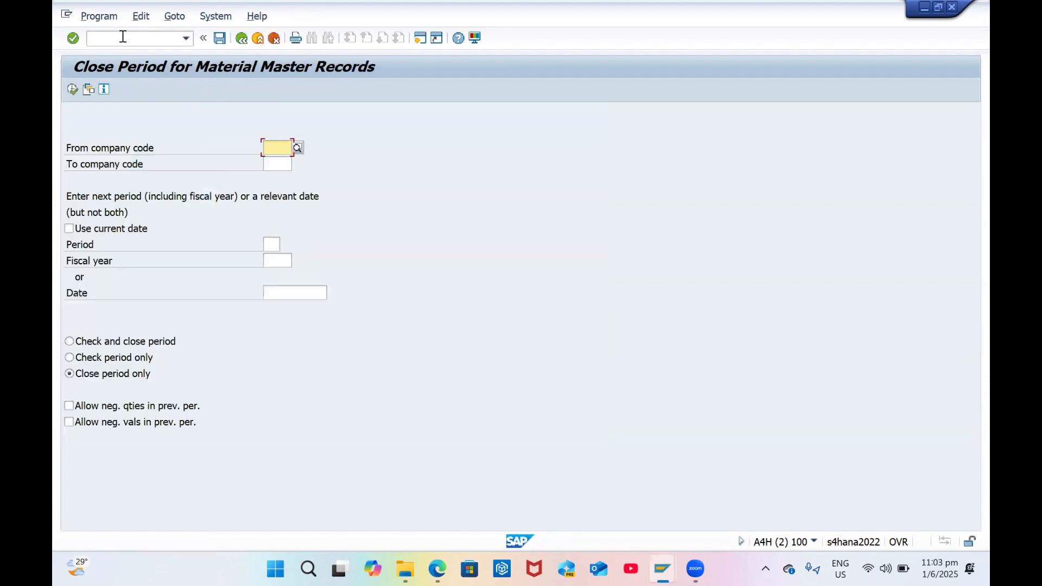
Step: Close the material master period for company code NS12, period 2, fiscal year 2025
text(NS12)
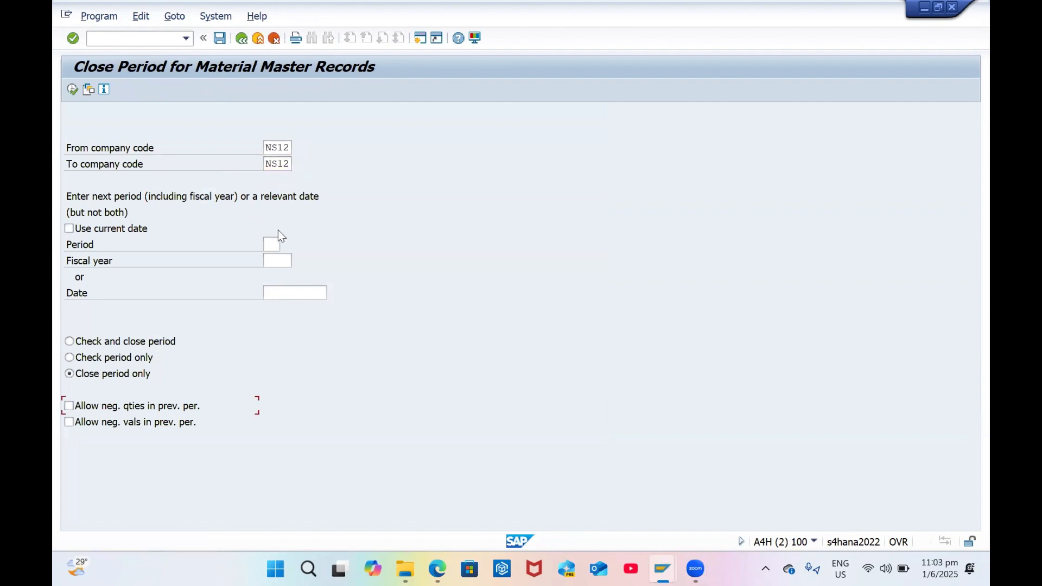
text(2)
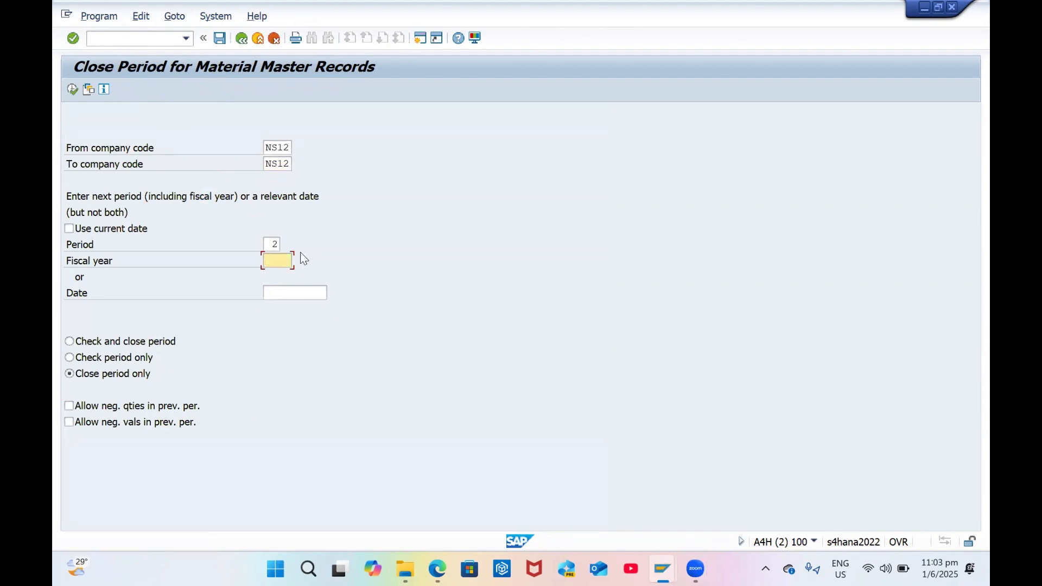
text(2025)
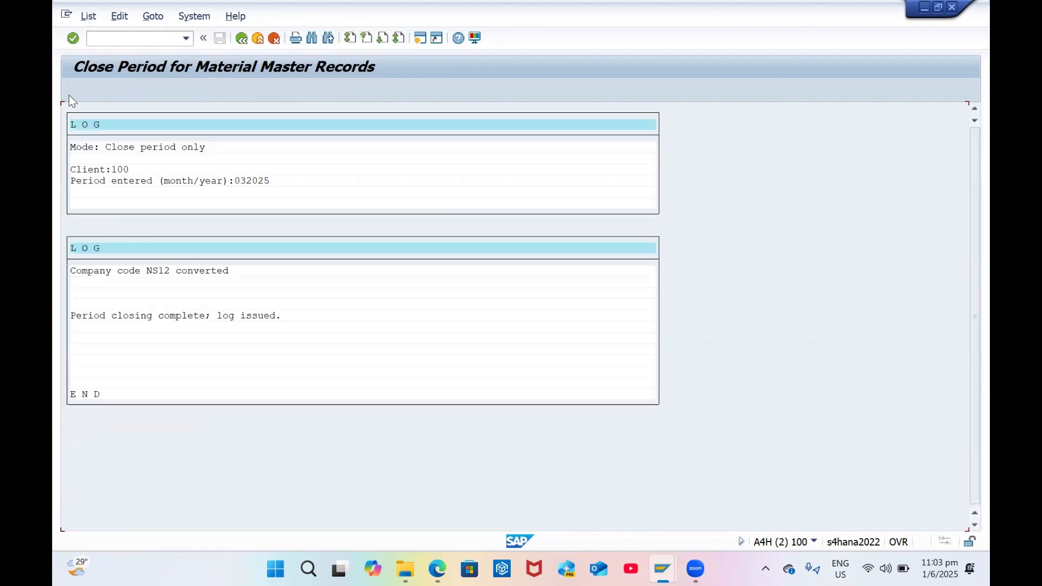
text(/N)
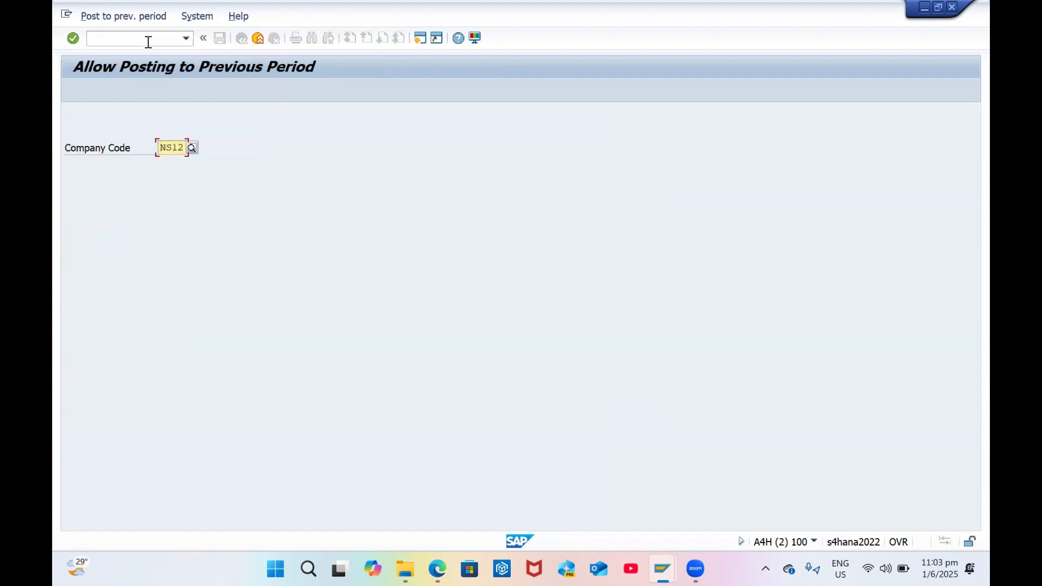
mouse_move(617, 112)
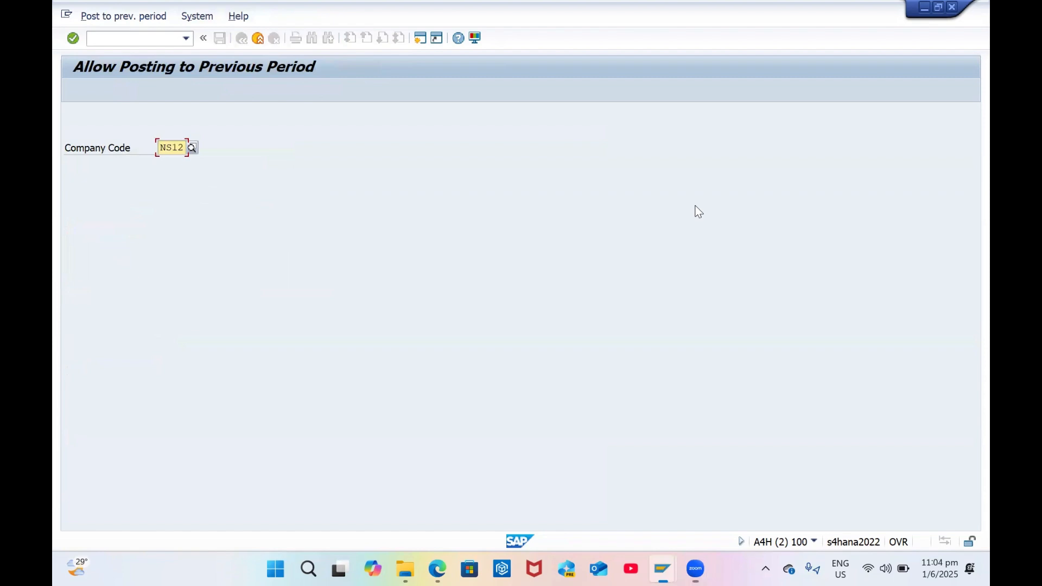
mouse_move(114, 91)
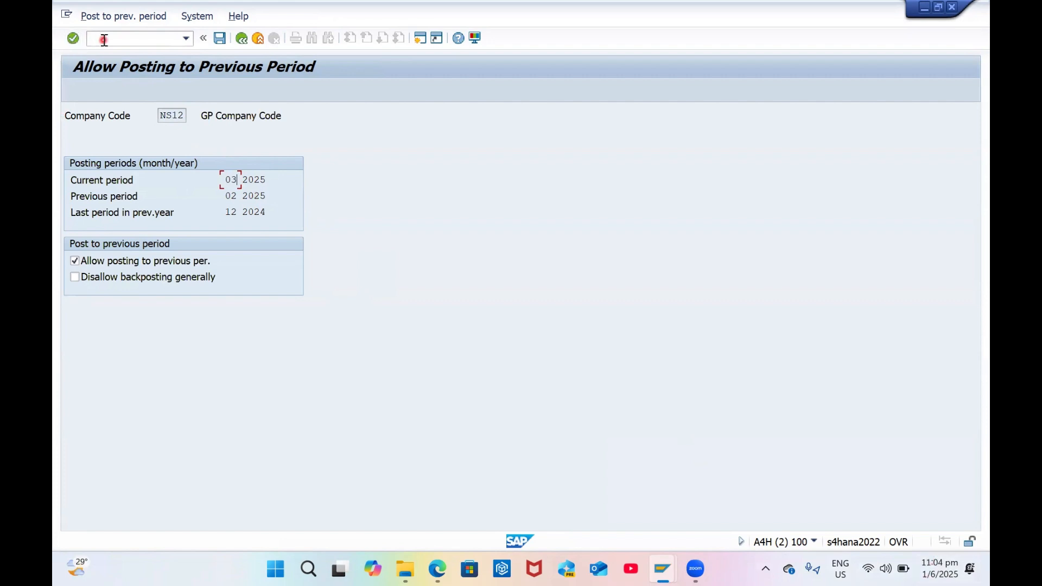
Step: Leave the MMRV period display for NS12 via /N after confirming current period 03 2025
text(/N)
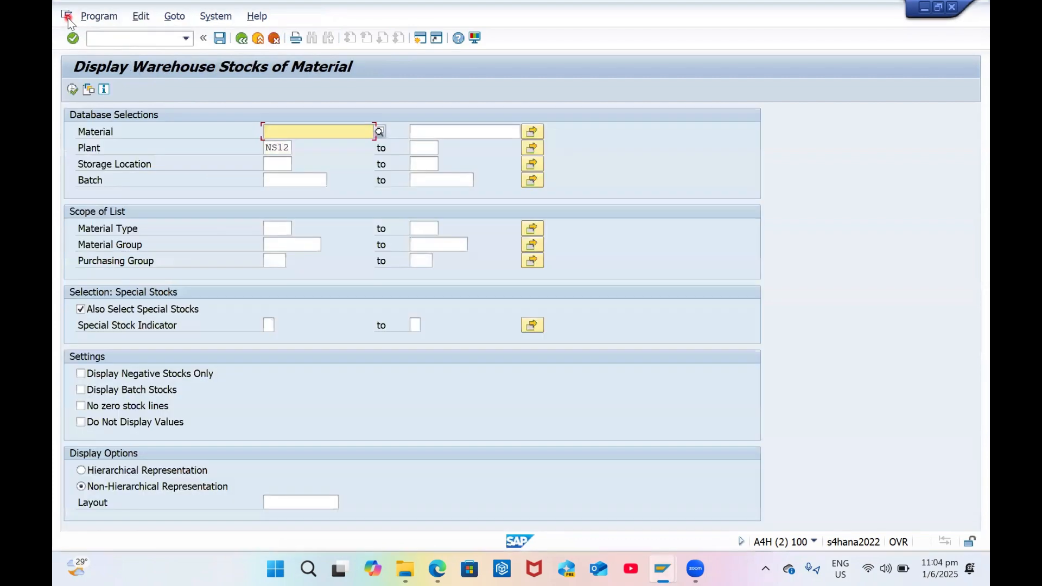
Step: Run the MB52 warehouse stock report for plant NS12
click(276, 164)
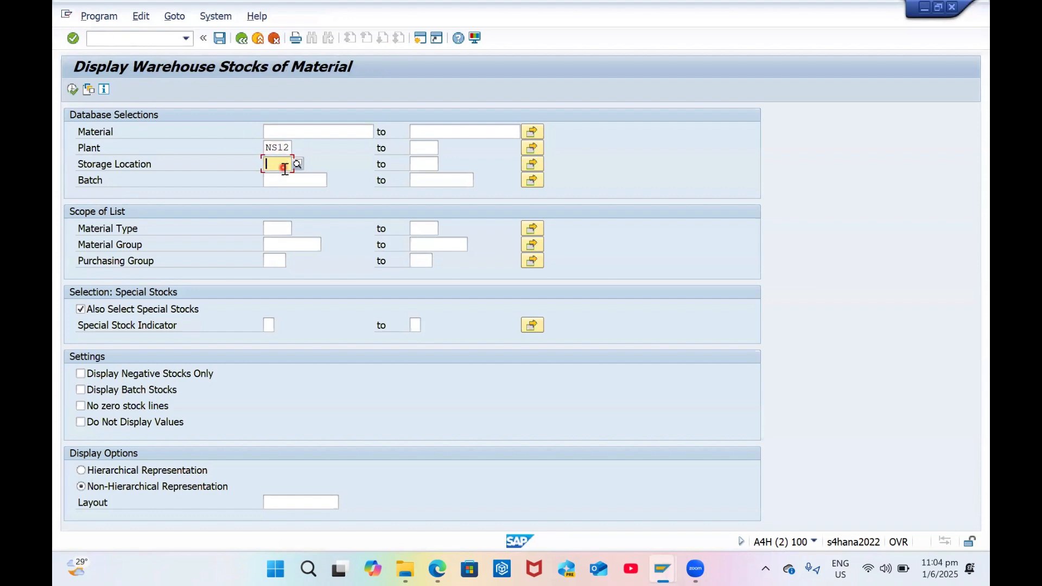
click(79, 405)
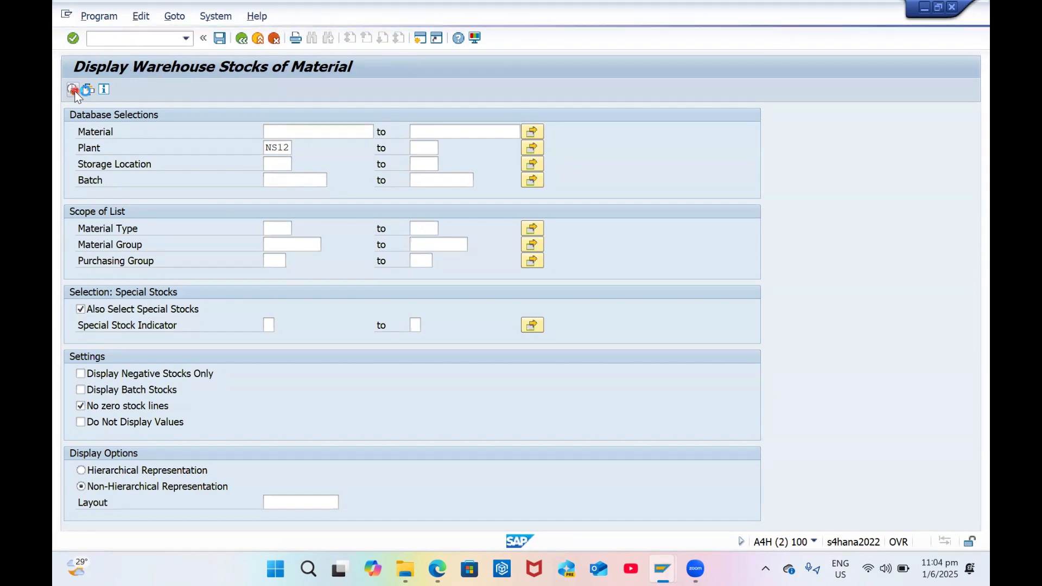
click(73, 89)
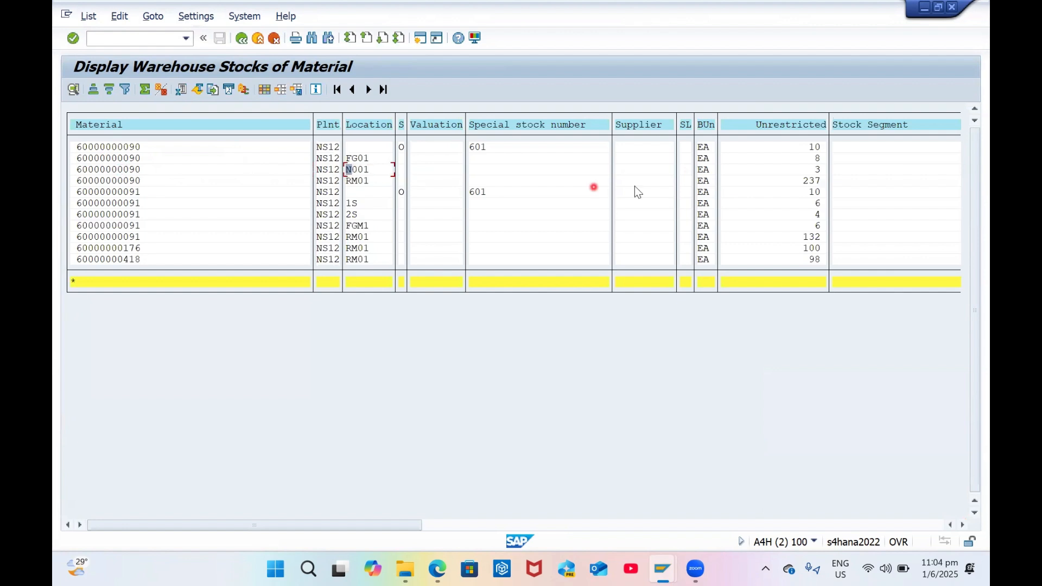
mouse_move(828, 179)
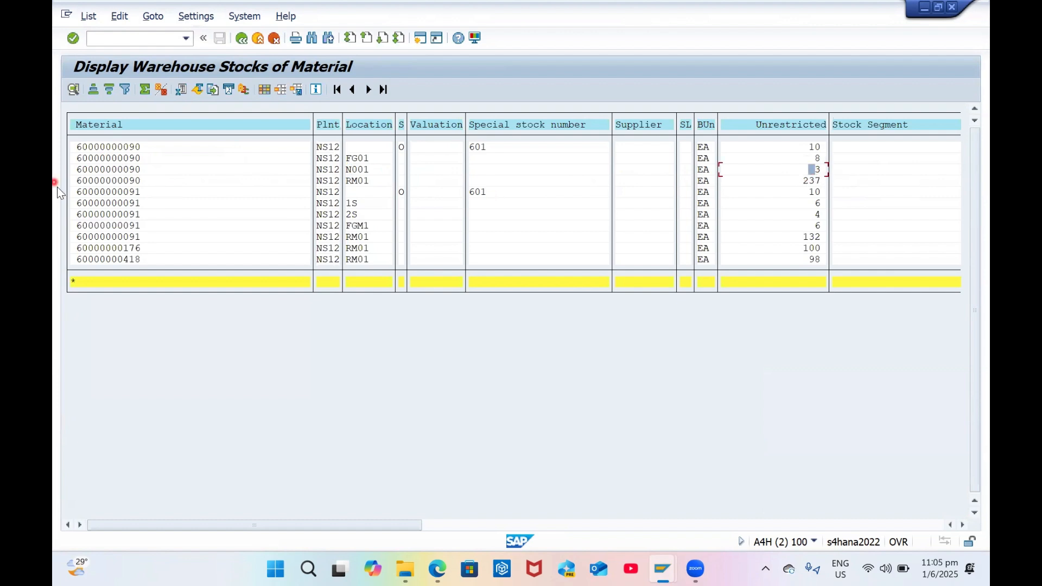
click(119, 169)
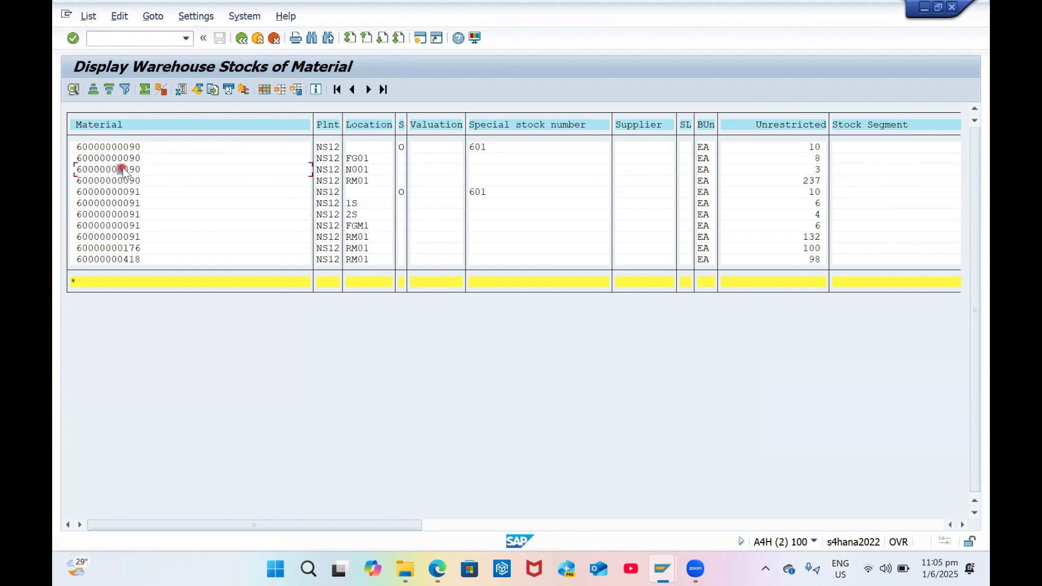
click(107, 169)
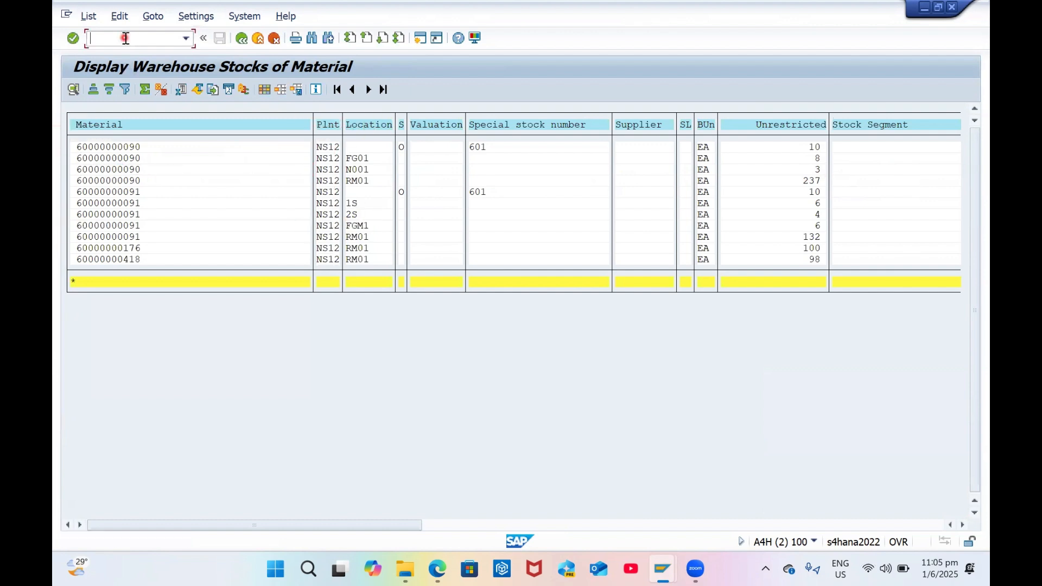
text(/OMI)
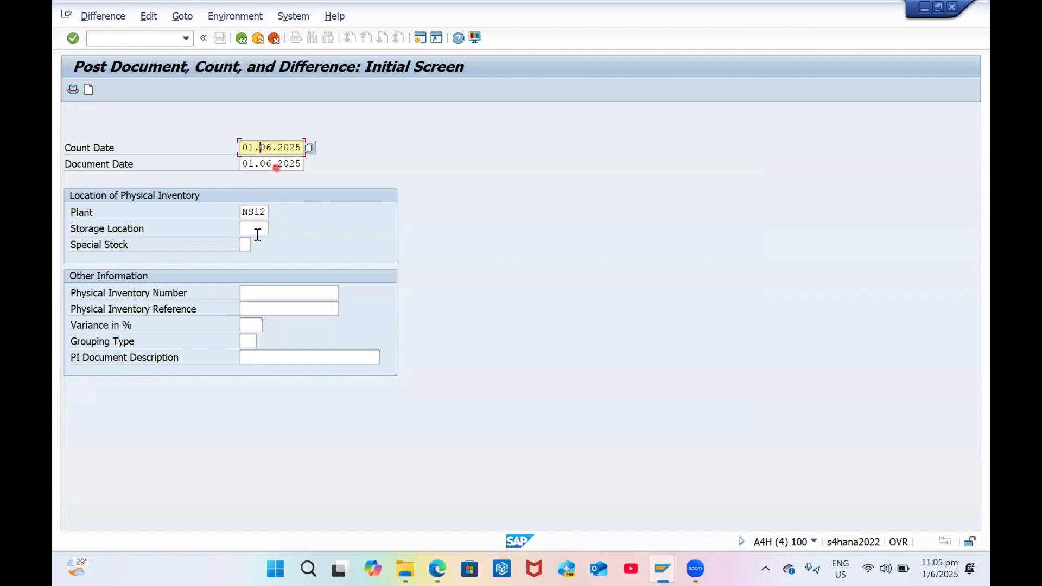
click(254, 228)
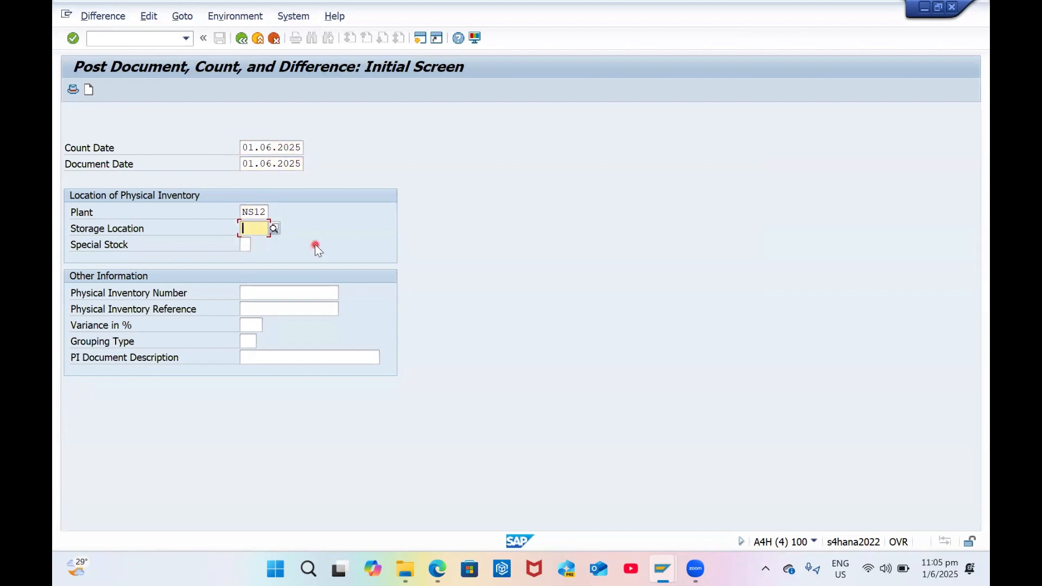
text(N001)
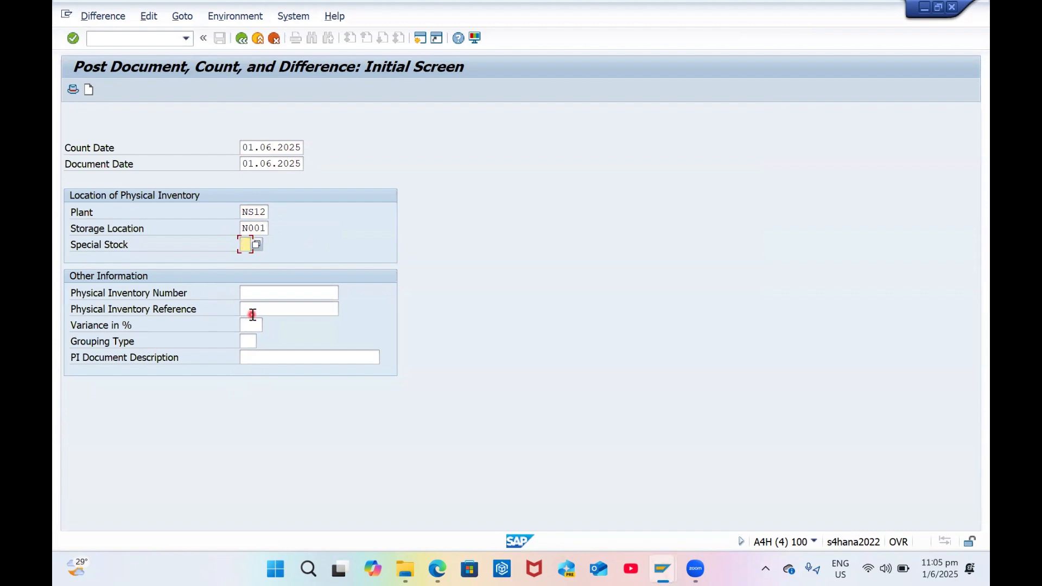
click(288, 310)
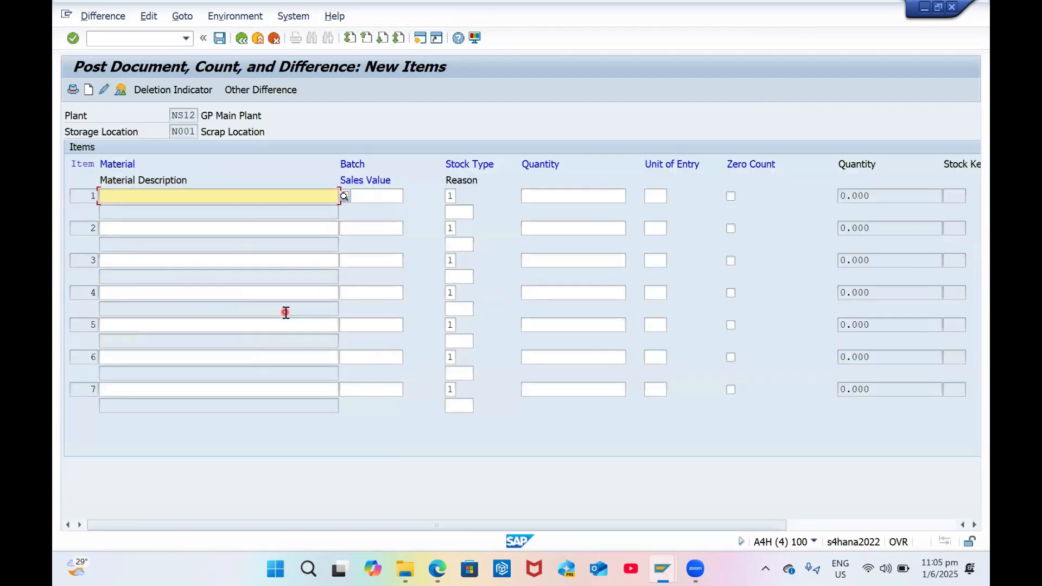
text(60000000090)
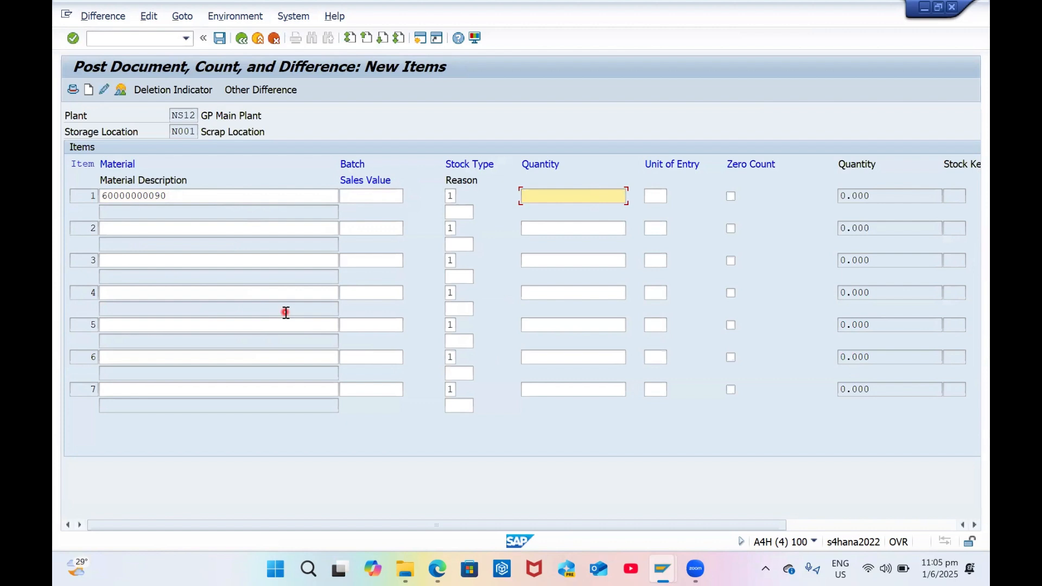
text(5)
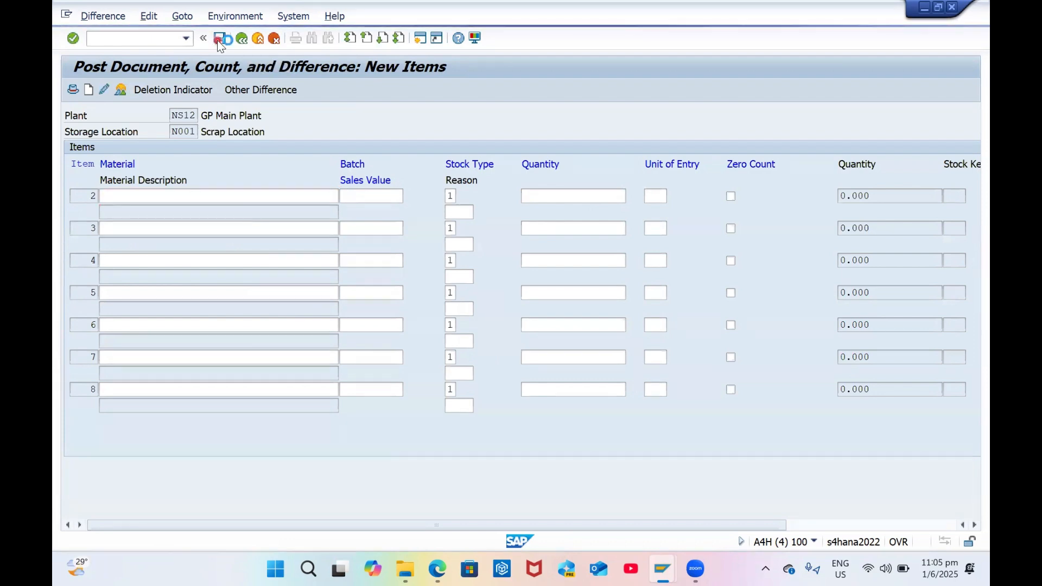
Step: Post the count document, then follow the help for error GLT2076 on account 283000/INT
click(223, 38)
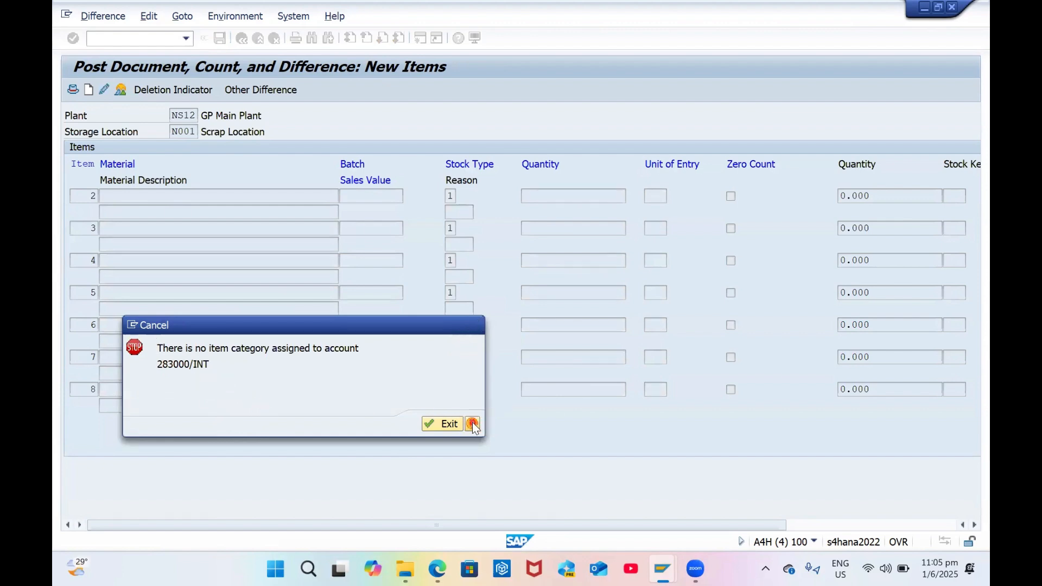
click(472, 425)
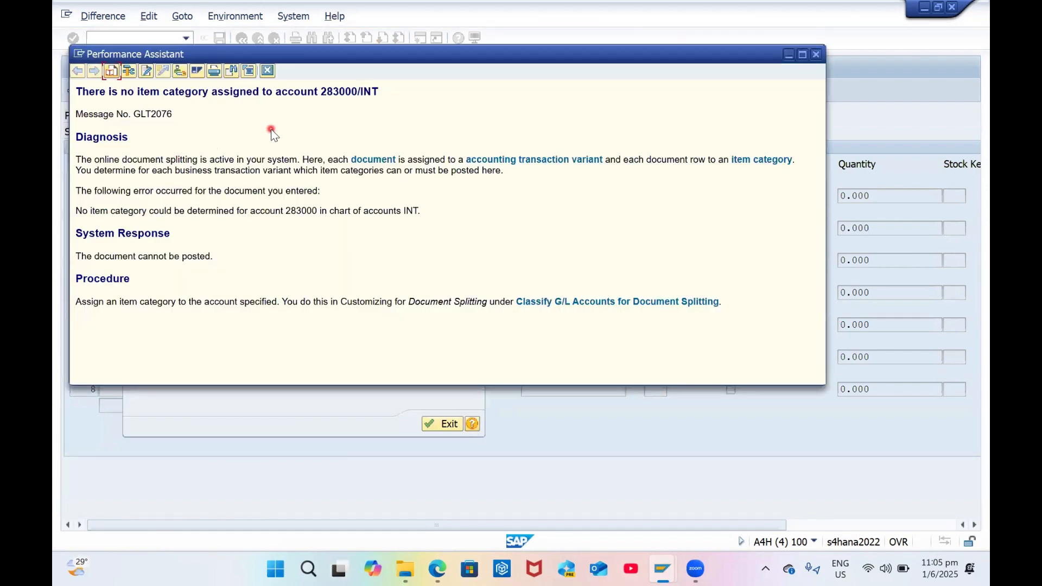
double_click(338, 91)
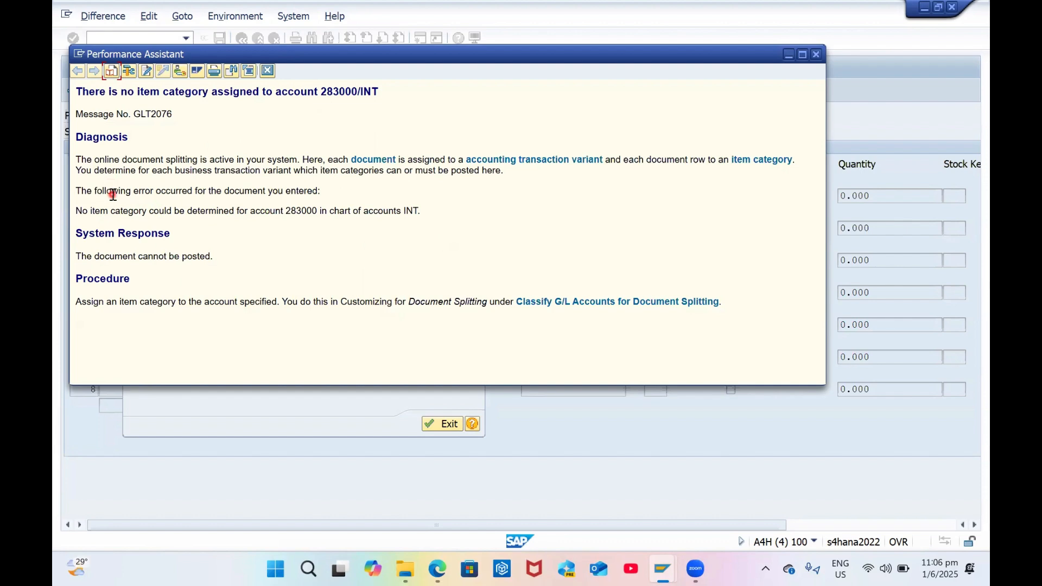
mouse_move(231, 179)
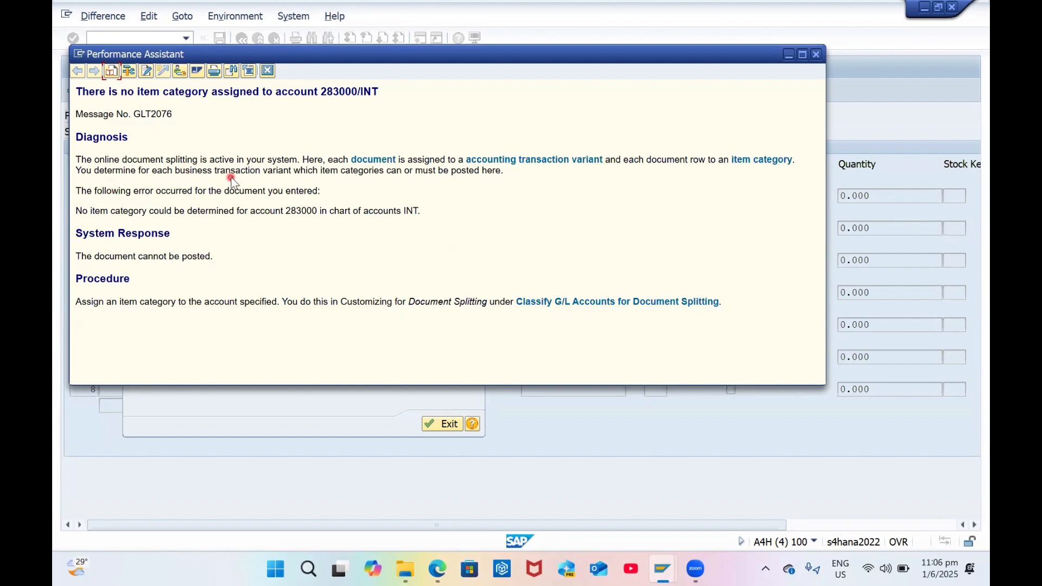
mouse_move(352, 173)
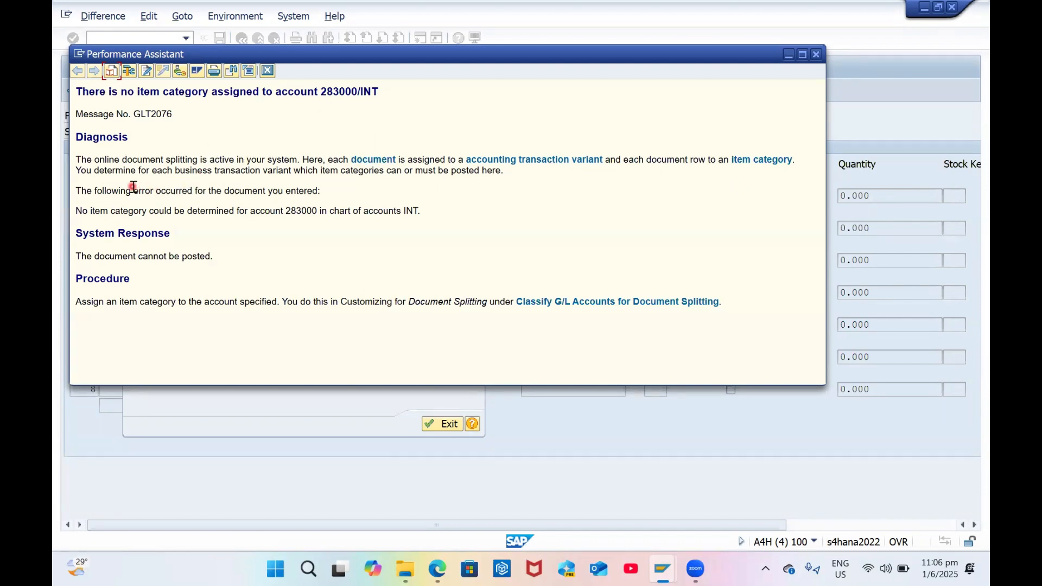
mouse_move(342, 193)
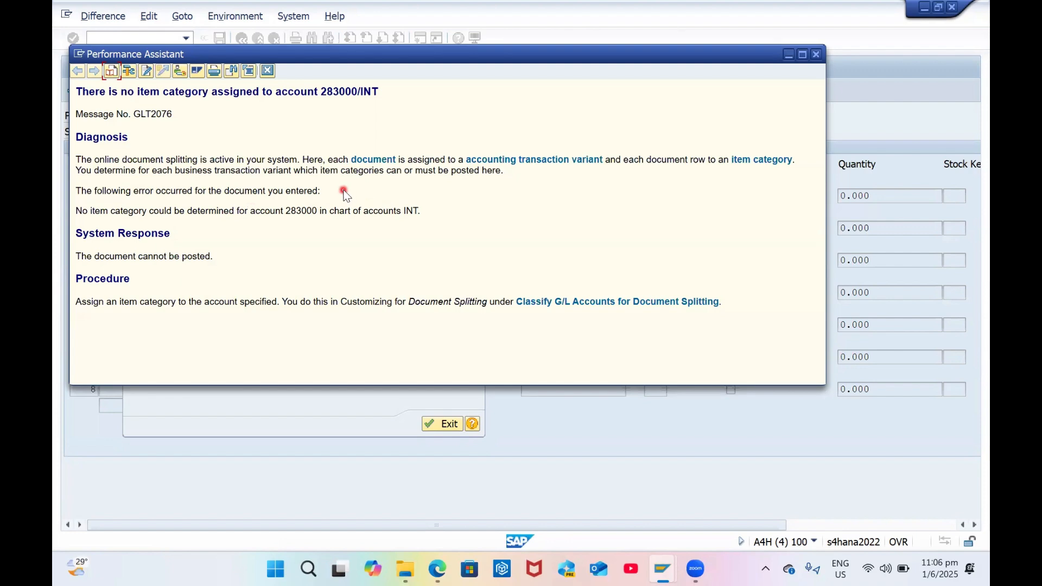
mouse_move(341, 192)
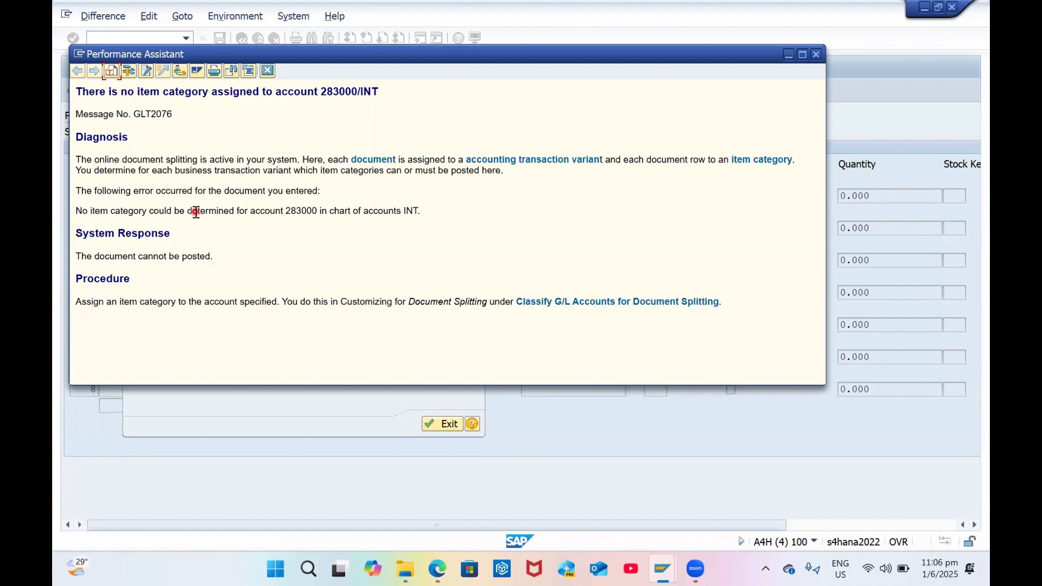
mouse_move(197, 212)
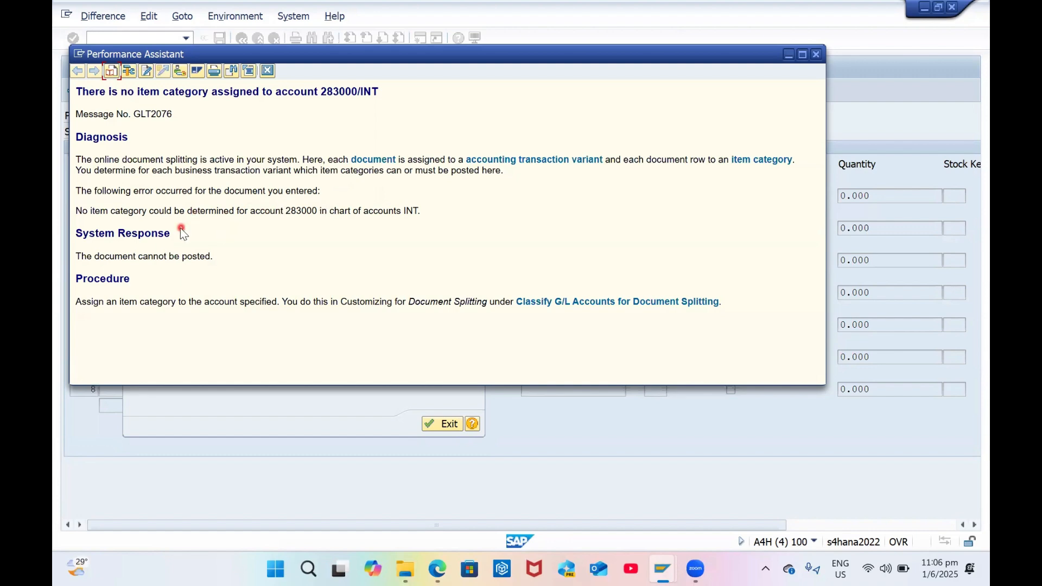
mouse_move(282, 225)
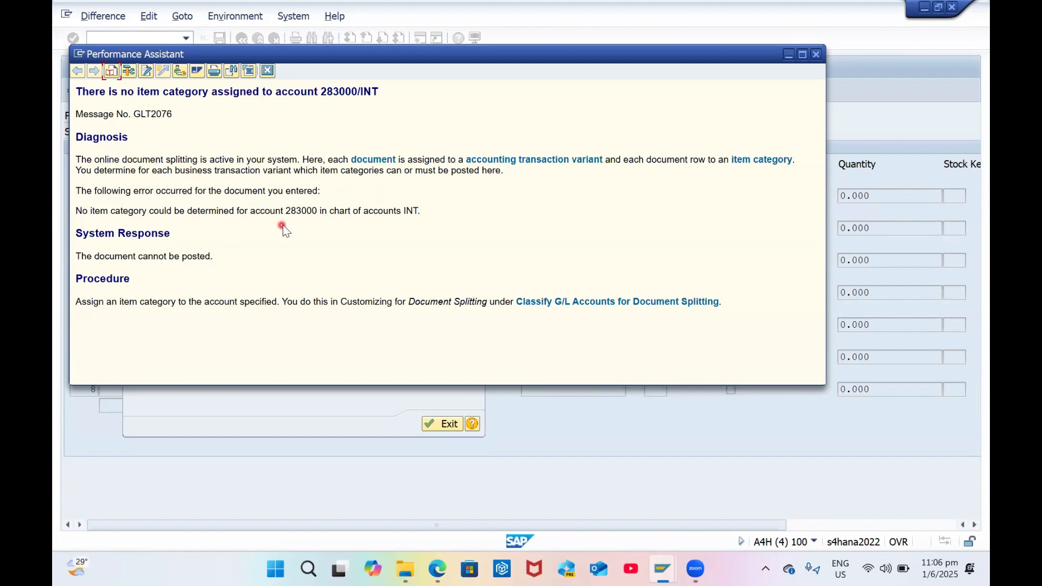
mouse_move(416, 223)
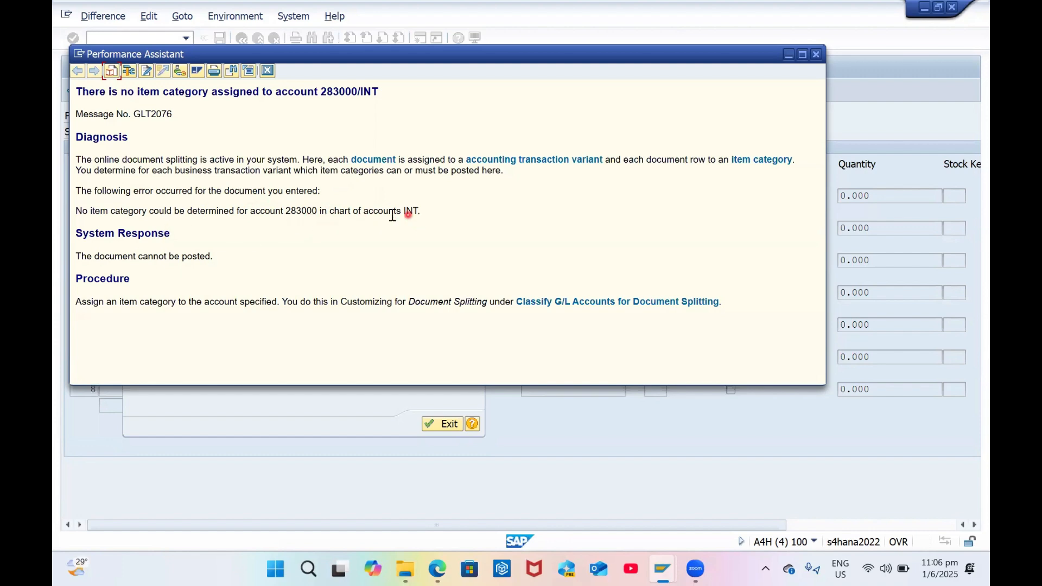
mouse_move(265, 314)
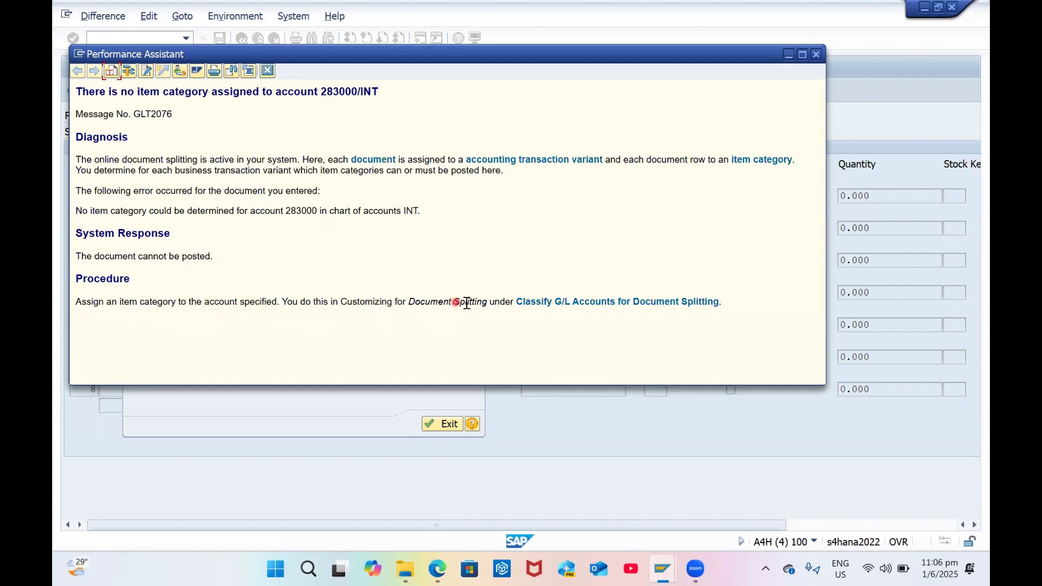
mouse_move(561, 306)
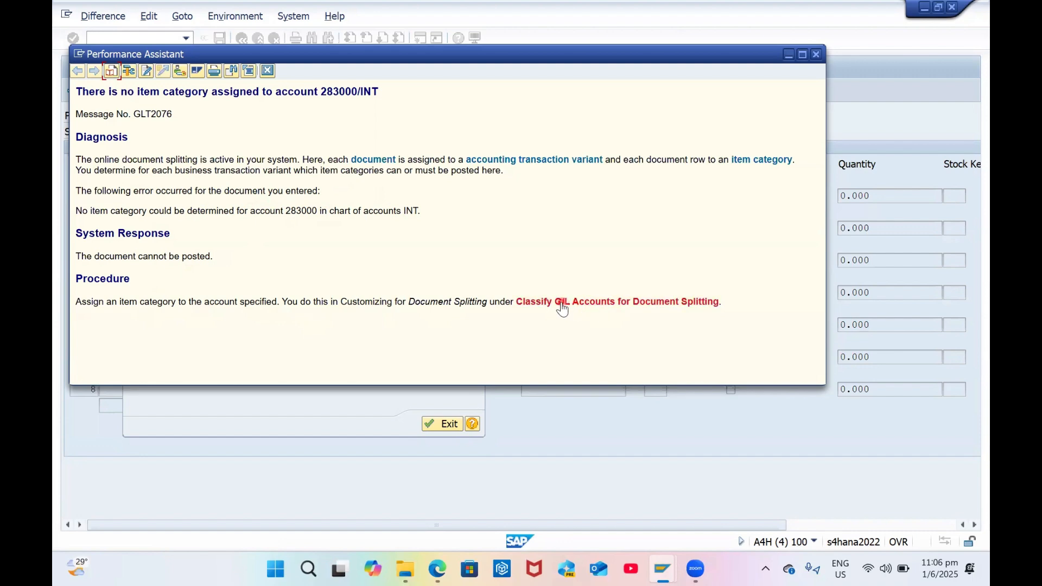
mouse_move(570, 307)
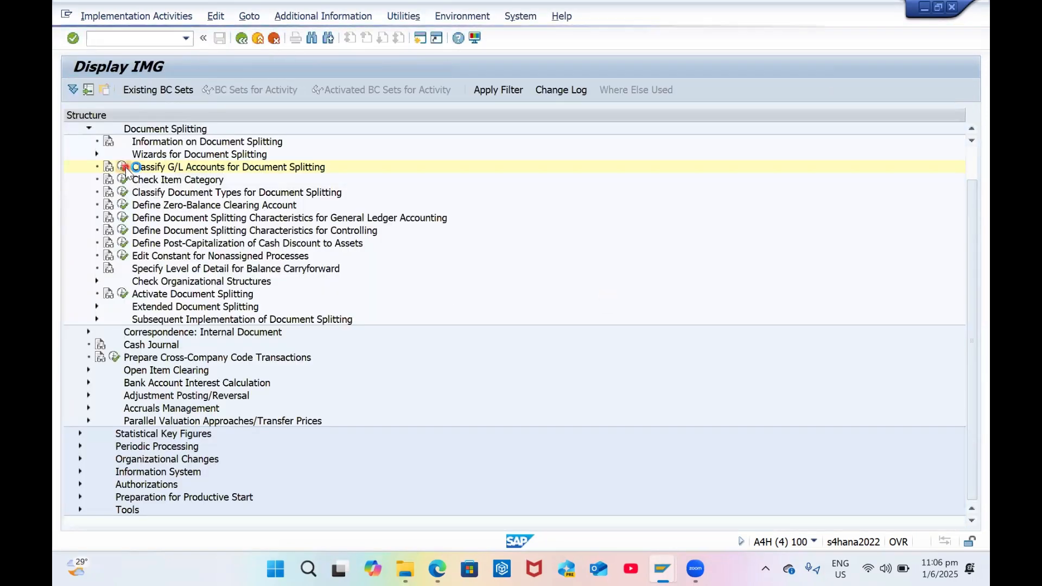
Step: Open Classify G/L Accounts for Document Splitting for chart of accounts INT
double_click(230, 167)
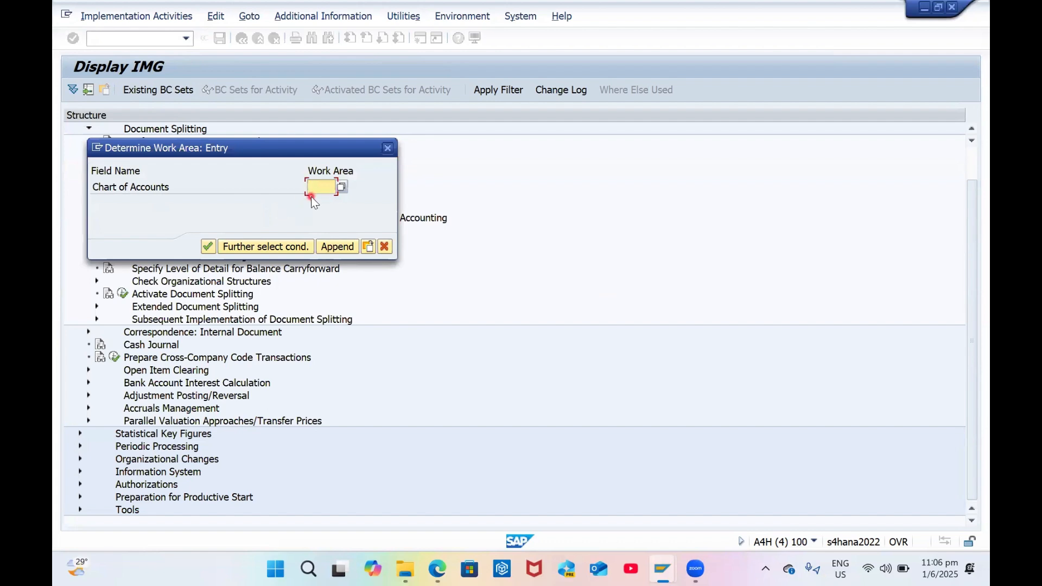
text(INT)
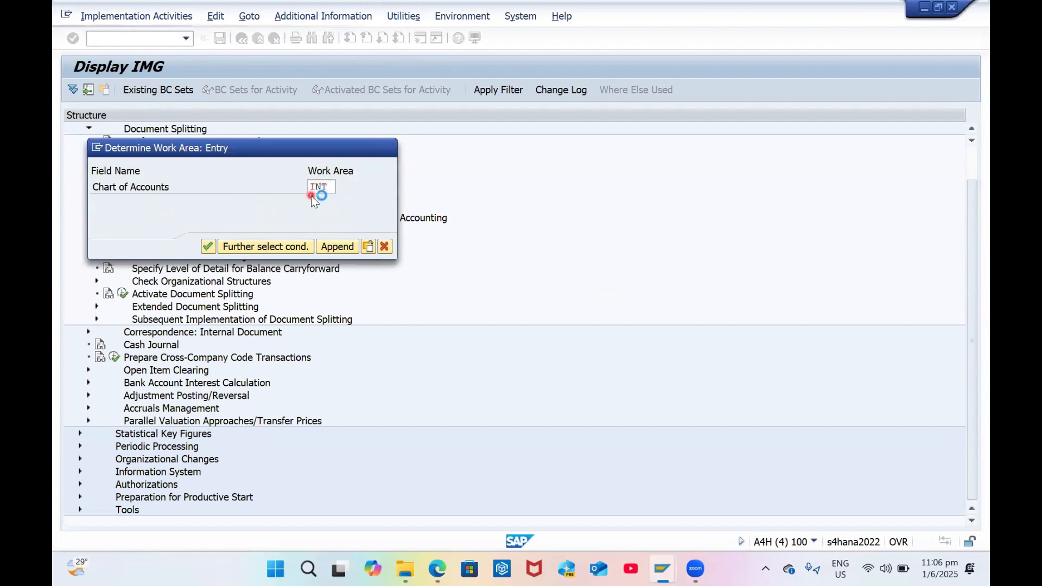
click(209, 246)
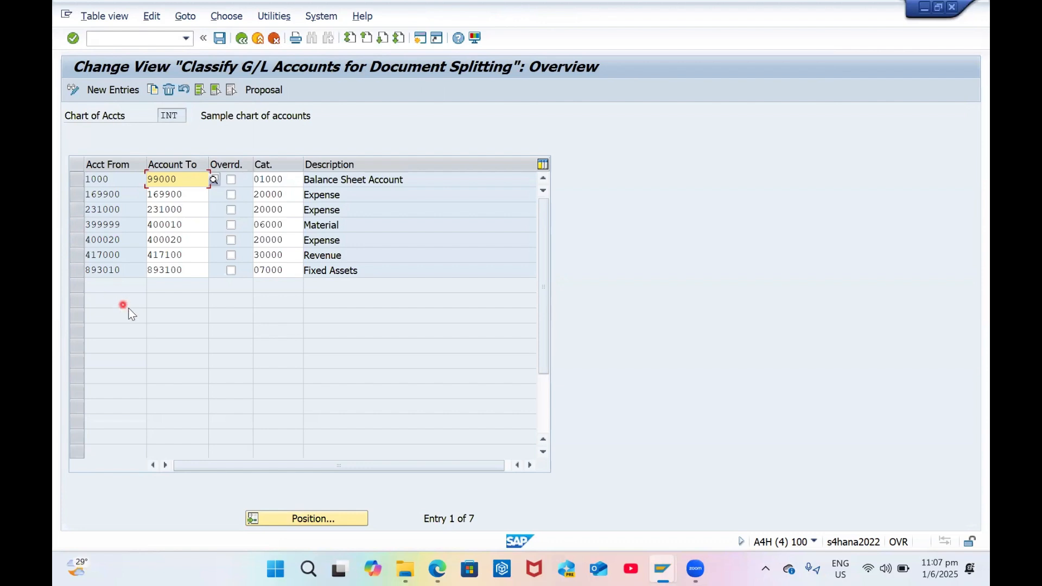
mouse_move(478, 551)
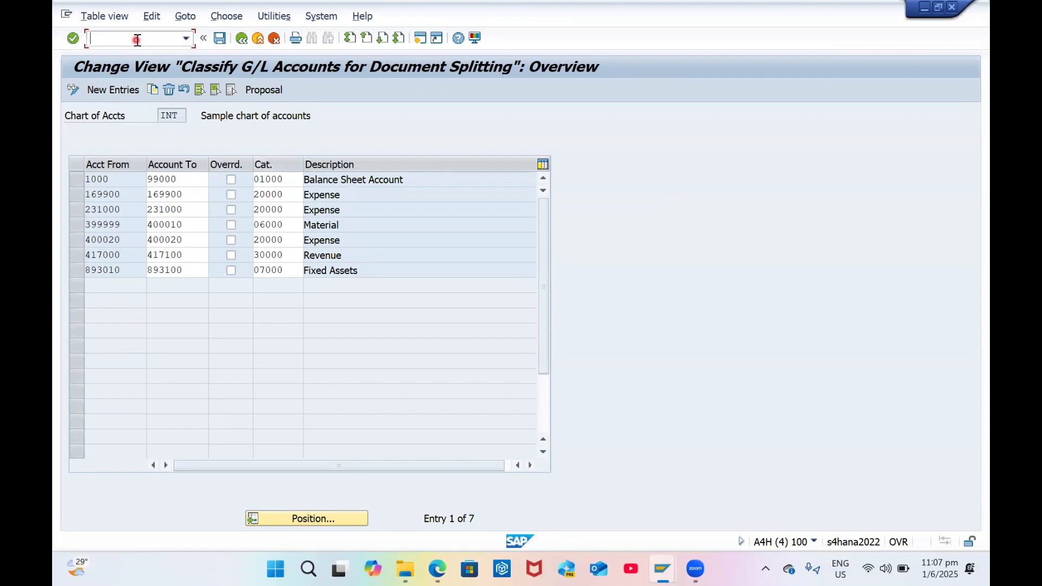
text(/o)
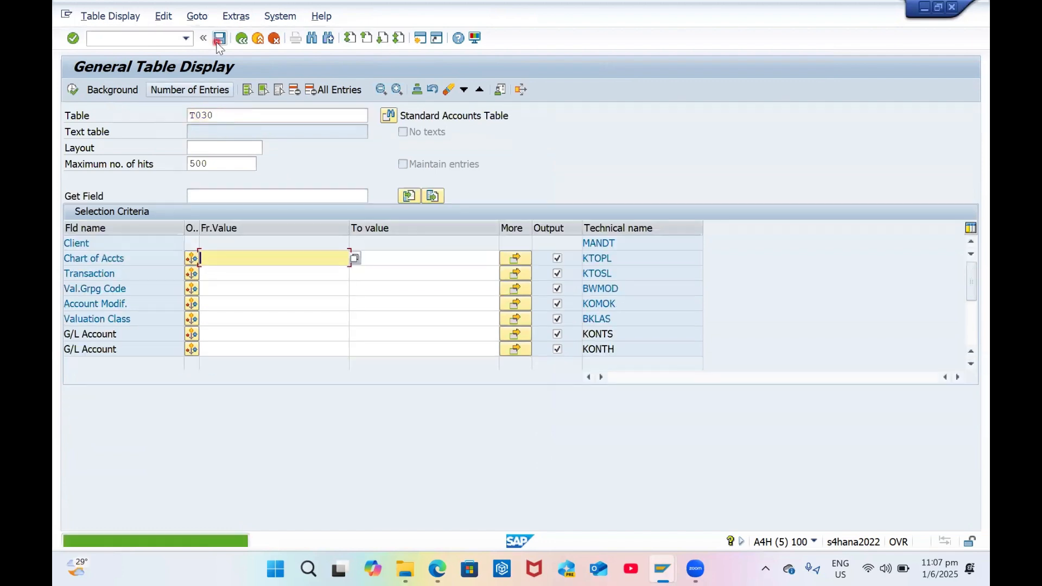
Step: Query table T030 for chart INT, transaction GBB and modifier INV, returning 17 entries
click(219, 38)
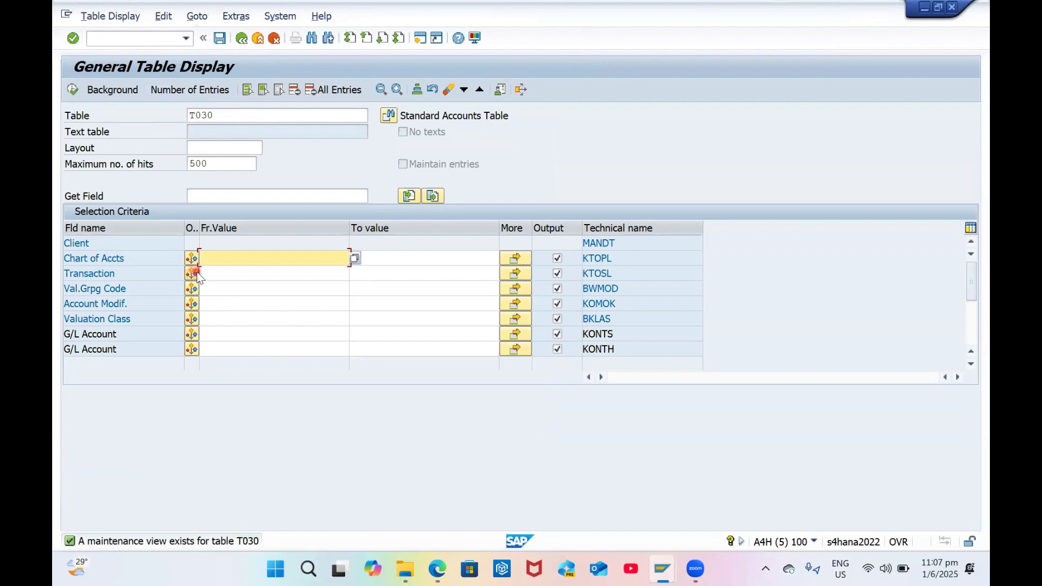
click(272, 333)
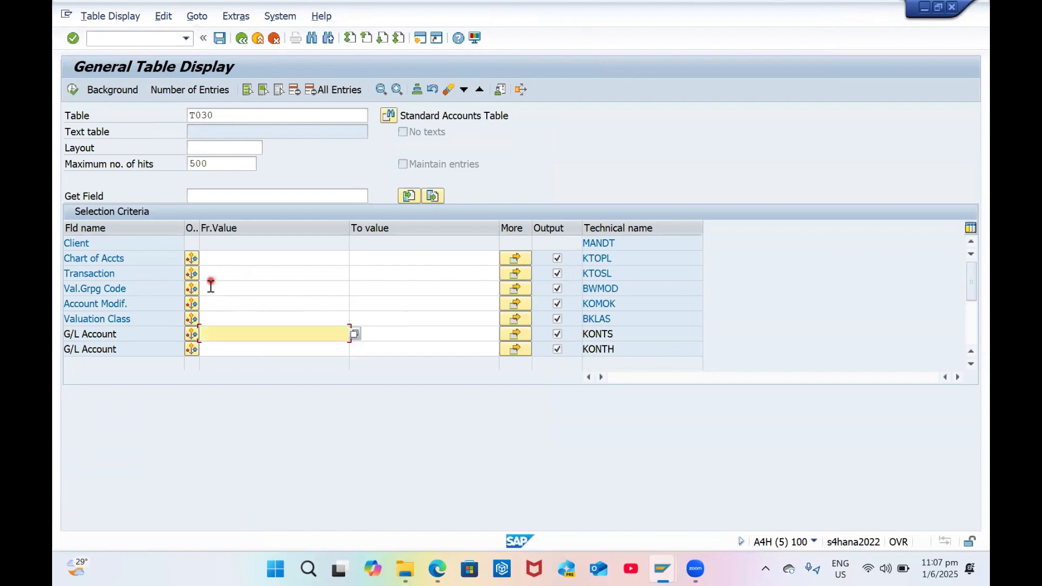
click(272, 318)
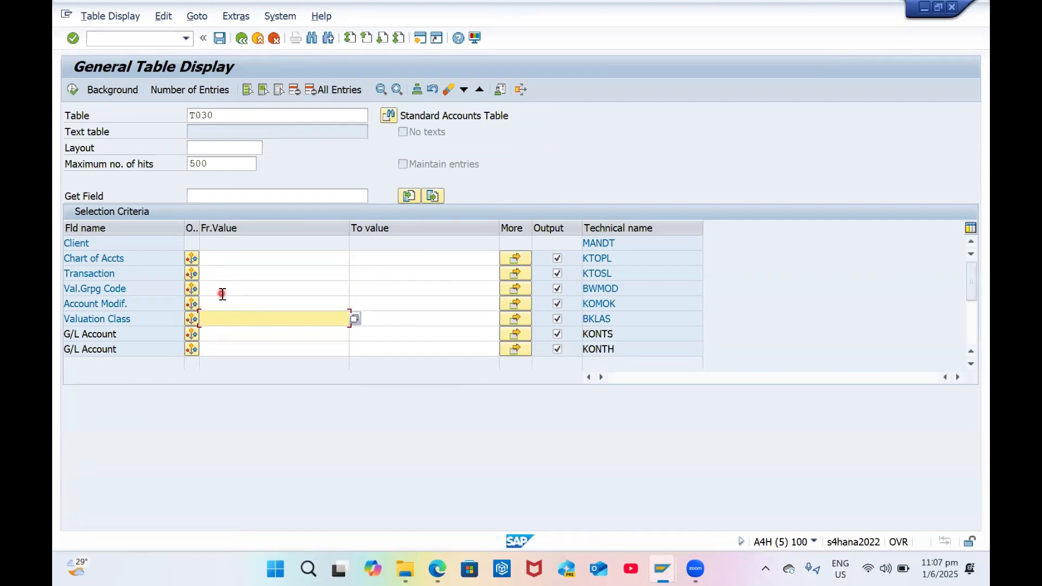
click(272, 302)
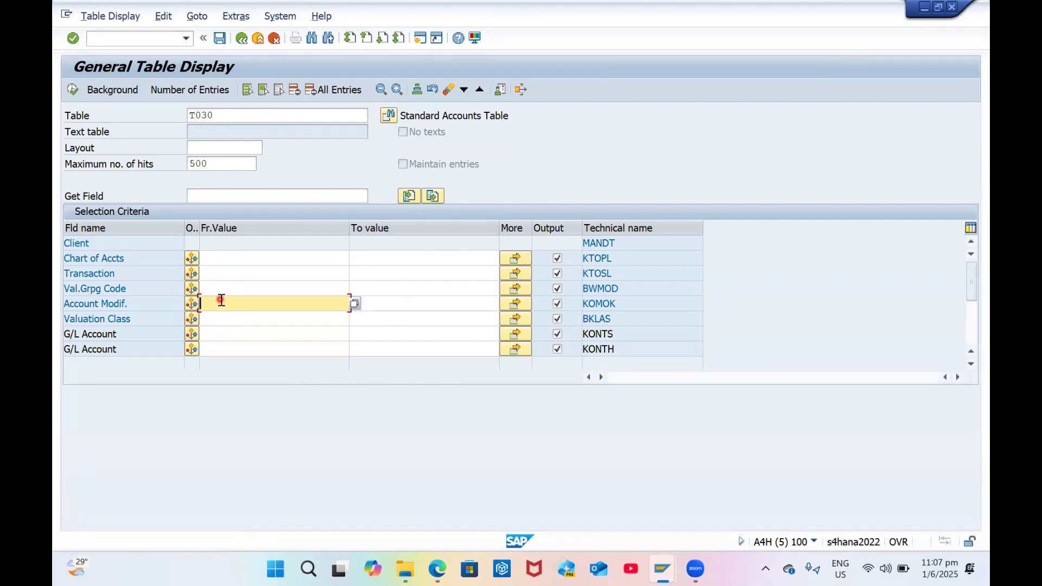
text(INV)
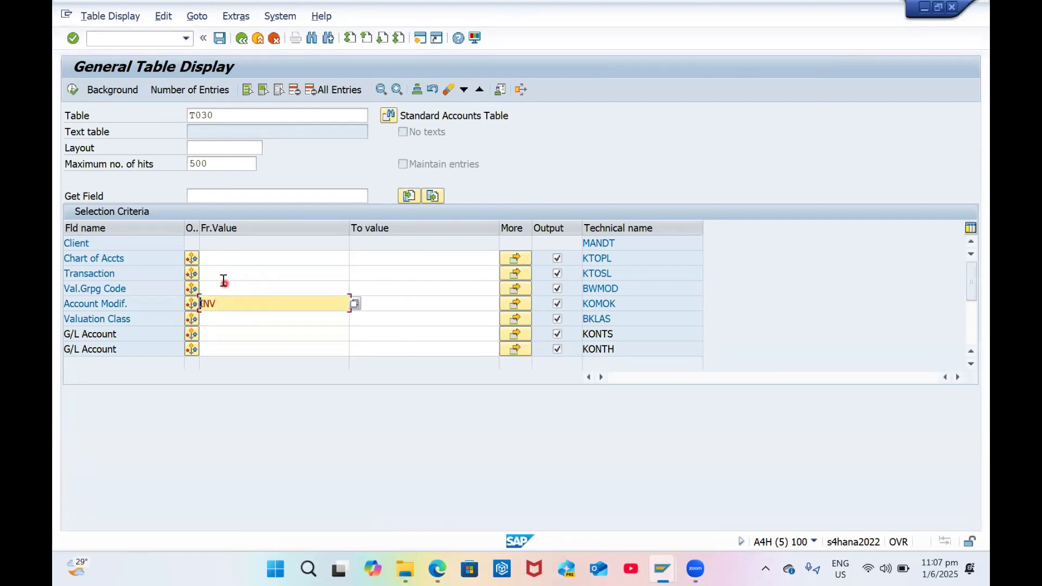
text(GBB)
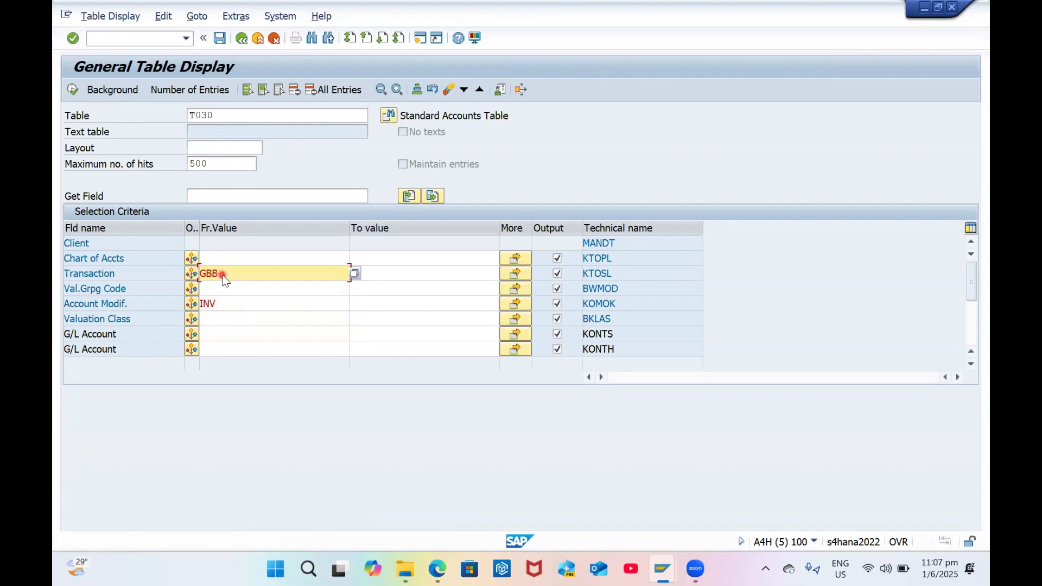
click(273, 258)
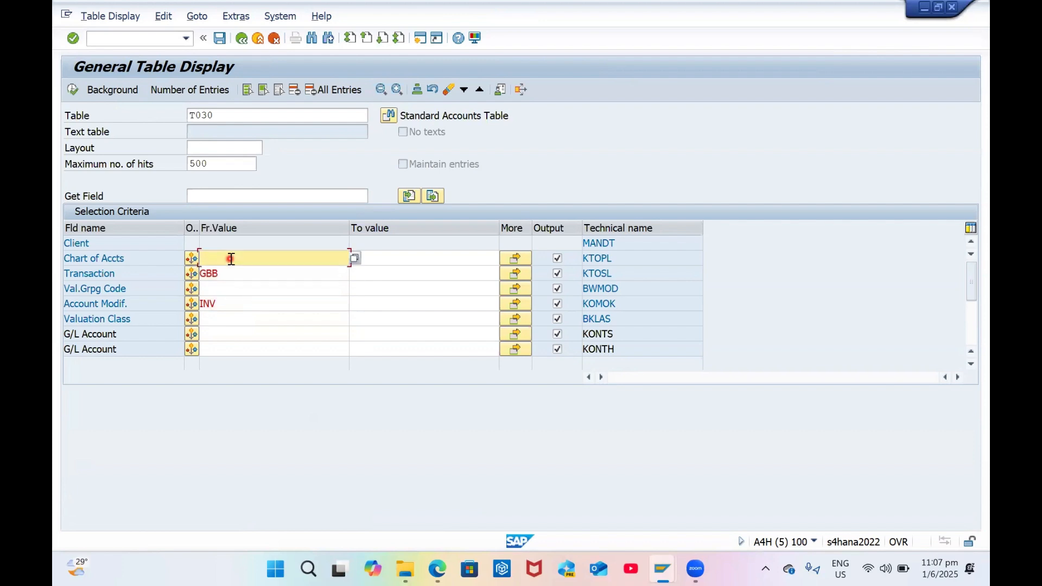
text(INT)
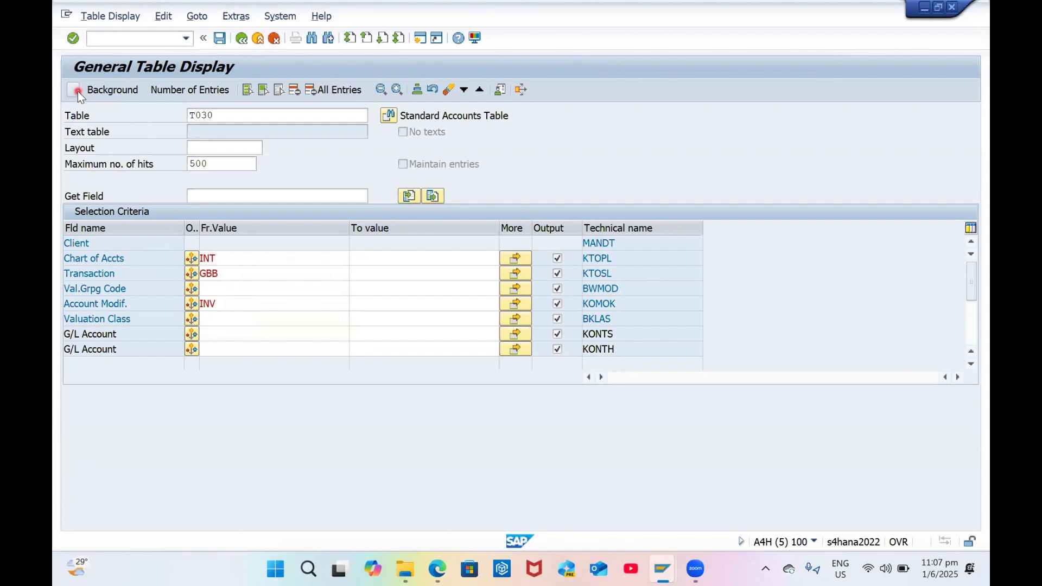
click(75, 91)
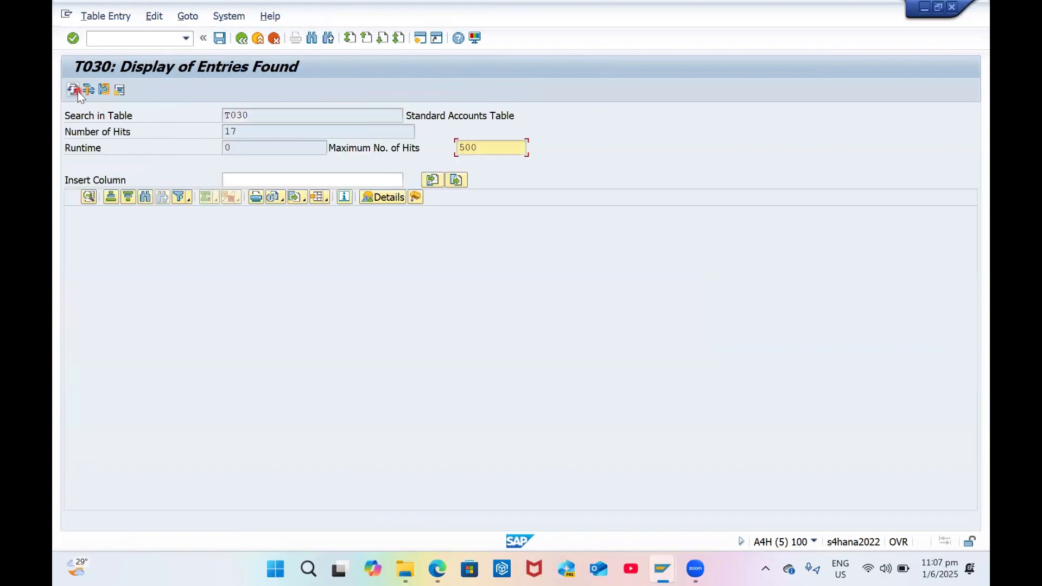
click(74, 89)
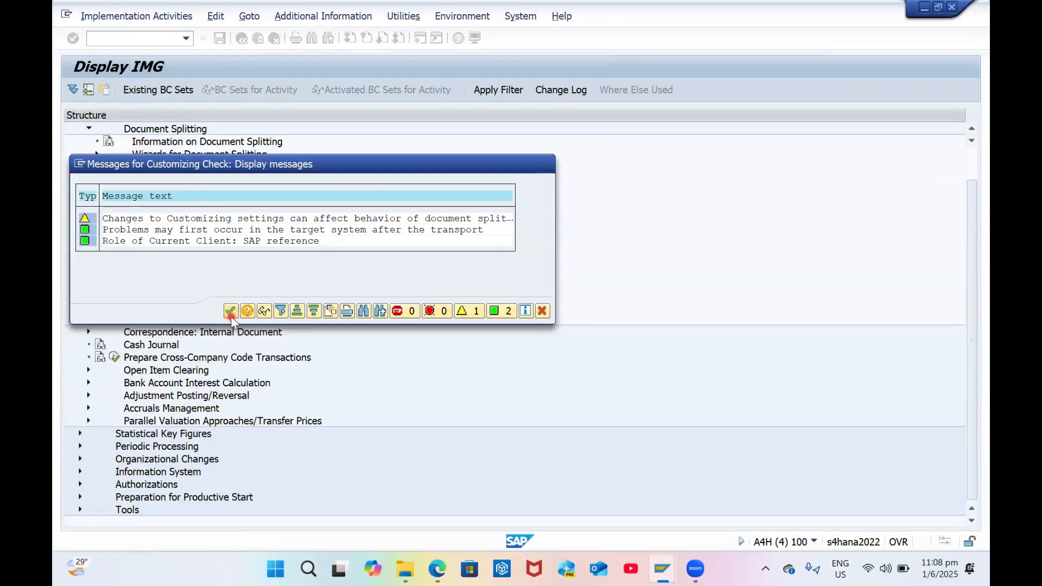
Step: Confirm the check messages, save accounts 233000–283000 as item category 20000 Expense to a customizing request, and return to the IMG
click(230, 311)
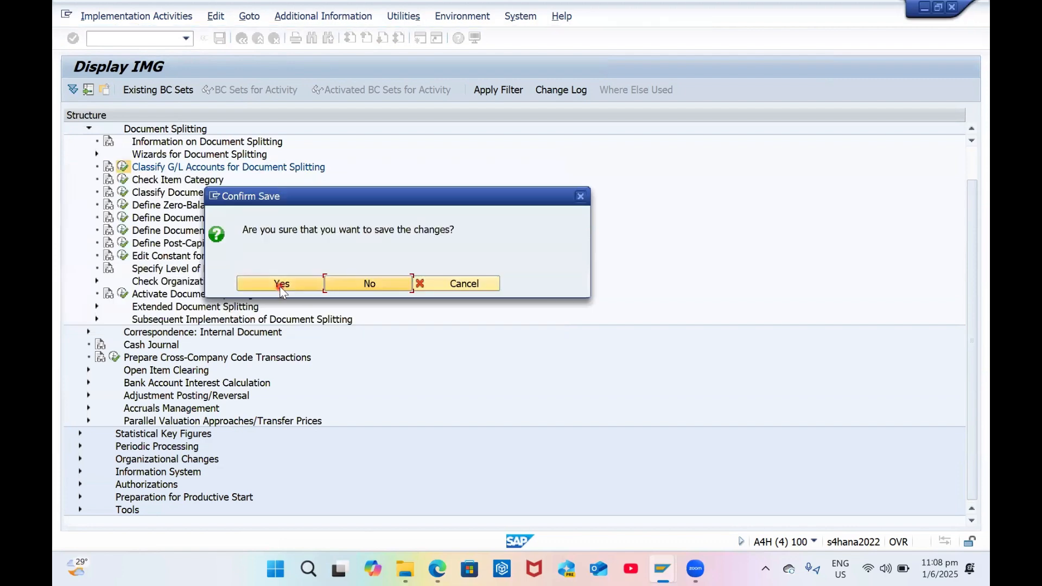
click(280, 283)
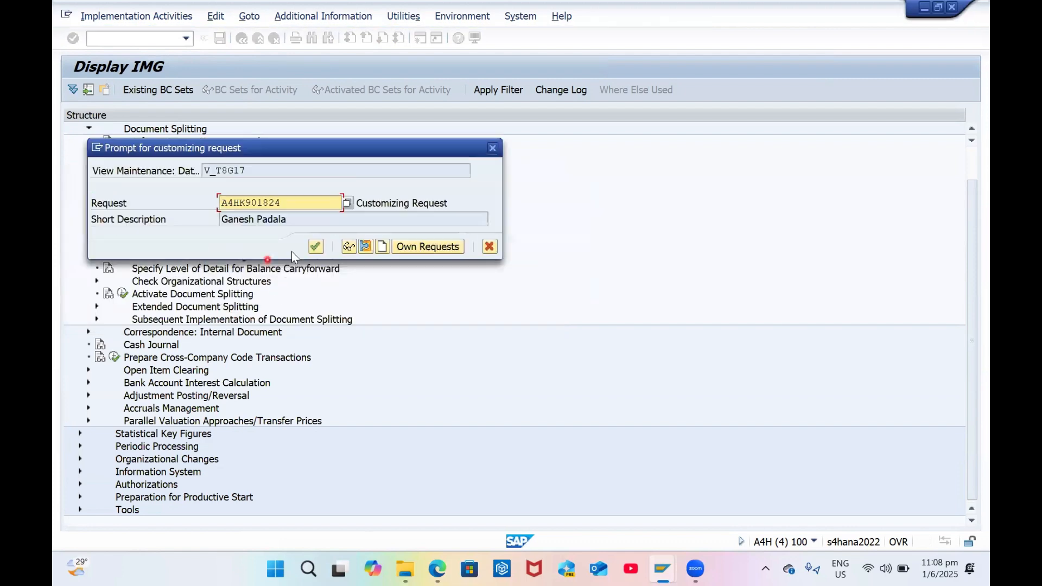
click(316, 246)
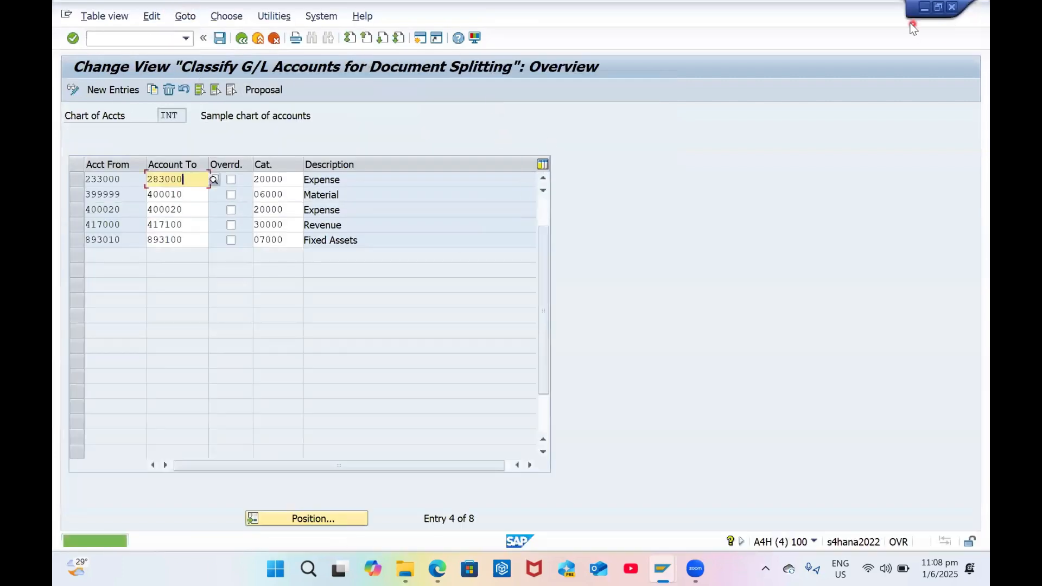
click(242, 38)
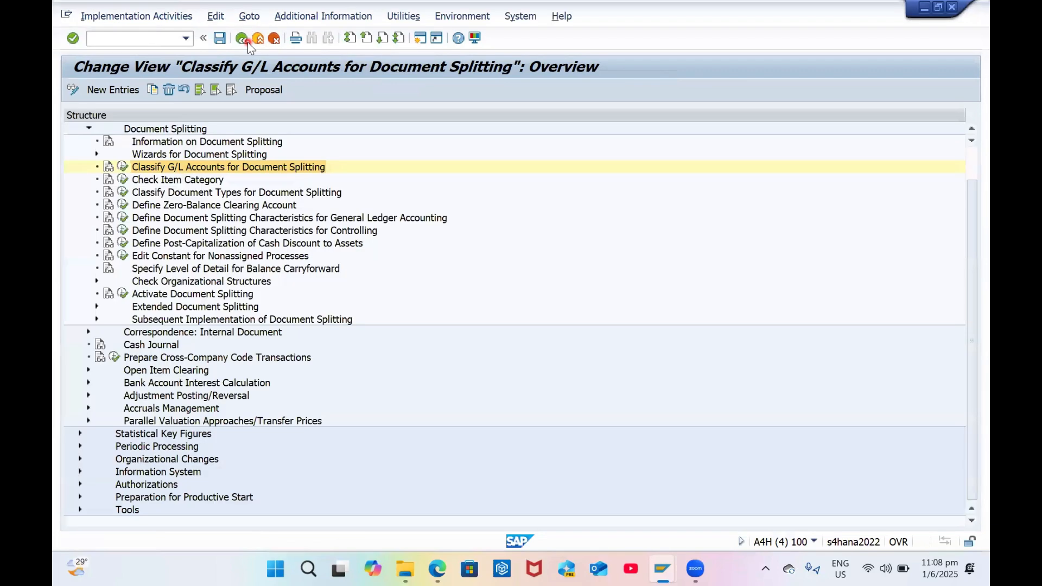
click(242, 38)
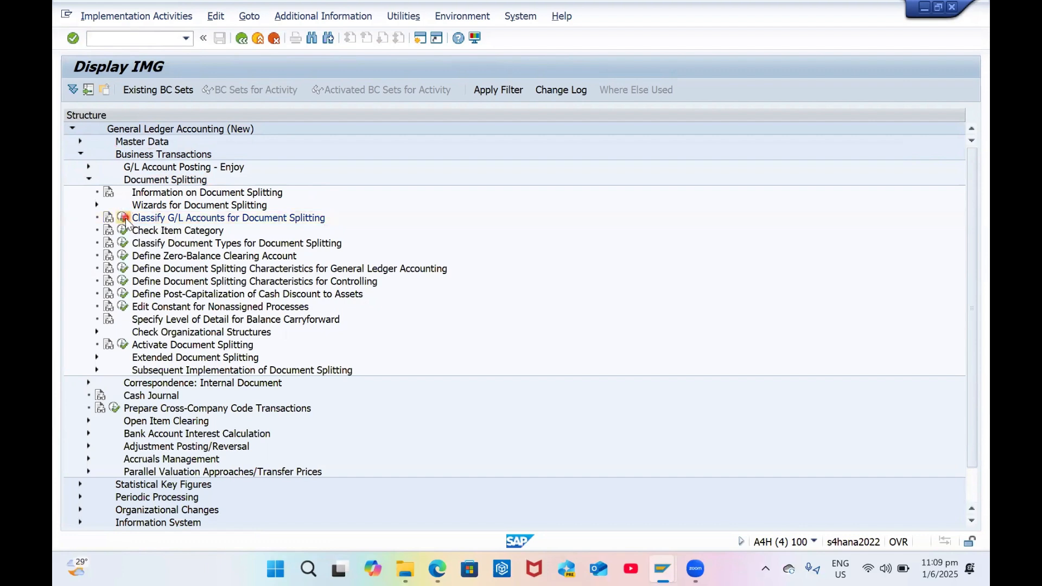
Step: Check G/L account classification for chart of accounts INT, then exit the posting that failed on account 283000
double_click(228, 217)
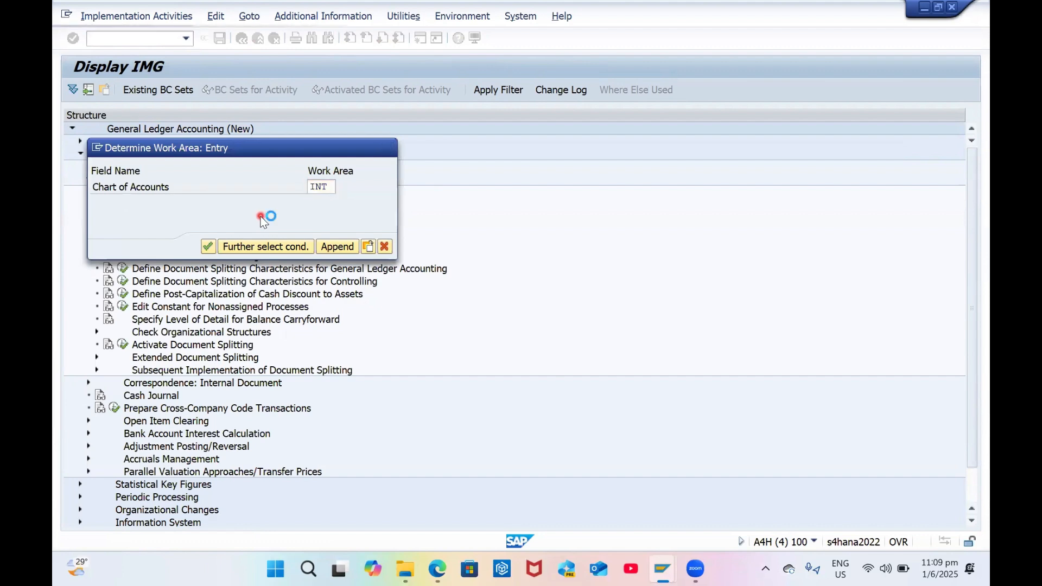
click(208, 246)
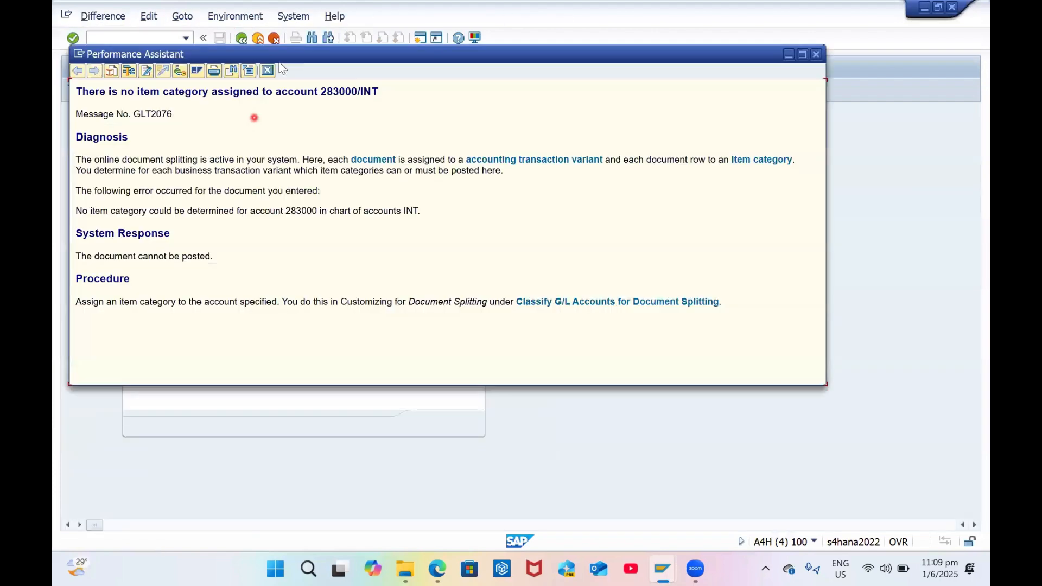
click(815, 54)
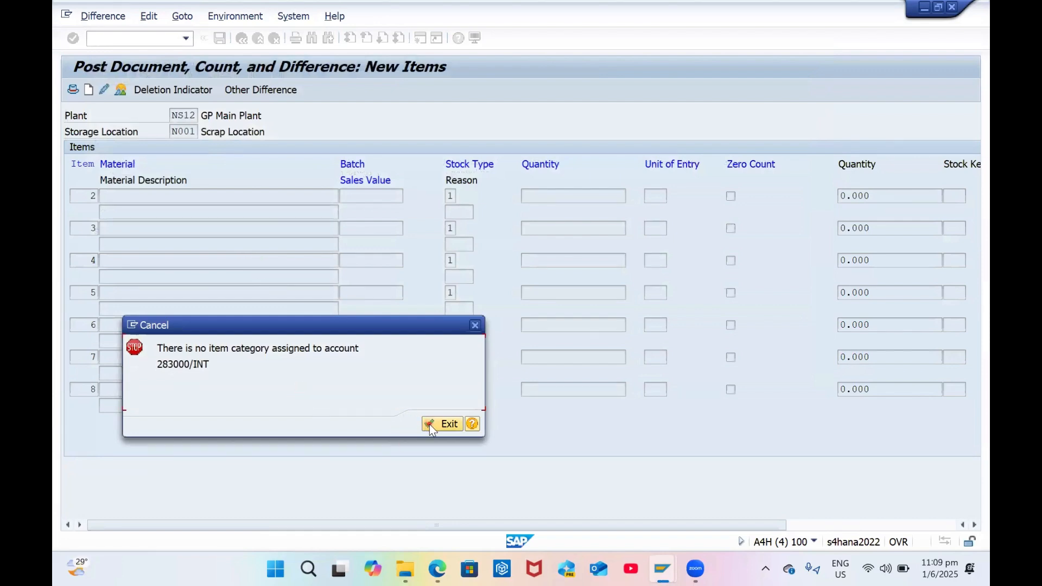
click(443, 425)
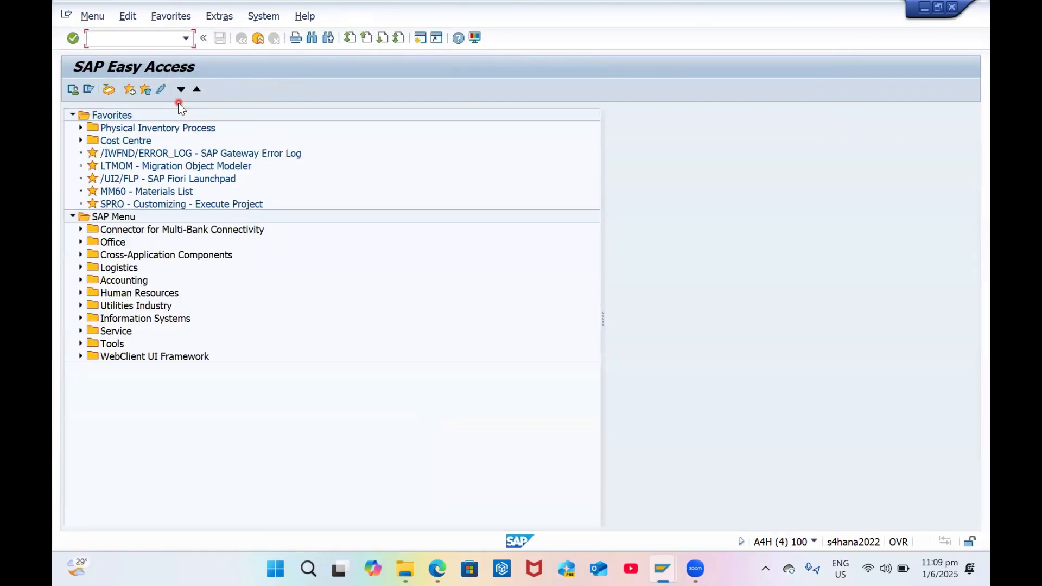
text(MI)
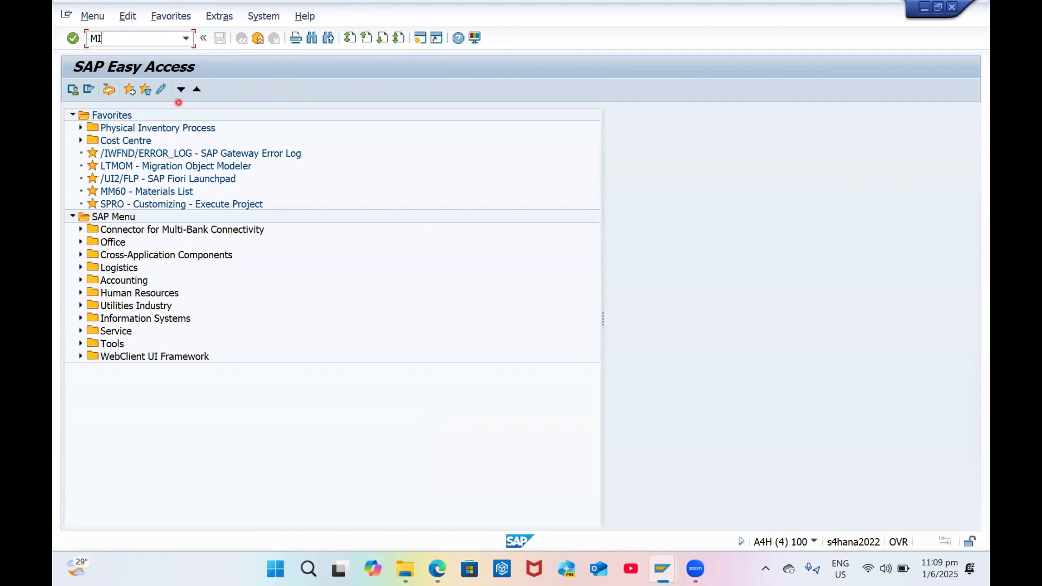
key(Enter)
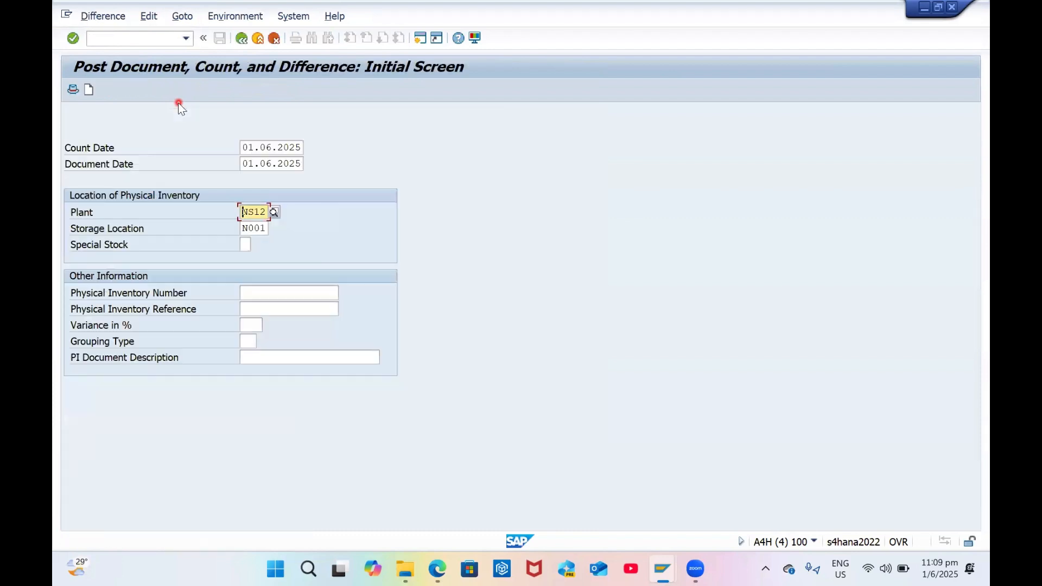
key(Enter)
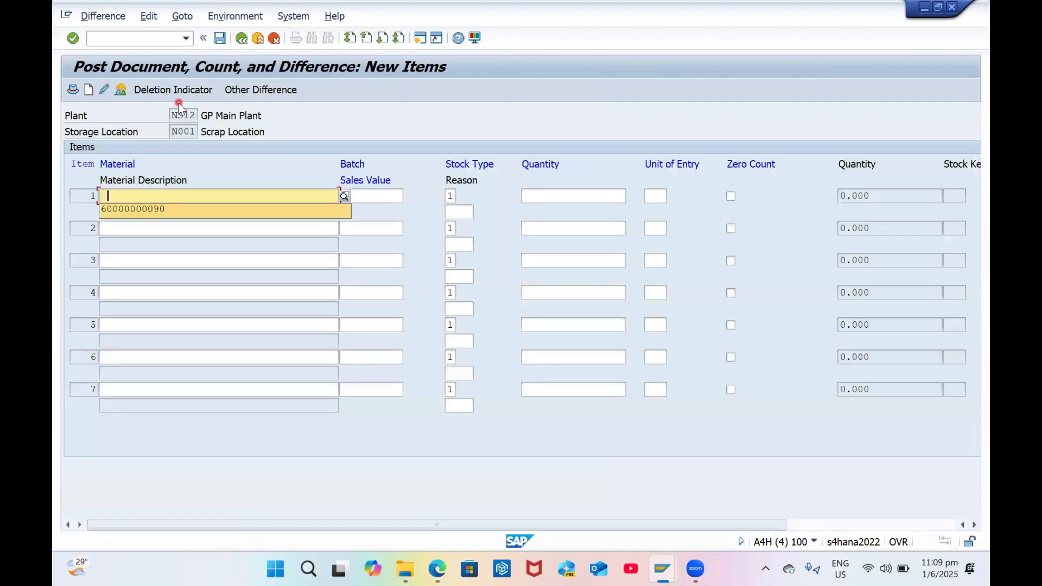
text(60000000090)
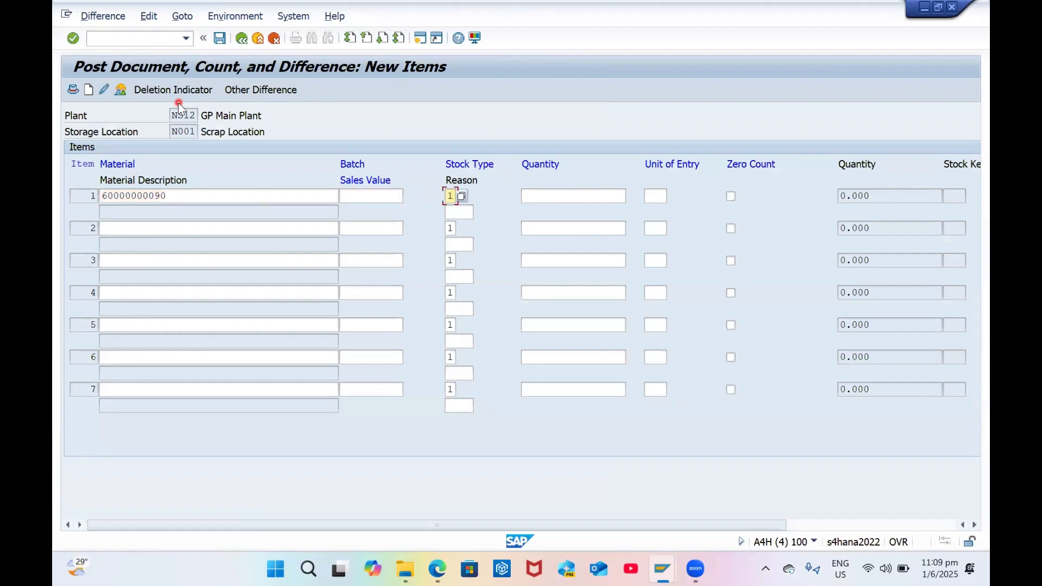
text(5)
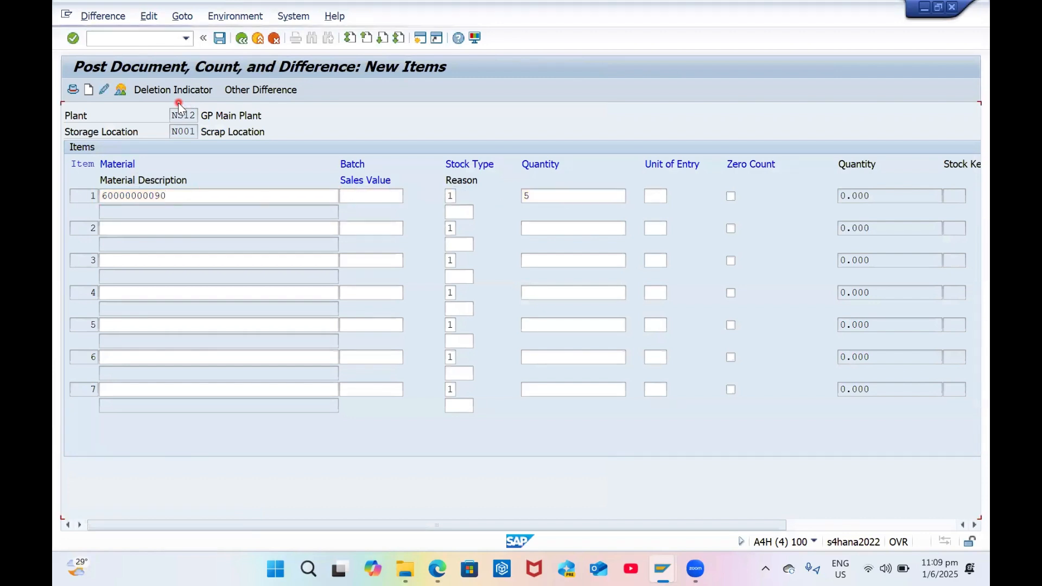
click(172, 90)
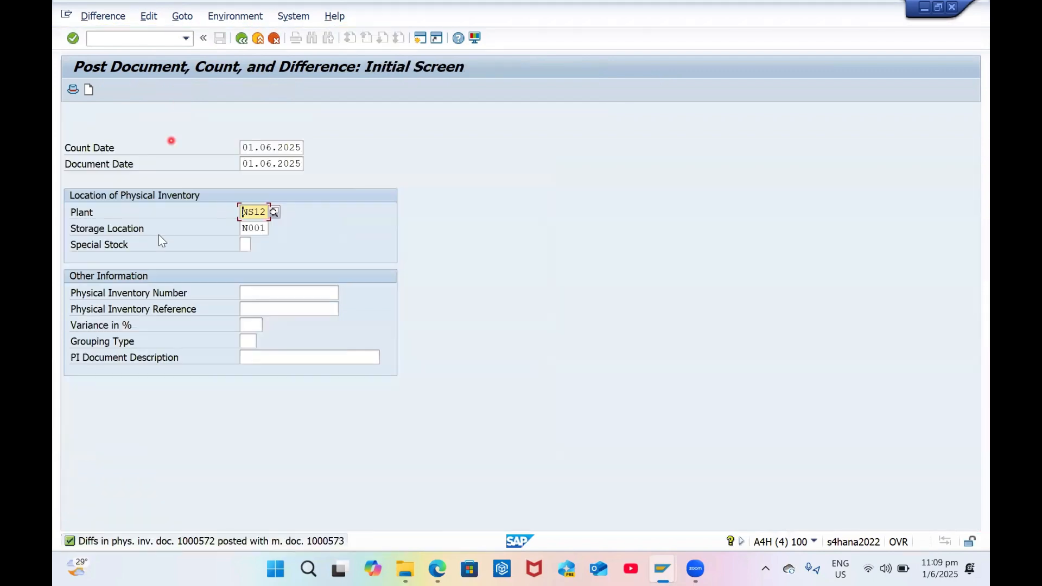
mouse_move(114, 557)
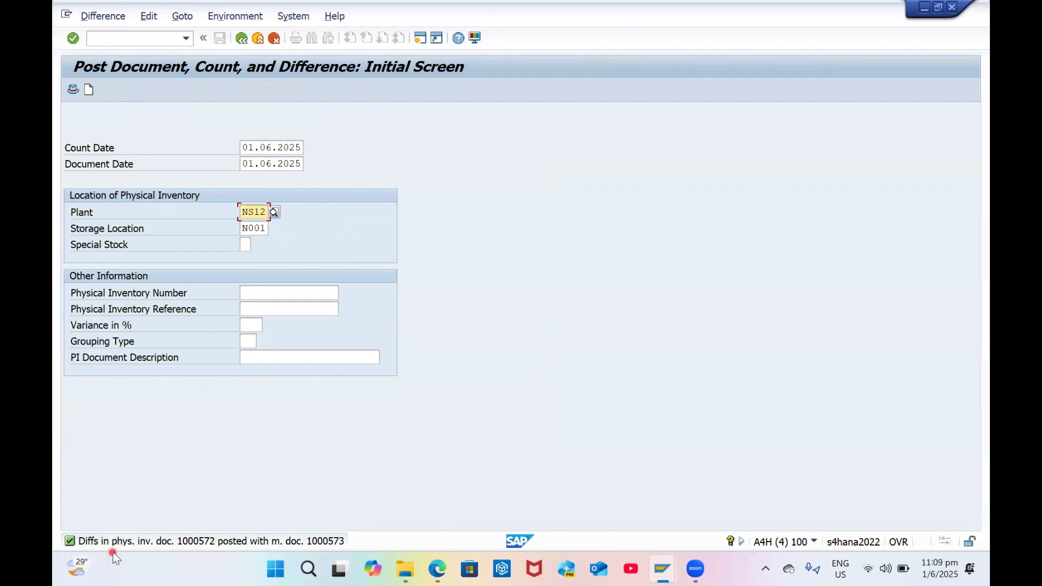
mouse_move(297, 552)
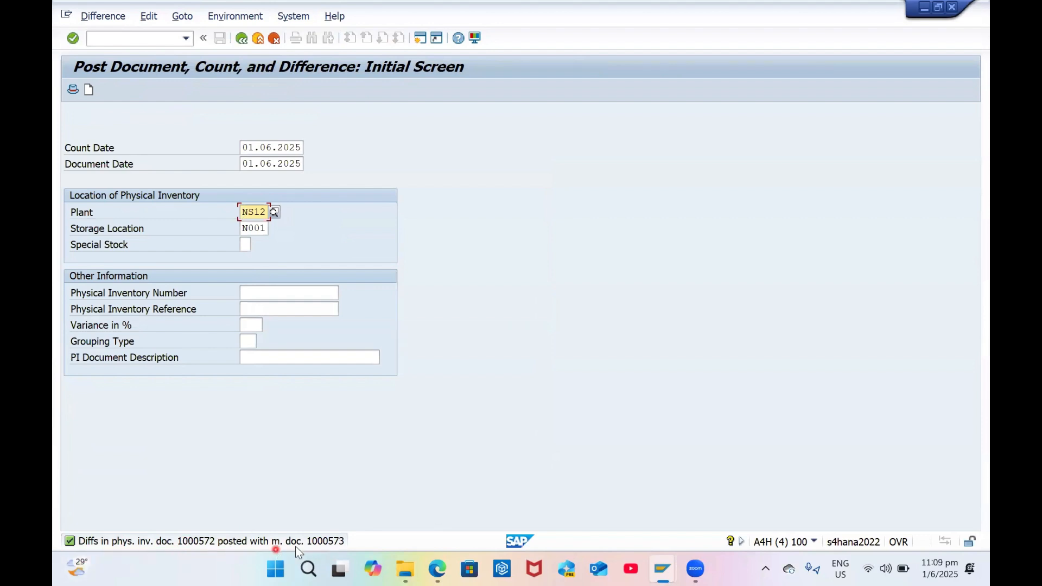
mouse_move(338, 549)
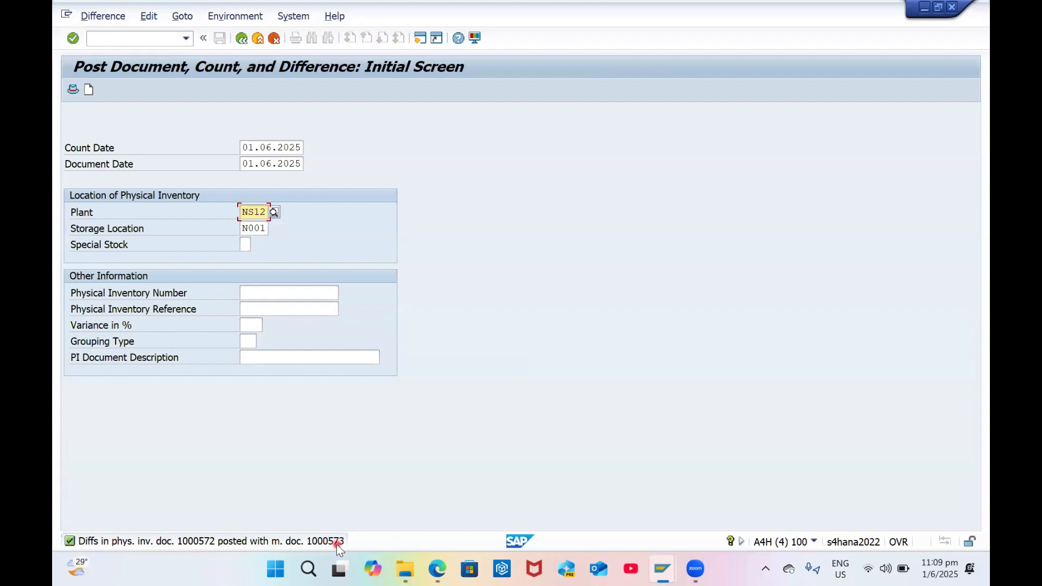
mouse_move(56, 138)
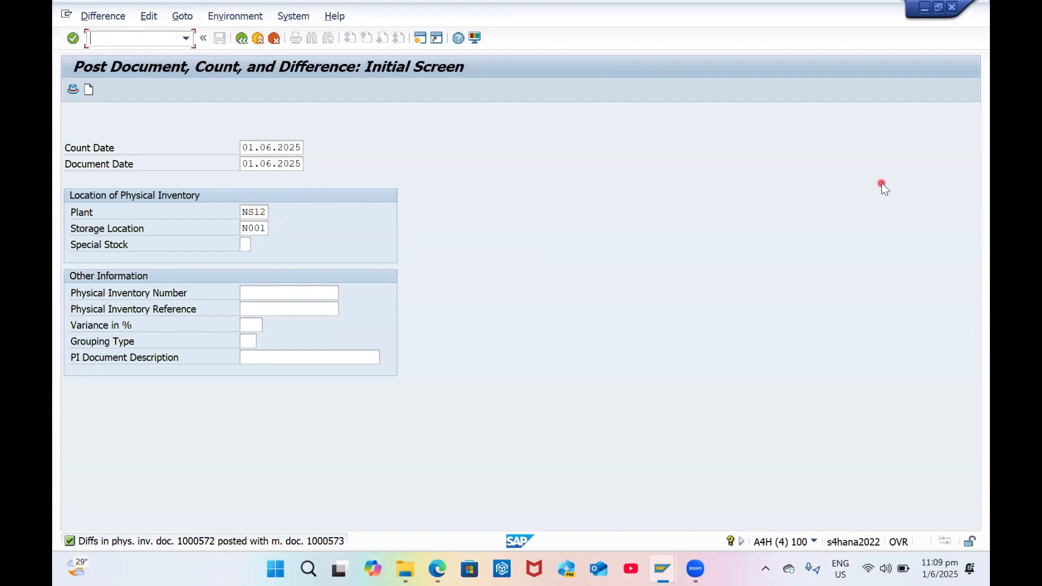
text(/NM)
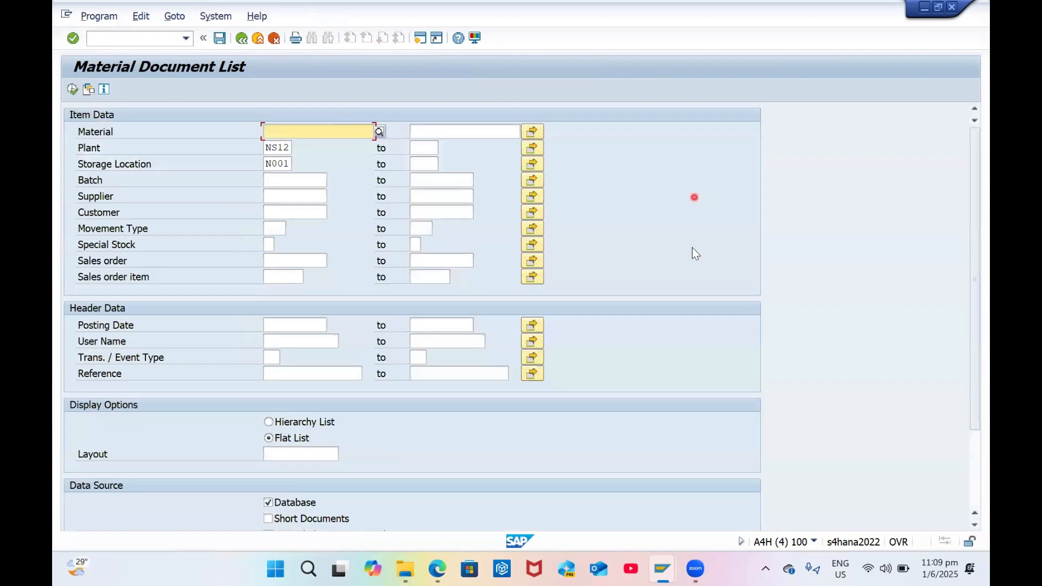
click(318, 131)
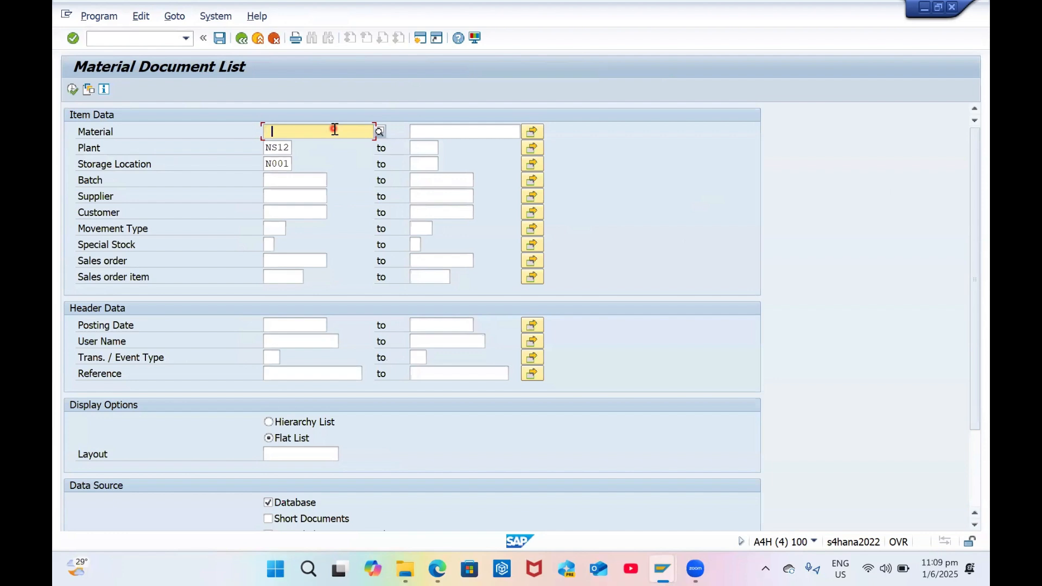
text(6000000090)
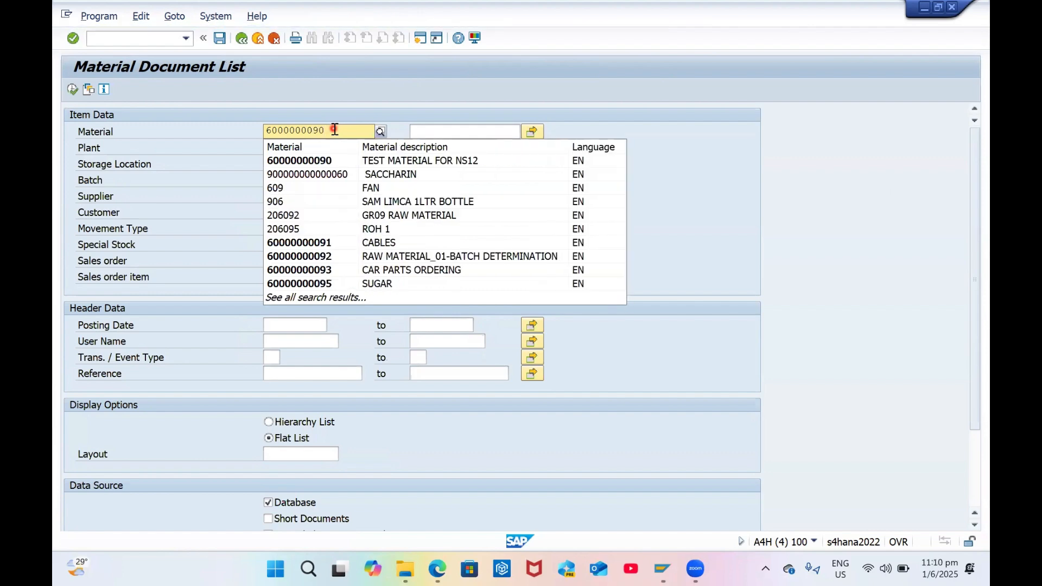
click(299, 160)
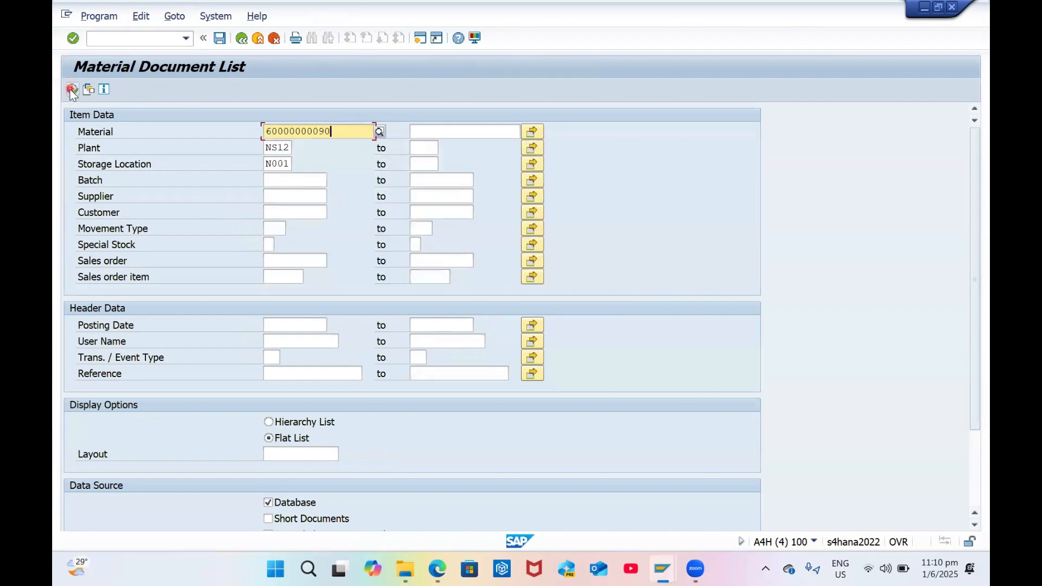
click(295, 324)
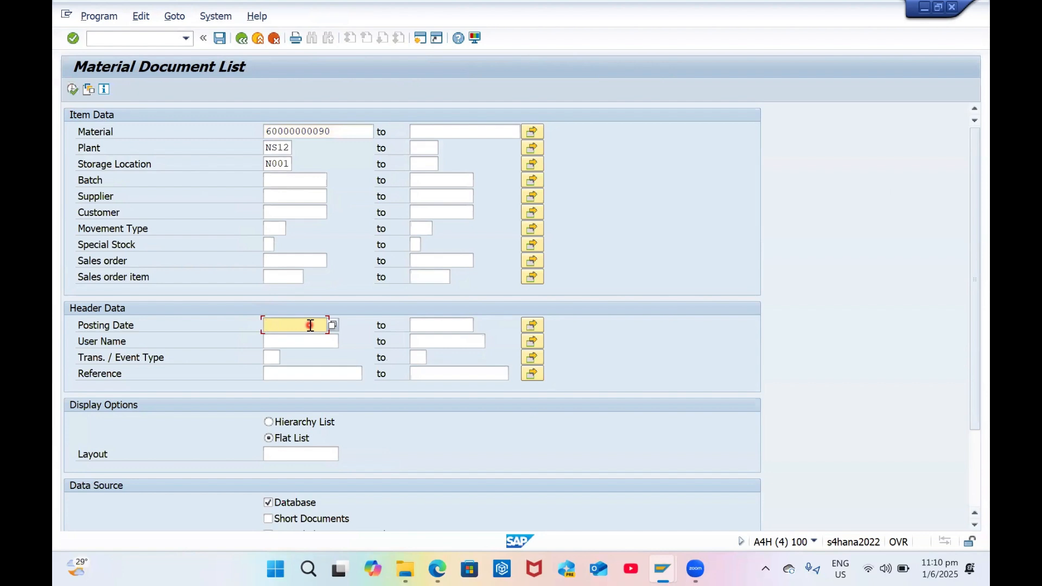
text(01.06.2025)
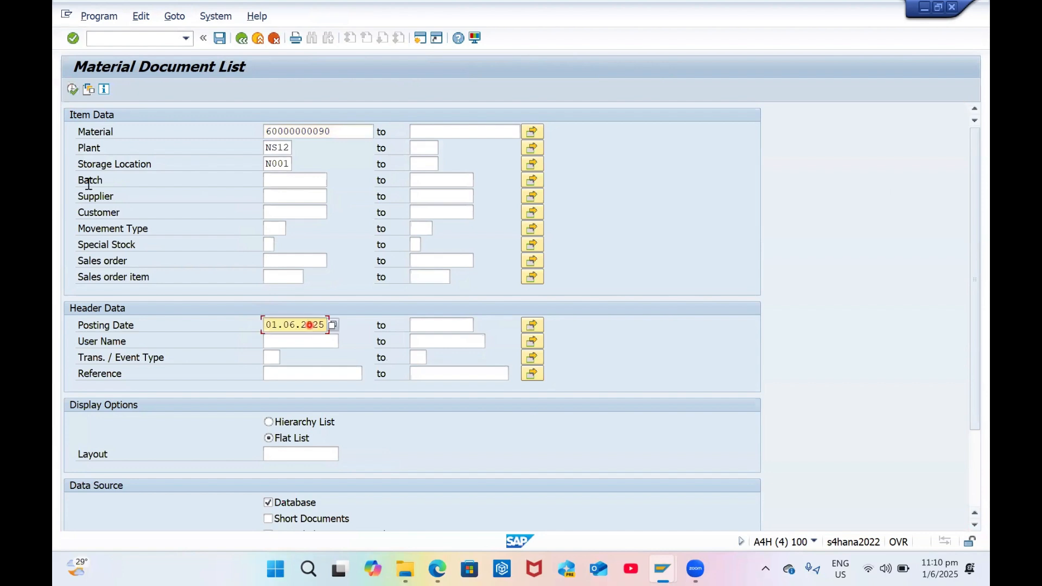
click(72, 88)
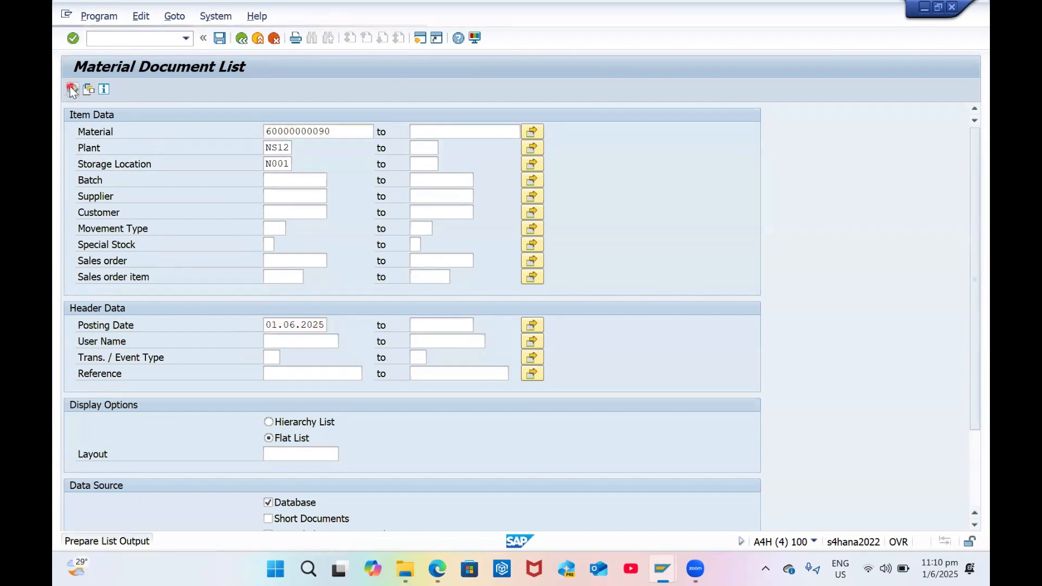
Step: Display material document 1000573 (movement 701, 2 EA) from the MB51 result list
click(72, 89)
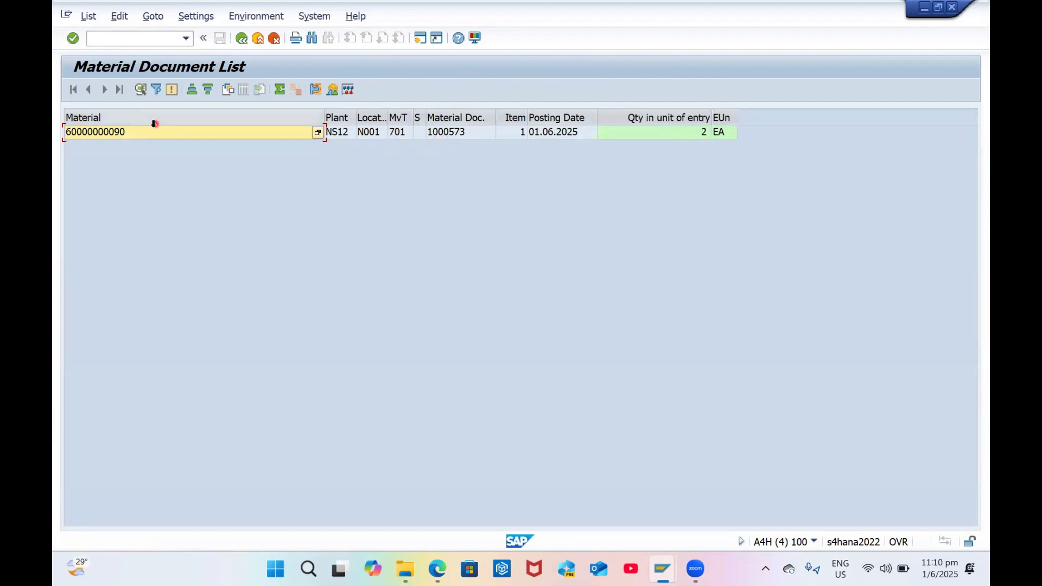
click(460, 132)
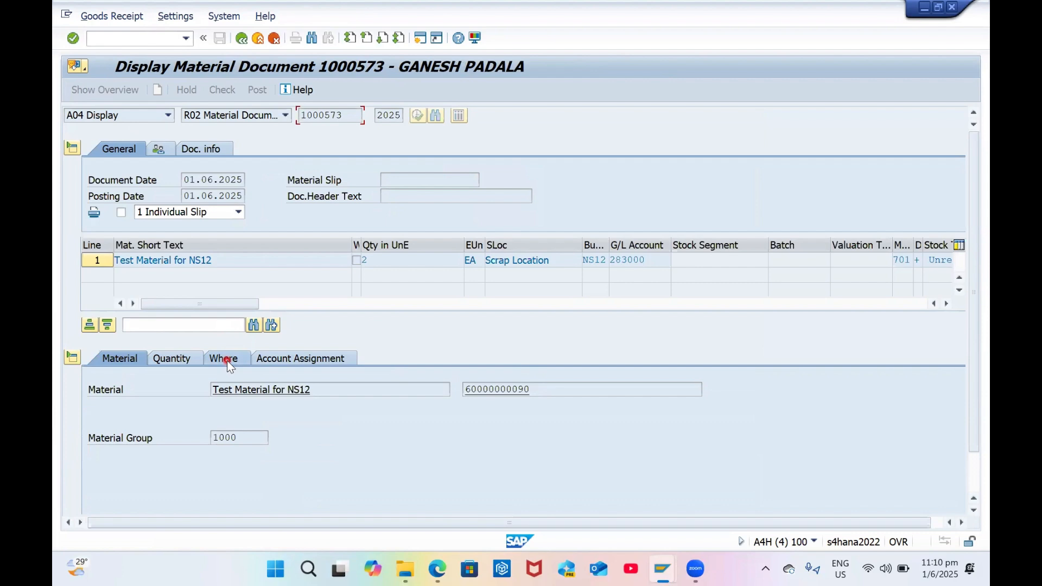
Step: Review the item's Where, Account Assignment and Quantity details (G/L 283000, amount 501.33), then return to Easy Access
click(224, 358)
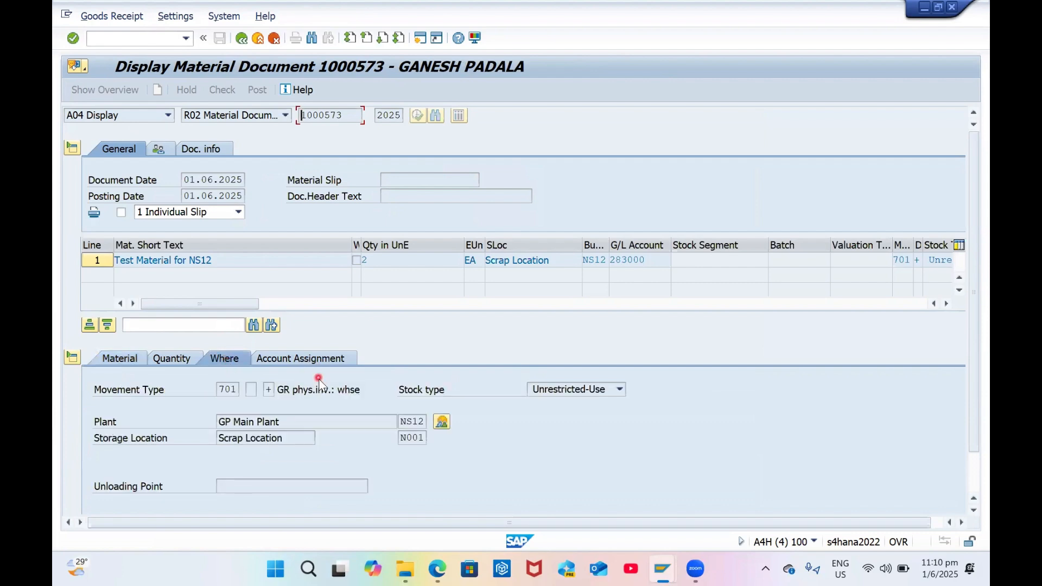
click(300, 358)
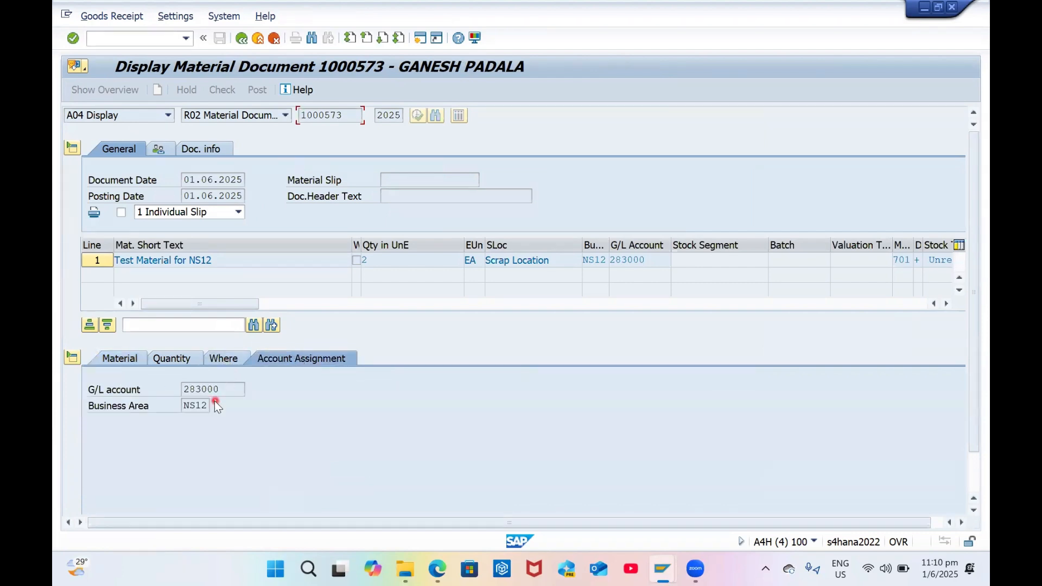
click(172, 358)
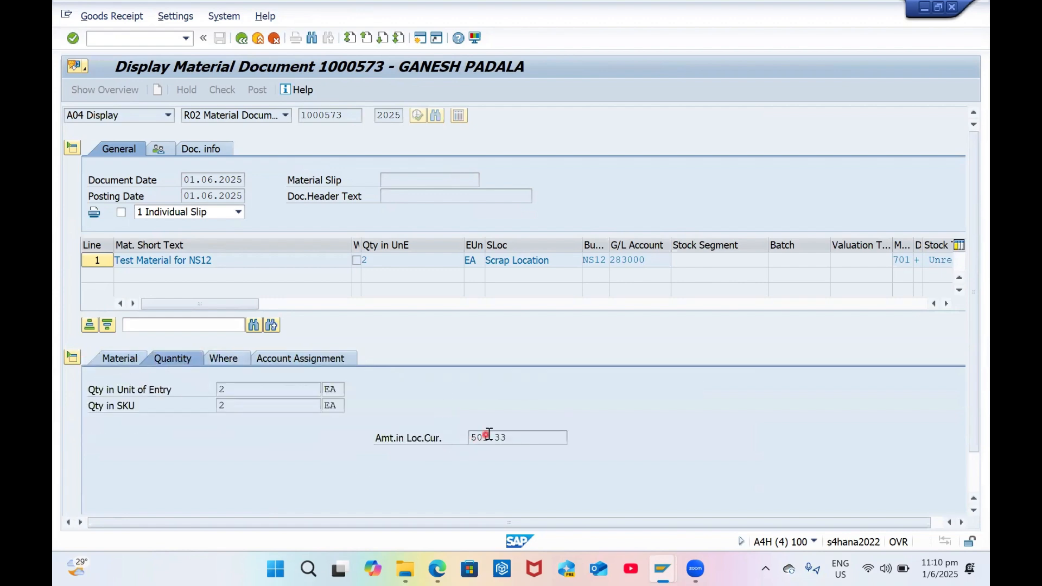
click(229, 356)
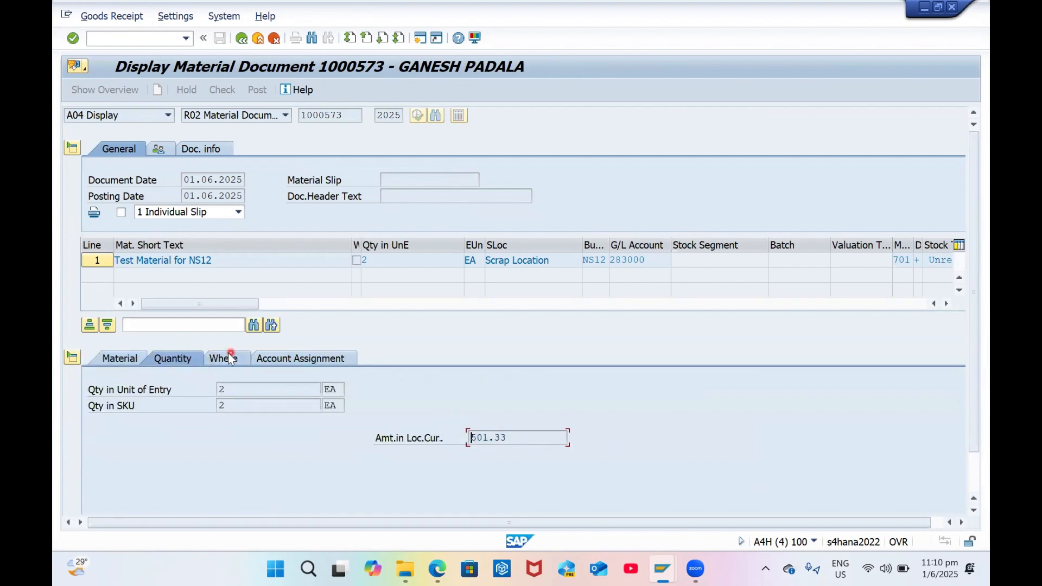
click(225, 358)
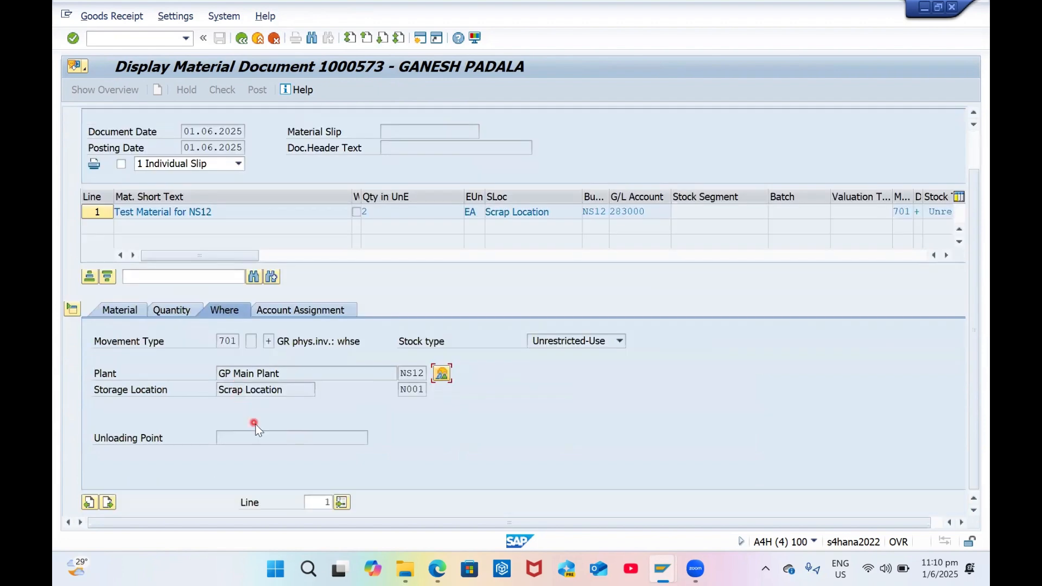
click(291, 437)
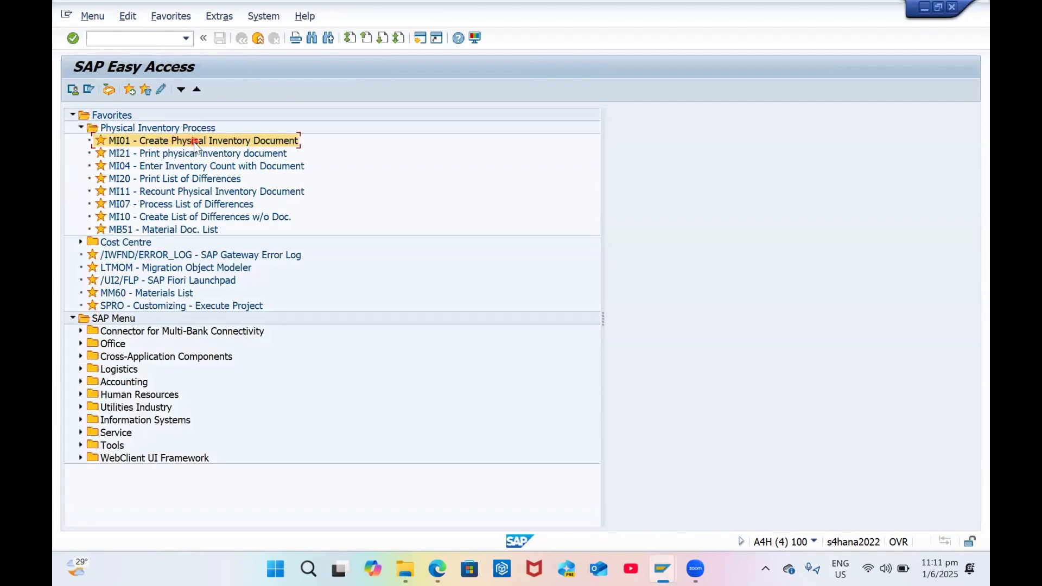
Step: Browse the physical inventory favourites and insert a second MI04 Enter Inventory Count with Document entry
click(197, 153)
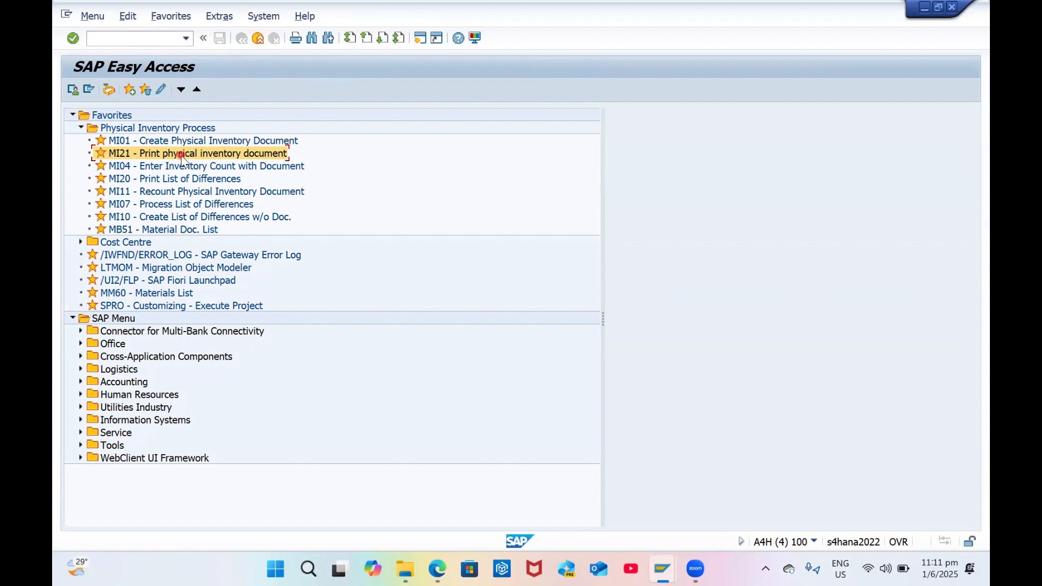
click(207, 165)
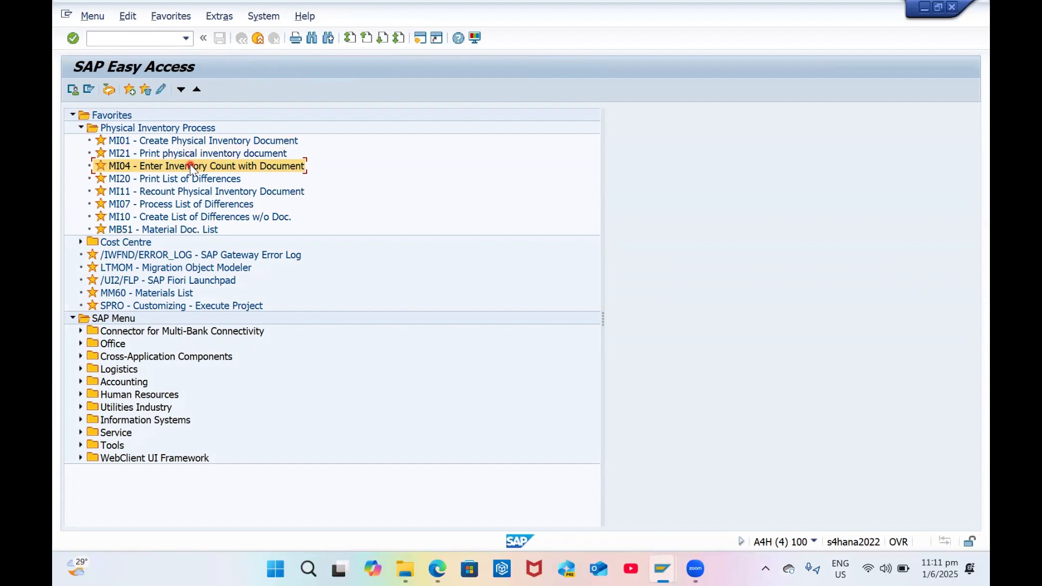
click(175, 178)
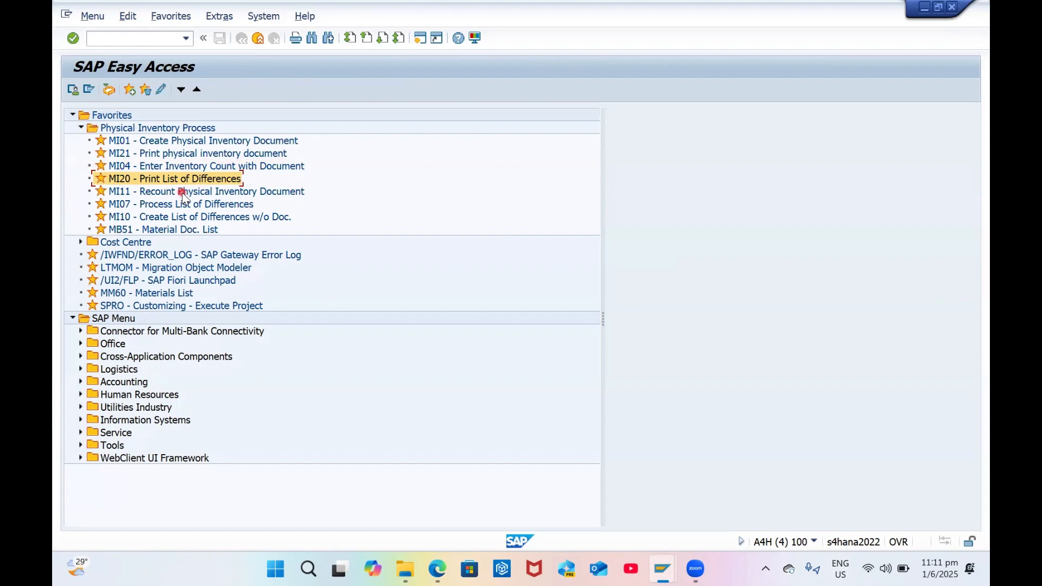
mouse_move(182, 197)
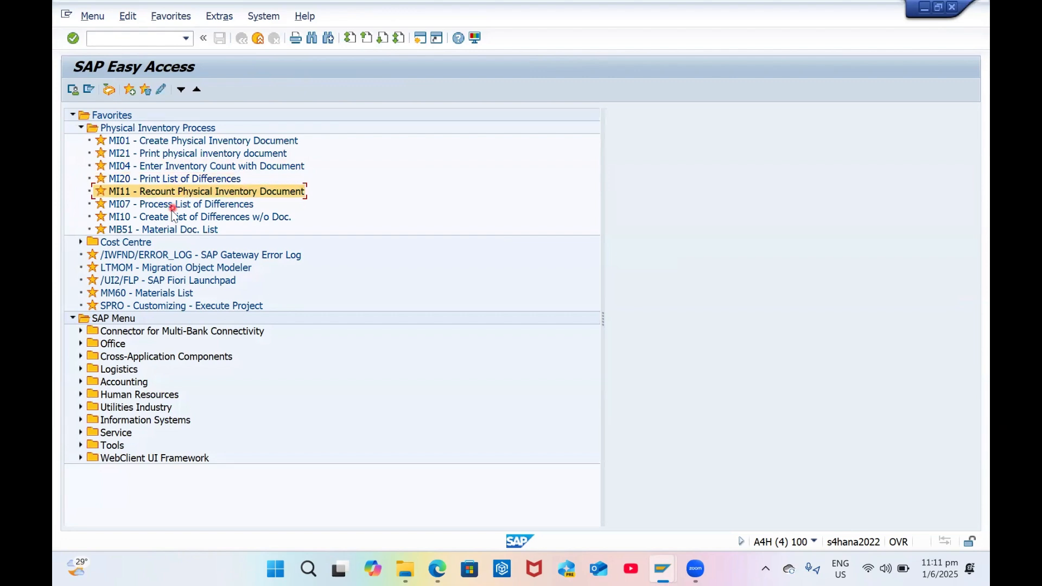
mouse_move(152, 172)
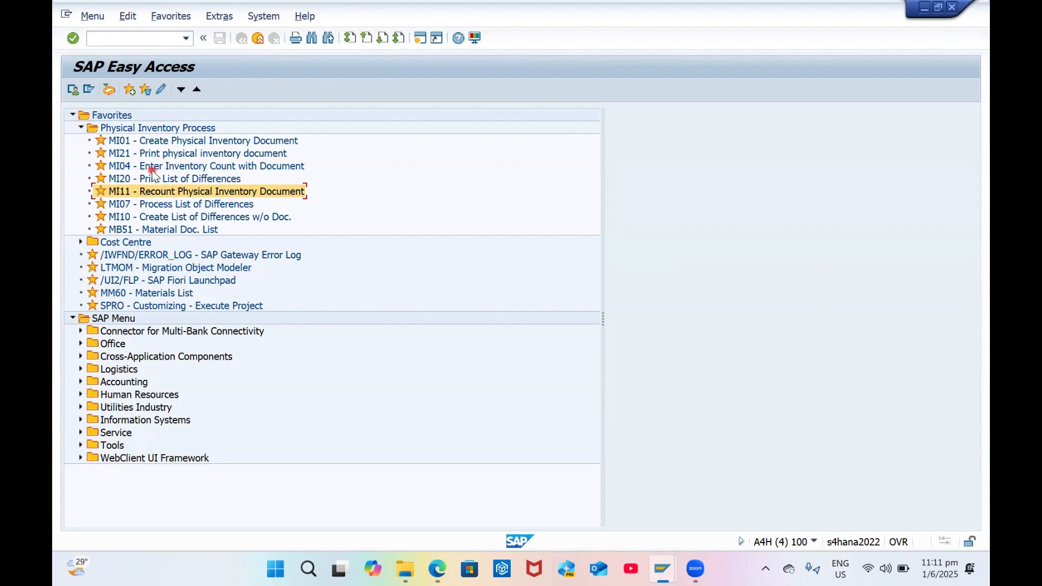
mouse_move(165, 198)
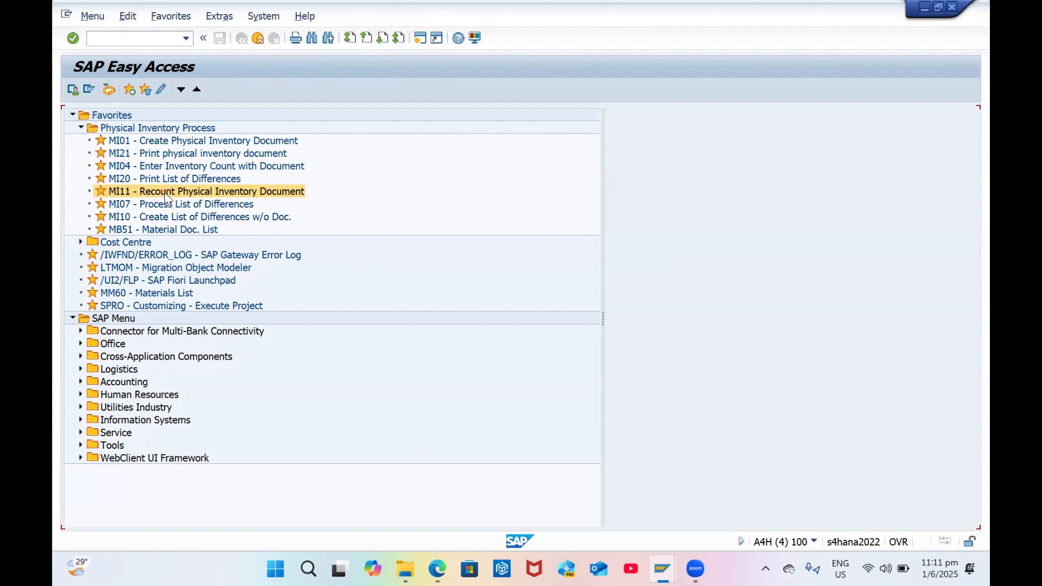
right_click(207, 191)
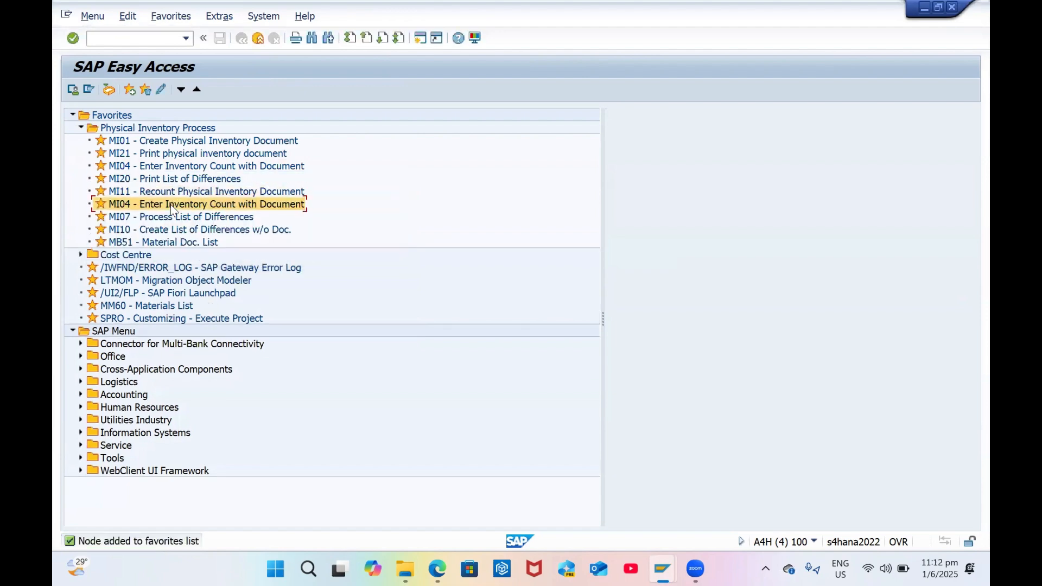
click(185, 217)
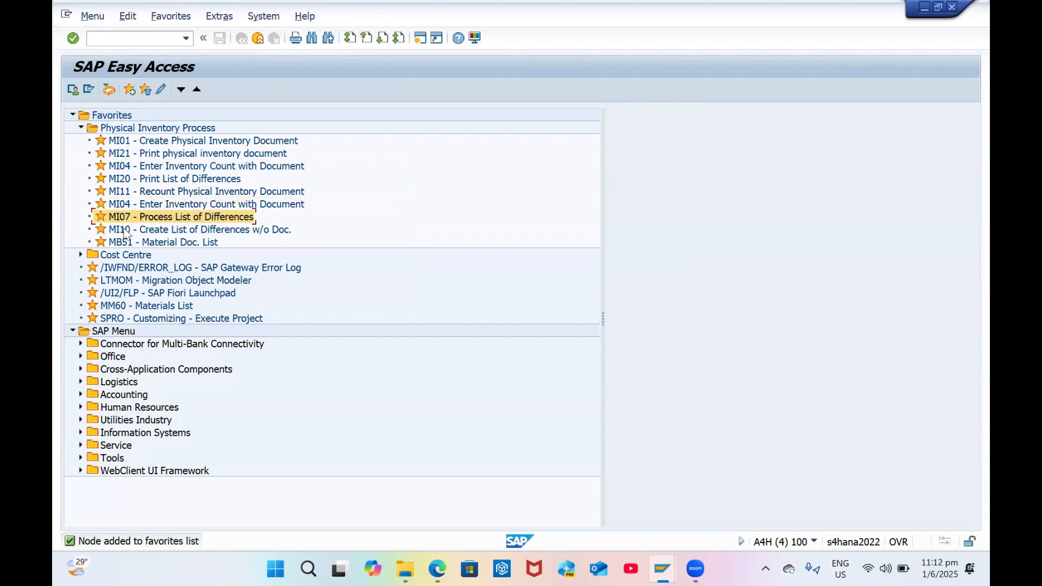
click(204, 229)
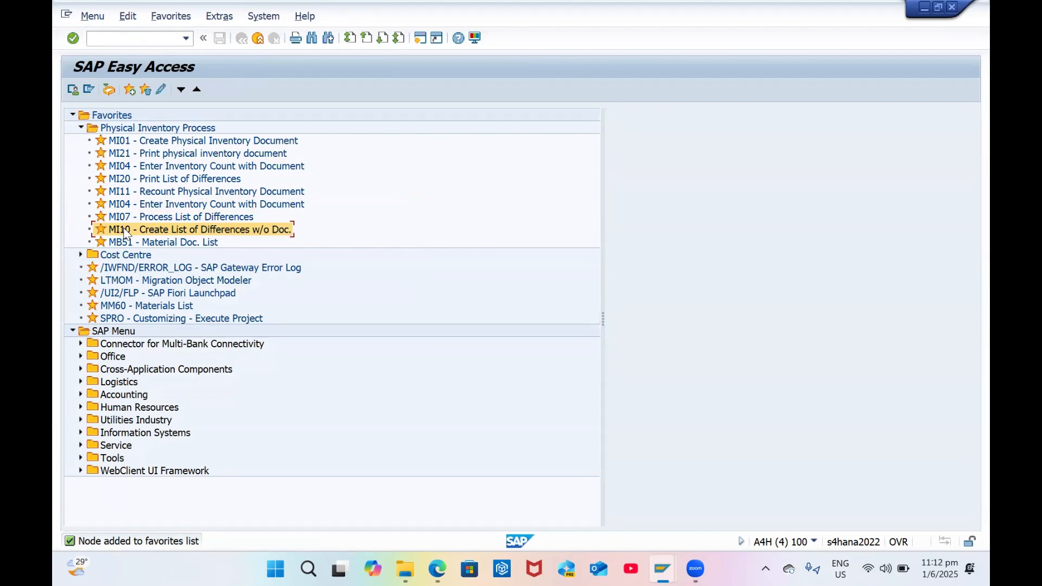
mouse_move(127, 132)
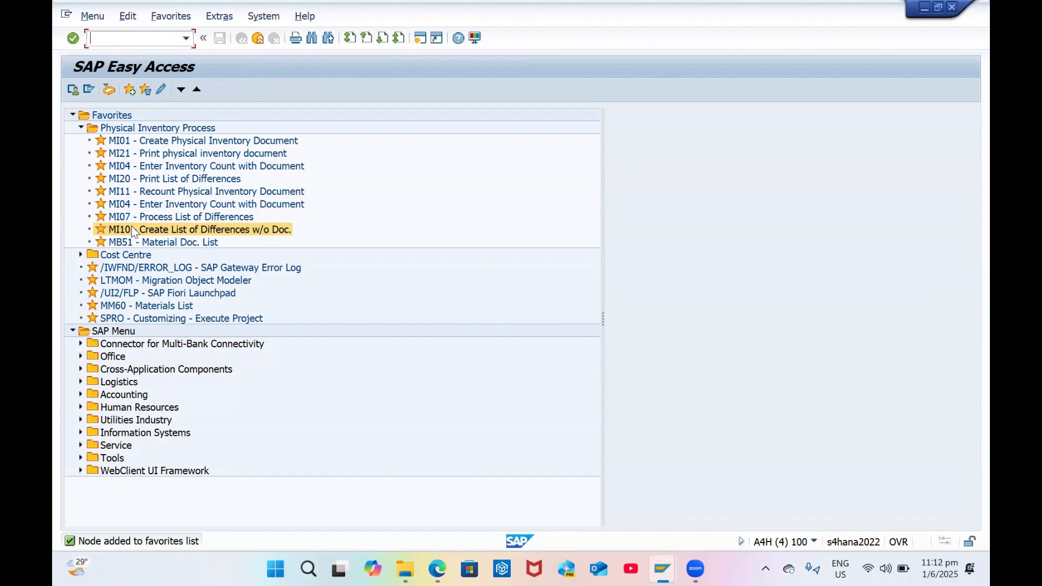
mouse_move(156, 194)
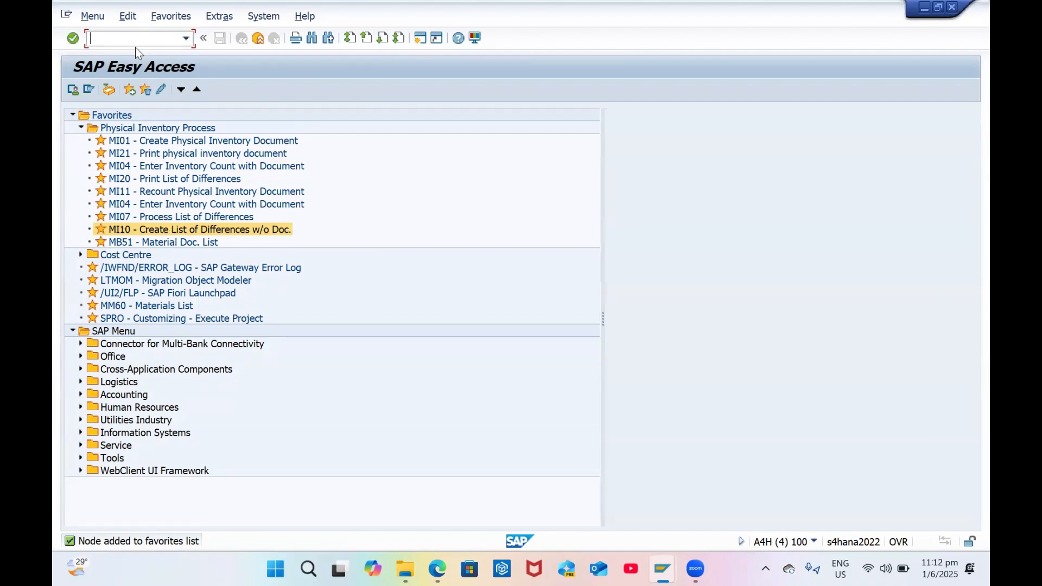
Step: Display physical inventory document 1000572 in MI03, view its counted/adjusted items and header, then go back
text(/NMIO)
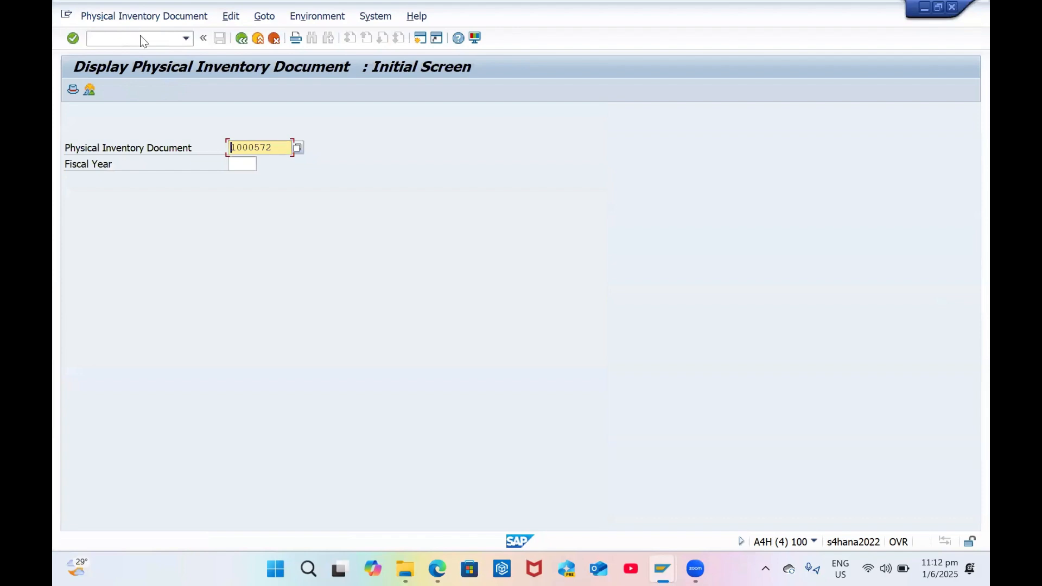
key(Enter)
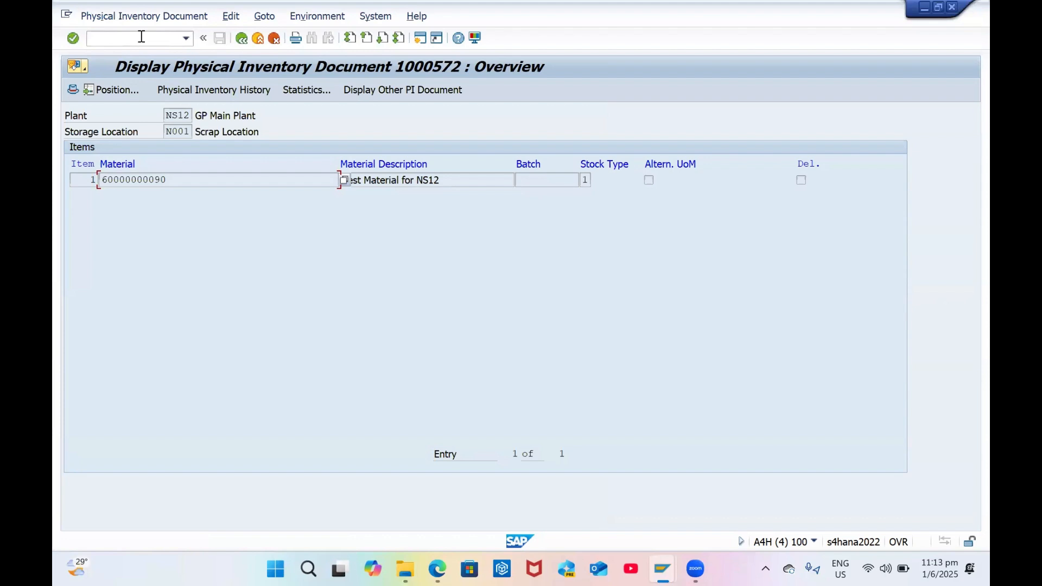
mouse_move(108, 114)
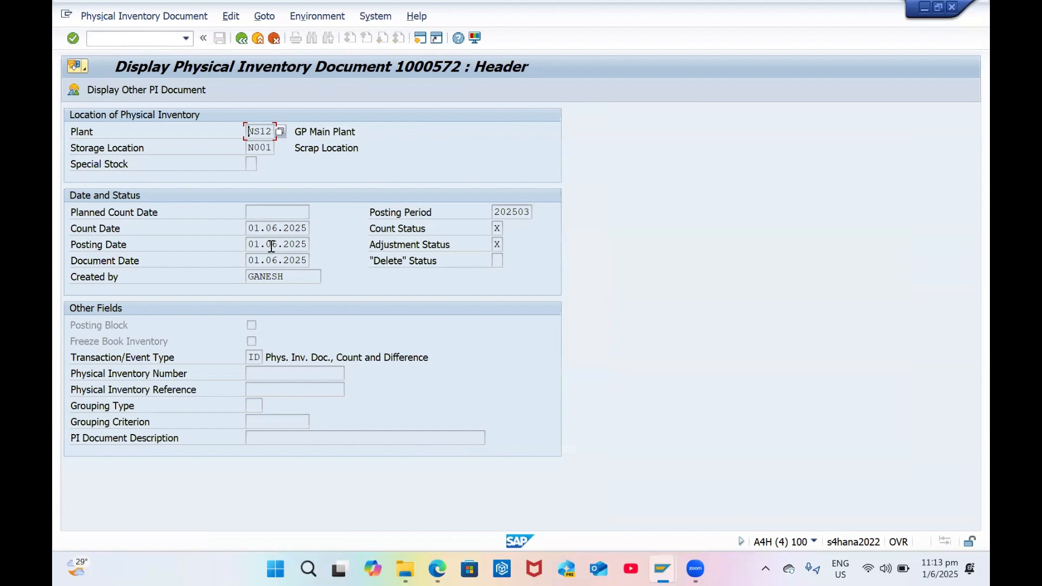
mouse_move(369, 217)
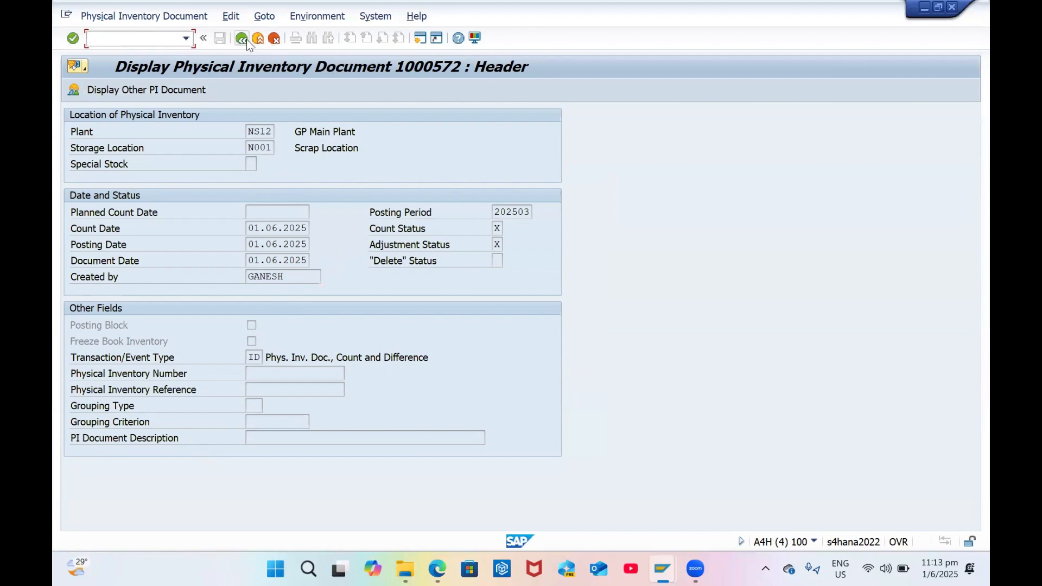
click(241, 38)
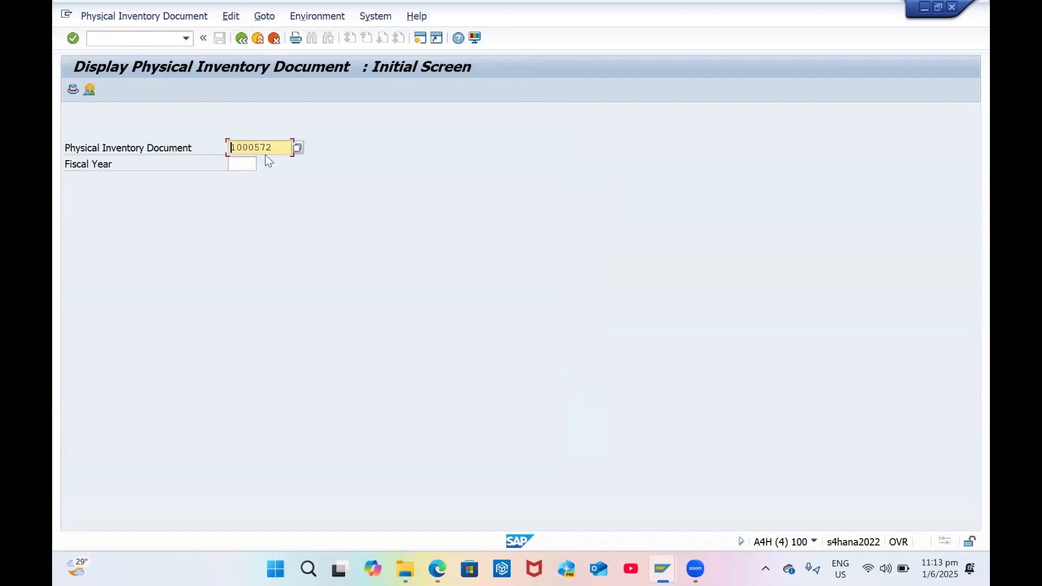
click(132, 38)
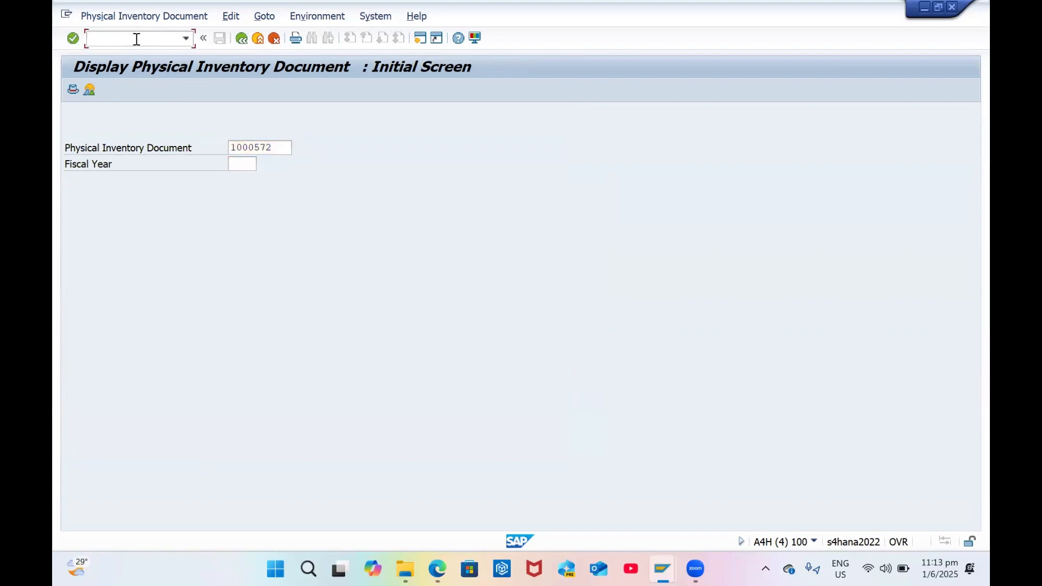
Step: Query table IKPF in SE16N for physical inventory document 1000572, fiscal year 2025
text(/N)
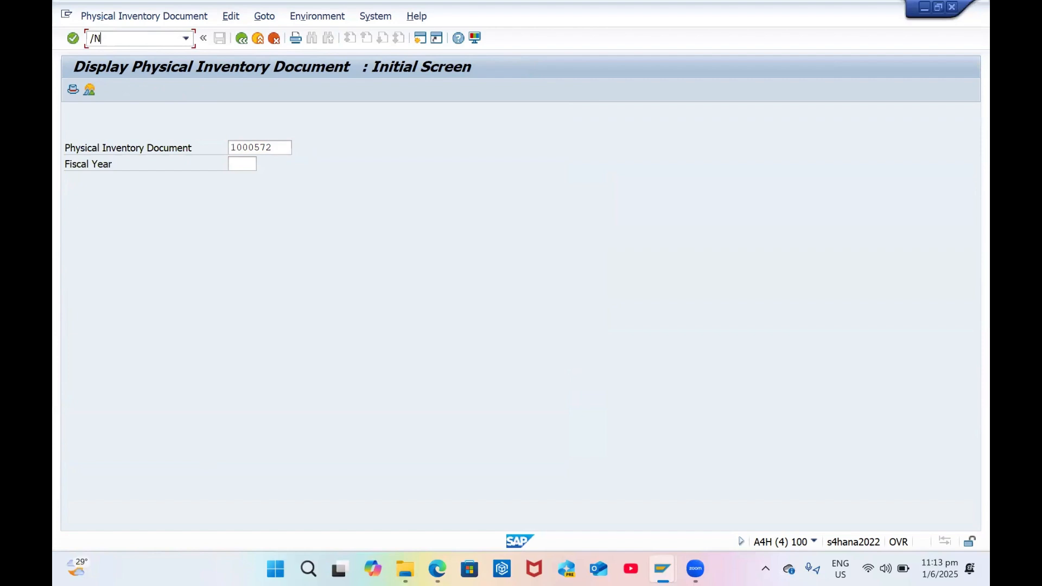
text(SE16N)
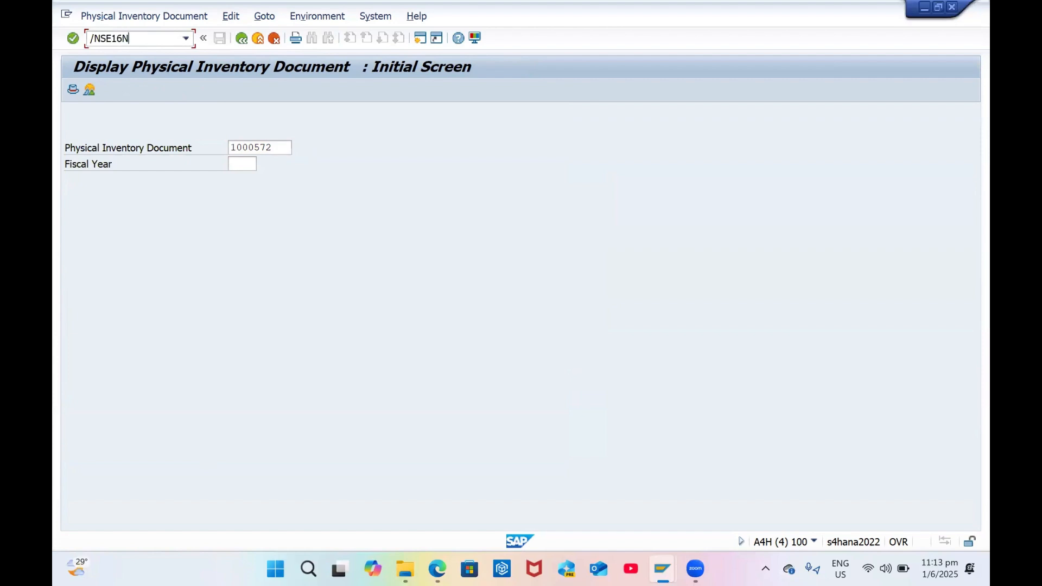
key(Enter)
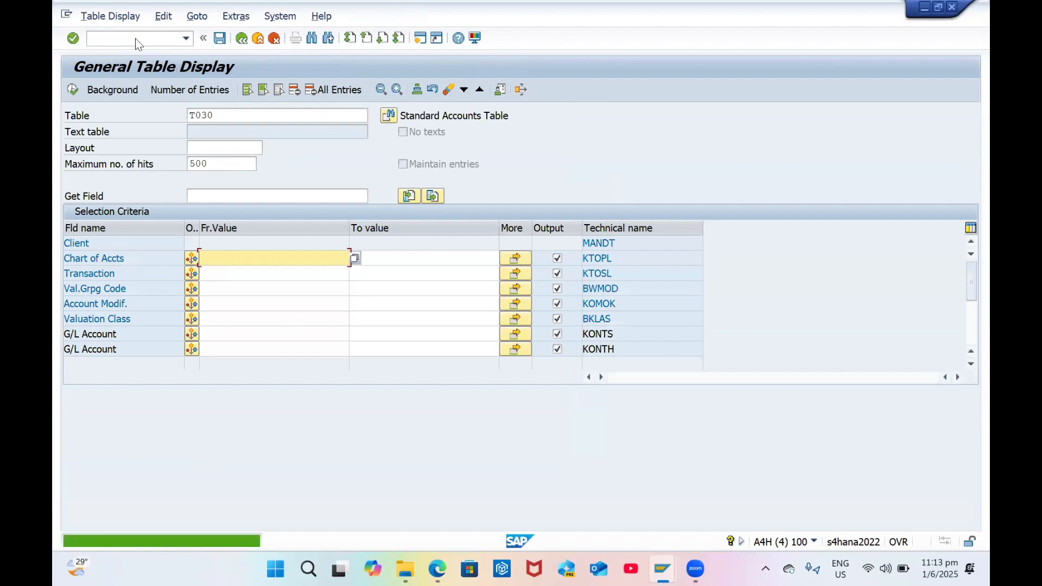
click(276, 115)
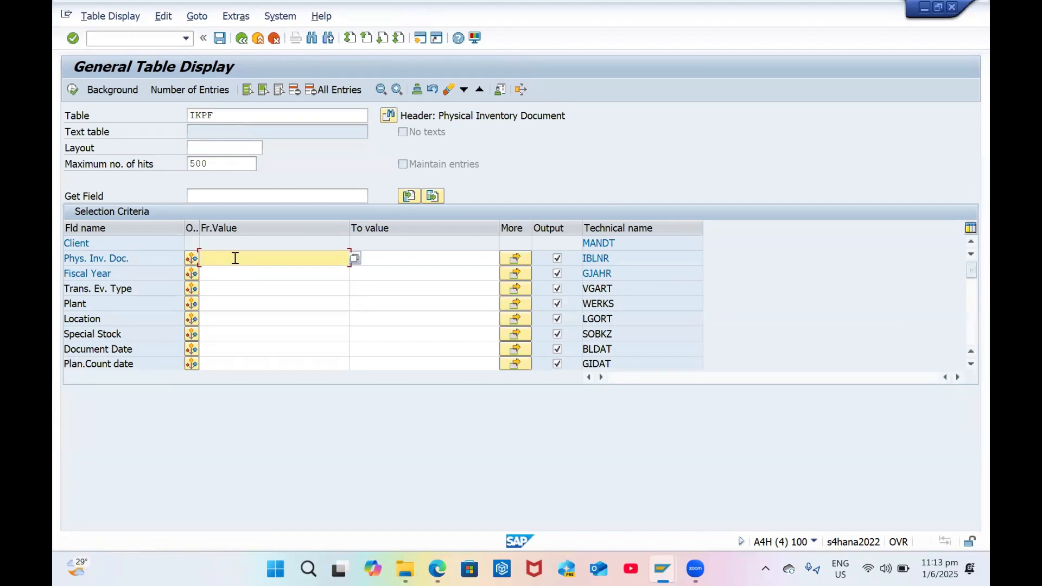
text(1000572)
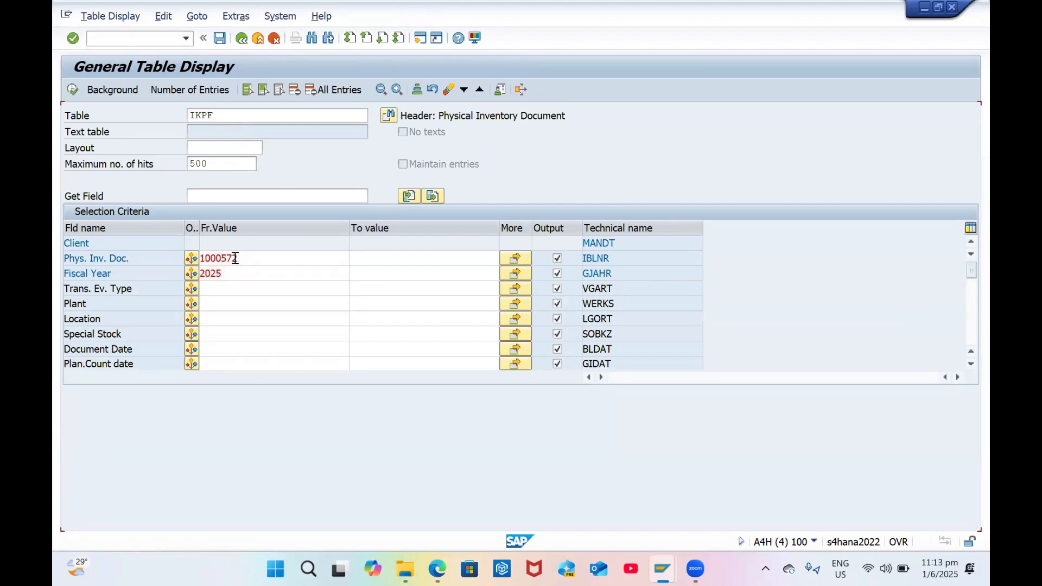
click(71, 89)
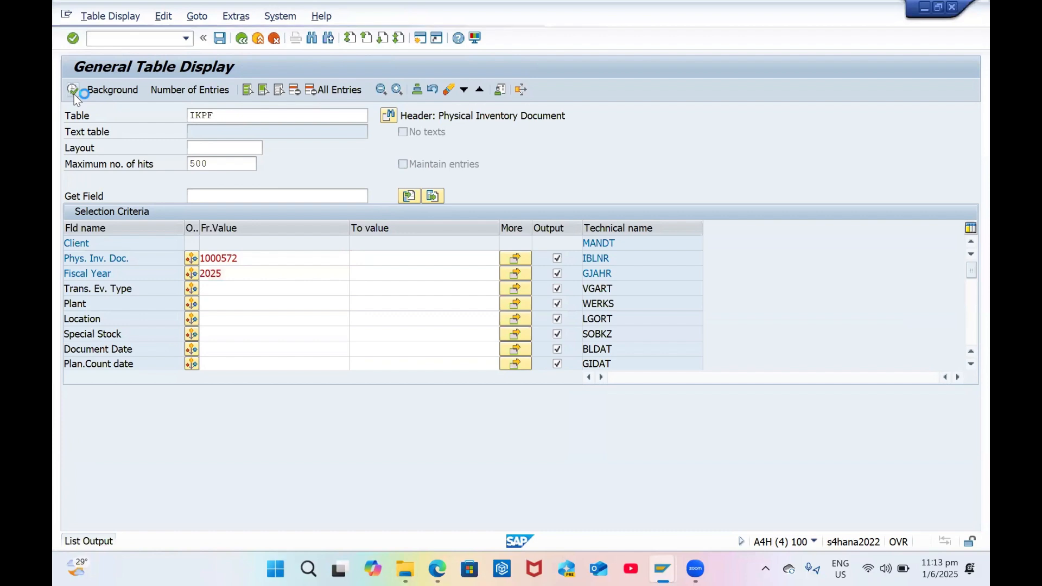
Step: Inspect the IKPF entry's plant NS12, location N001, count date and user, then return to Easy Access
click(73, 90)
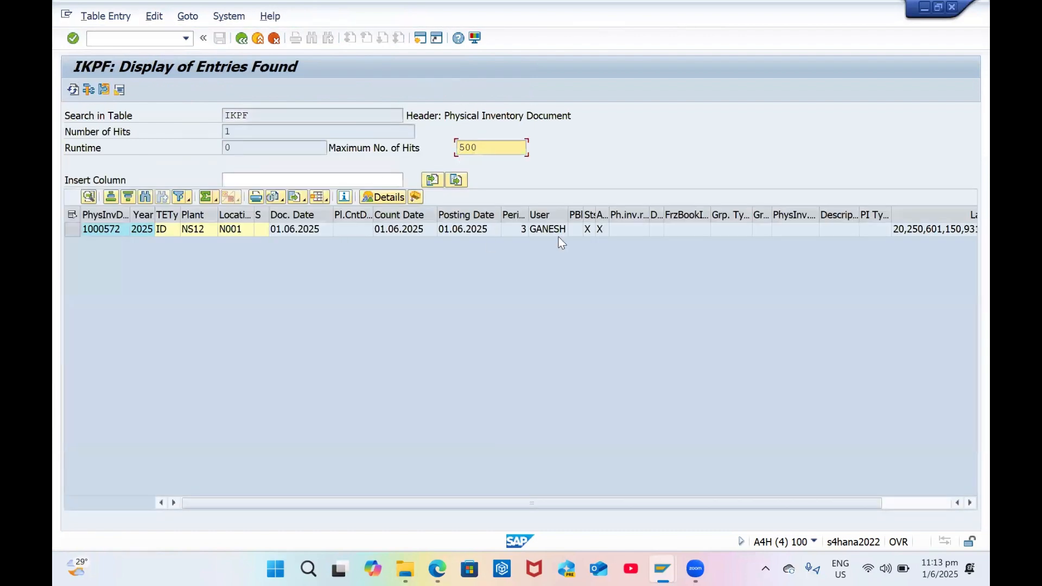
click(398, 229)
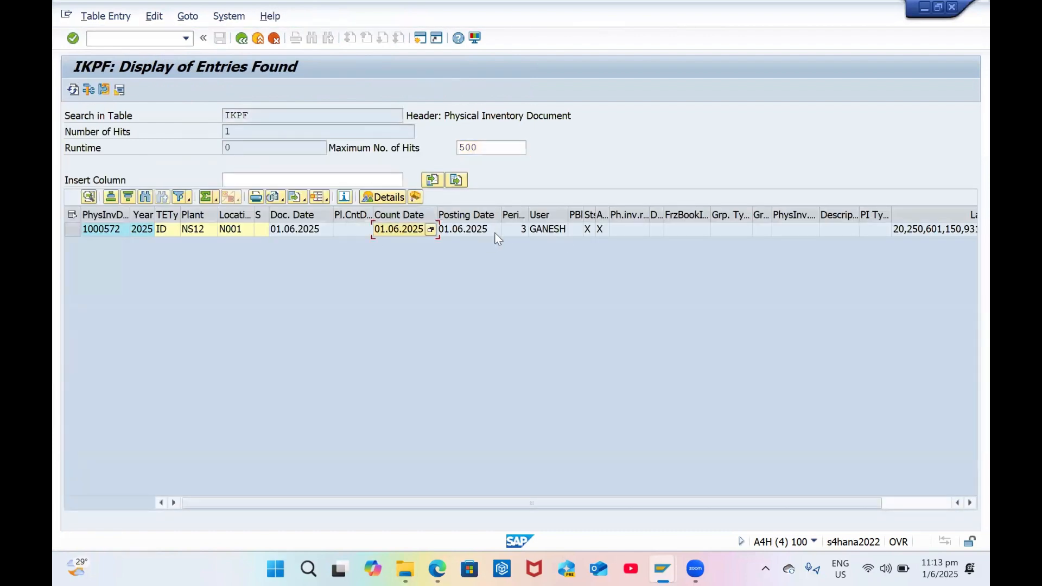
click(545, 229)
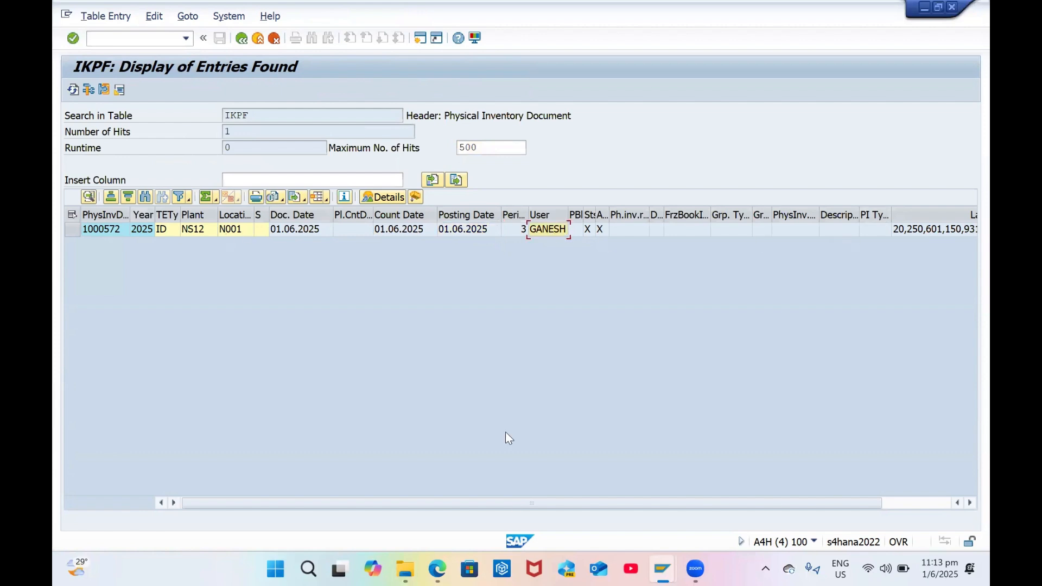
scroll(right, 3)
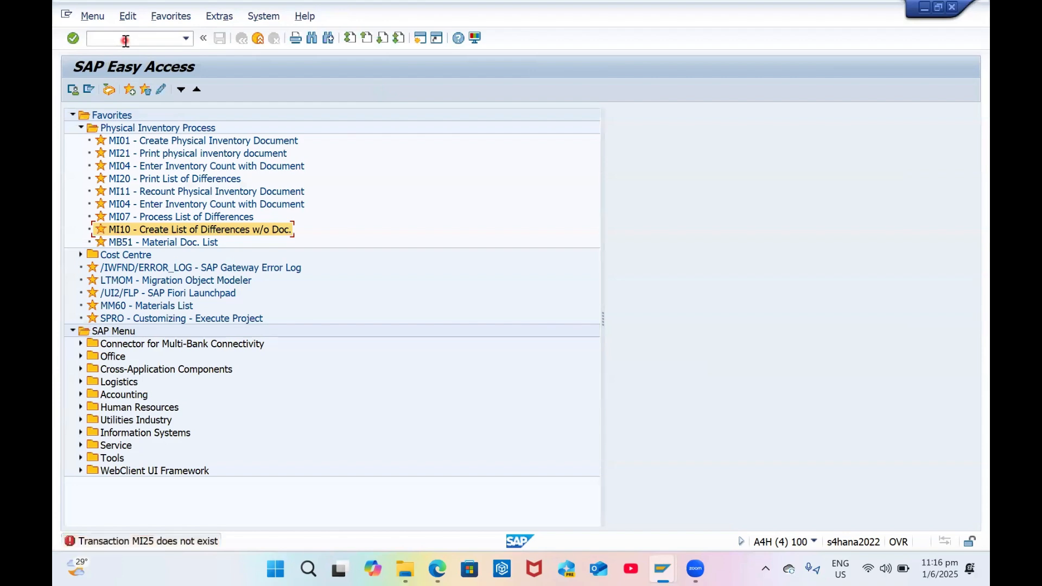
Step: Run the MI24 physical inventory list for NS12/N001 with material and document fields cleared
text(MI)
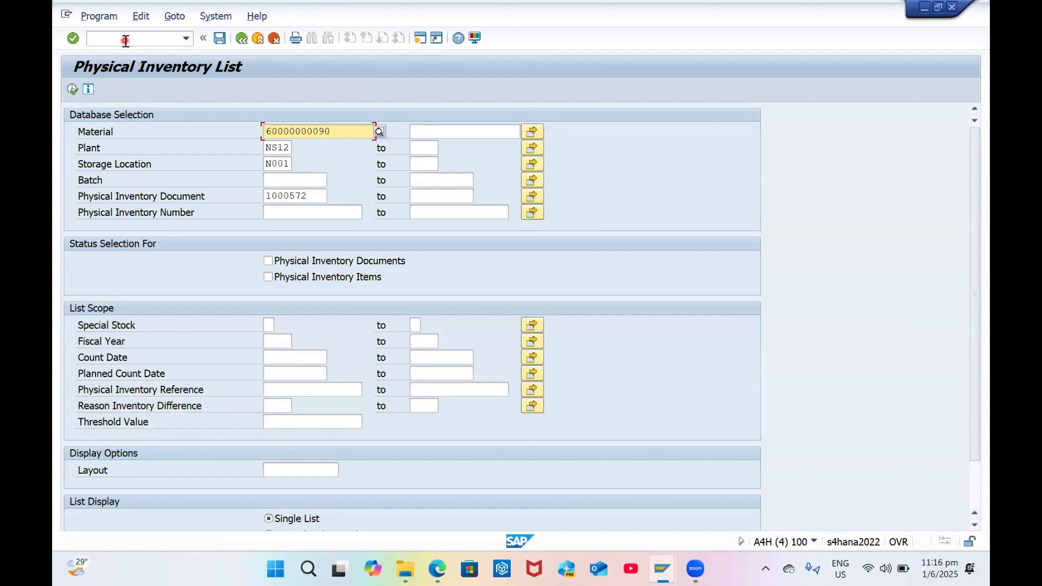
click(294, 195)
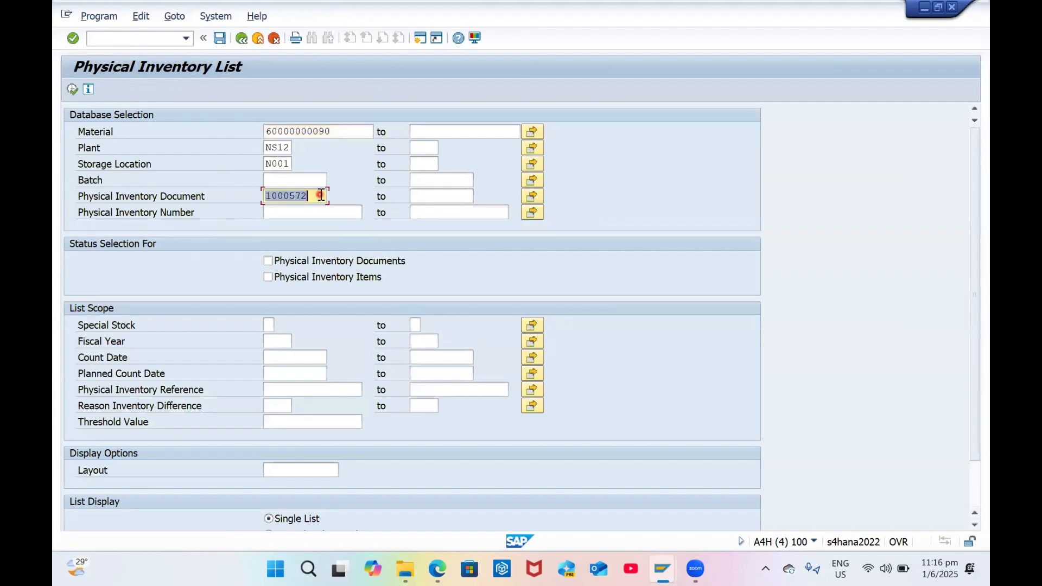
click(318, 131)
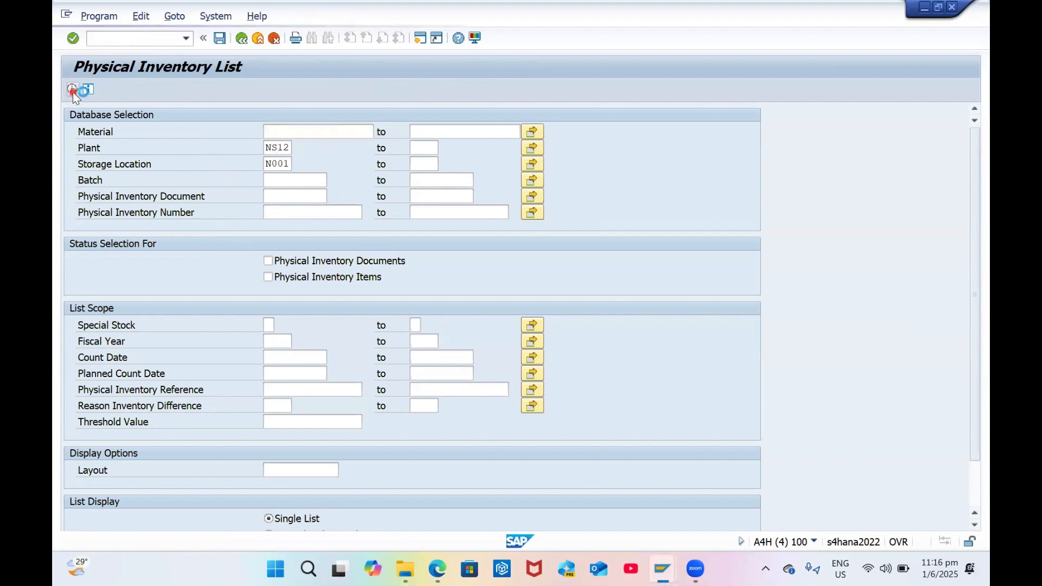
click(72, 90)
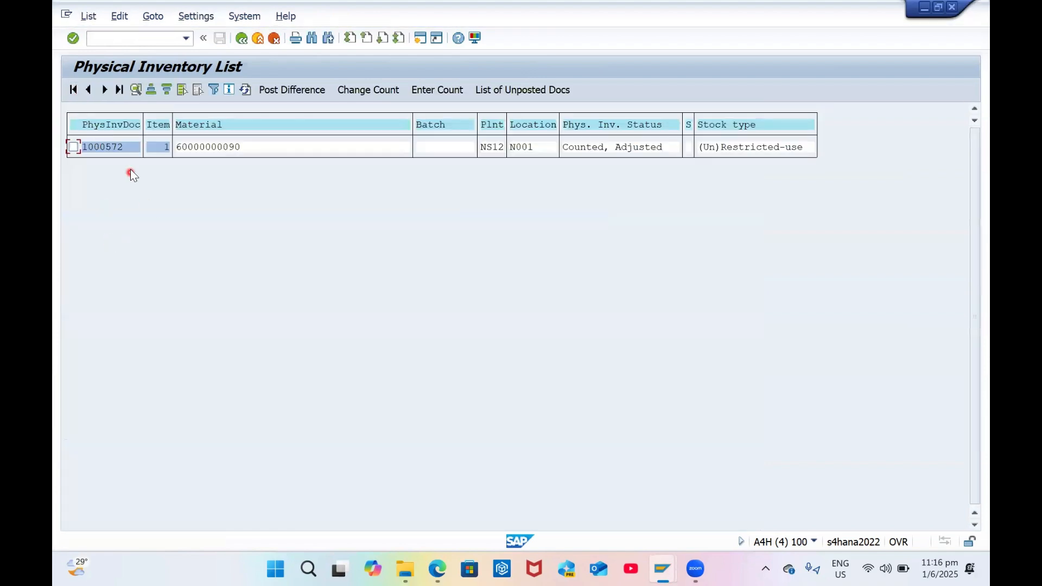
mouse_move(757, 159)
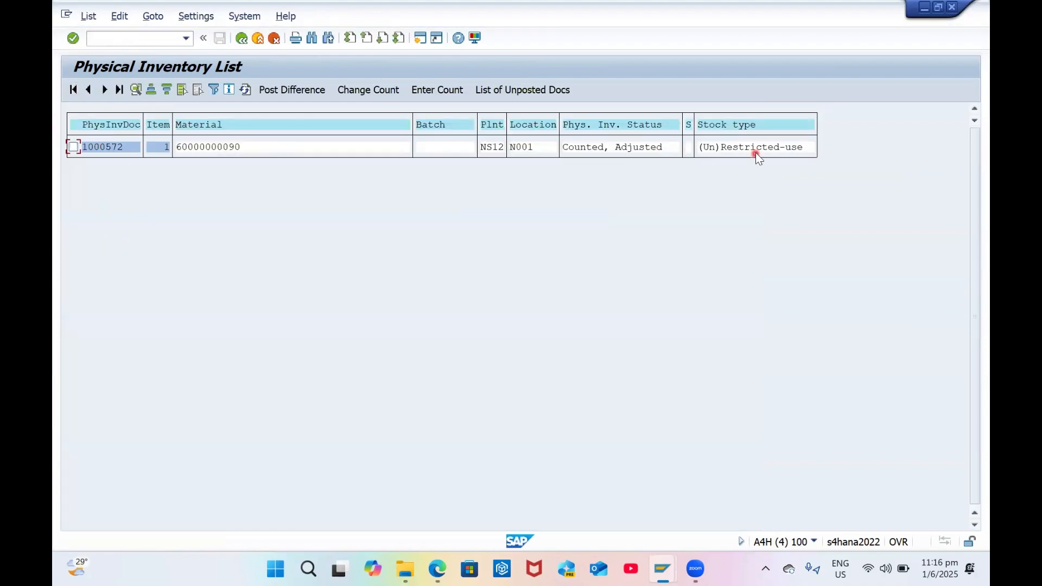
mouse_move(588, 153)
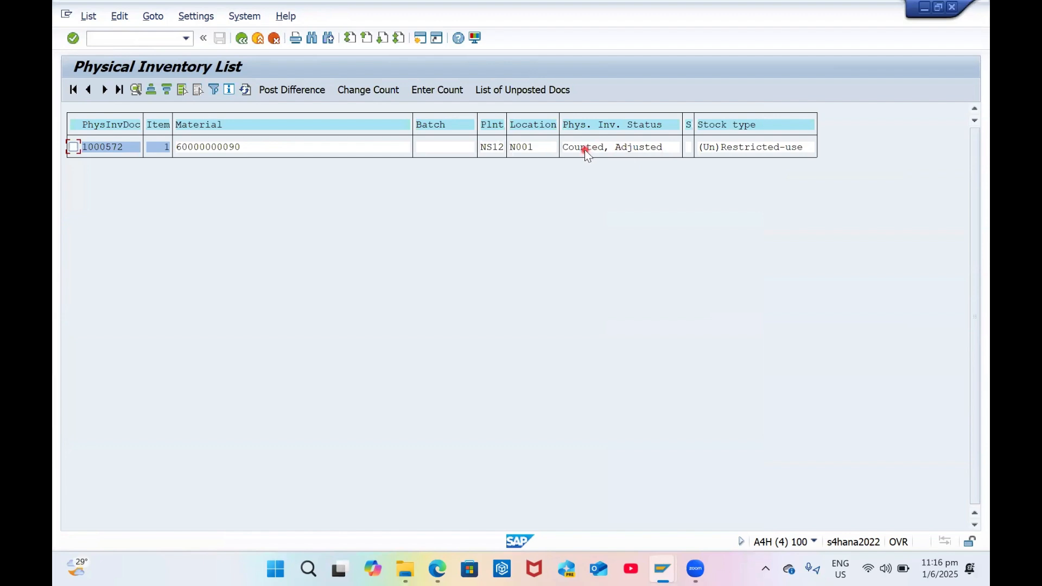
Step: Confirm document 1000572 item 1 shows Counted, Adjusted, then return to the selection screen
click(241, 38)
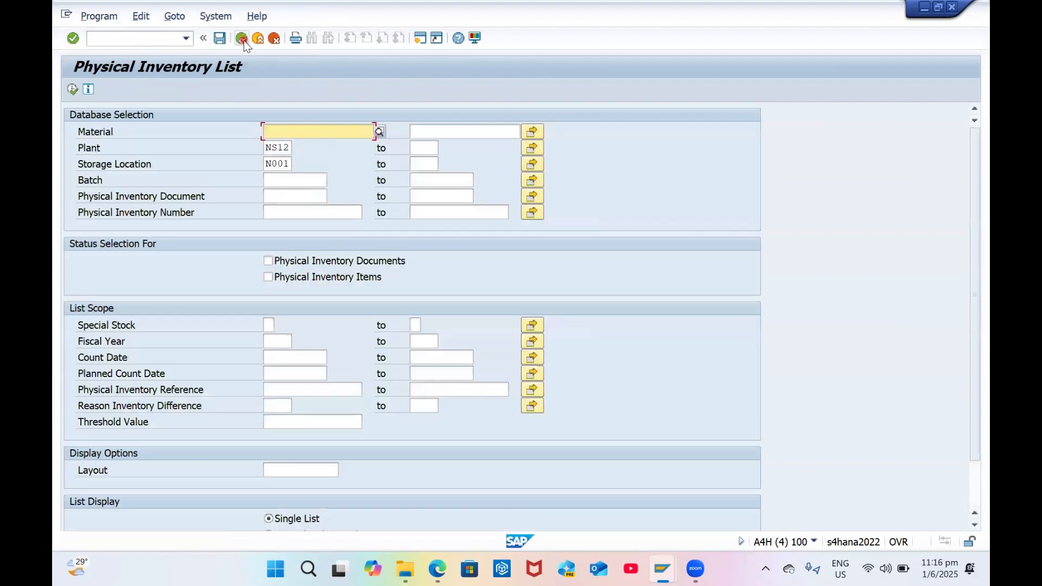
click(294, 372)
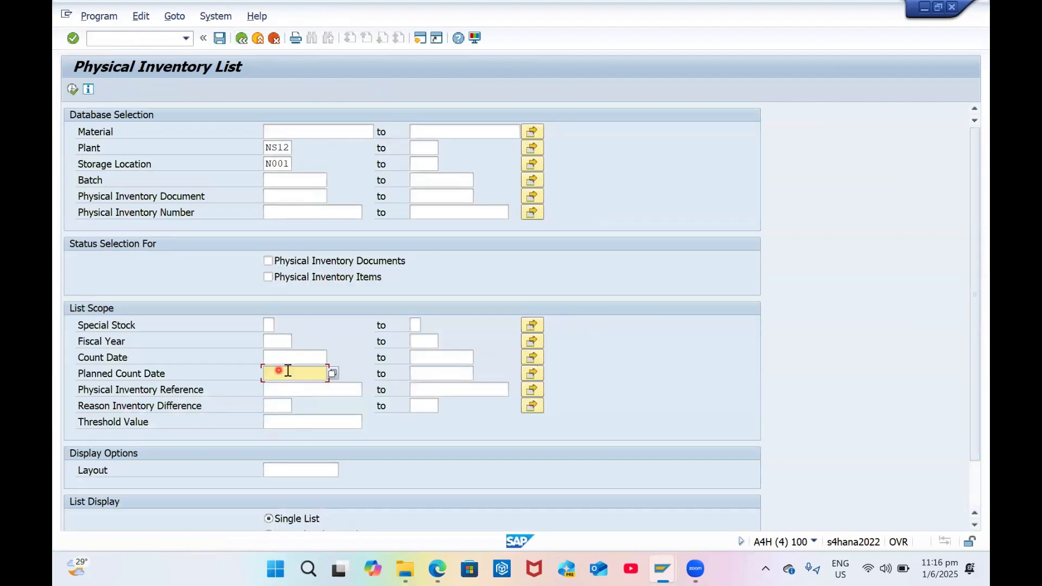
click(294, 357)
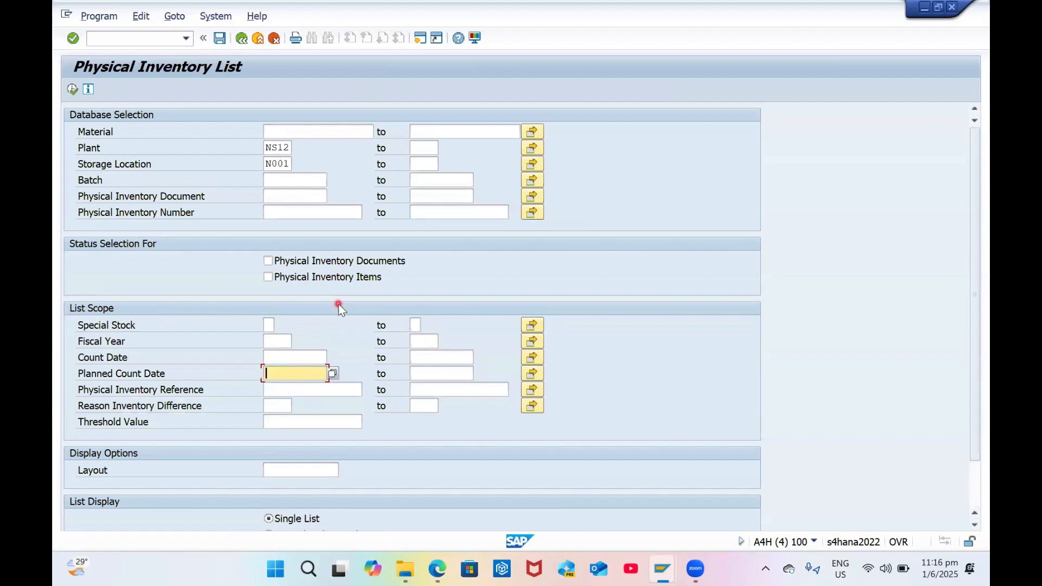
mouse_move(195, 244)
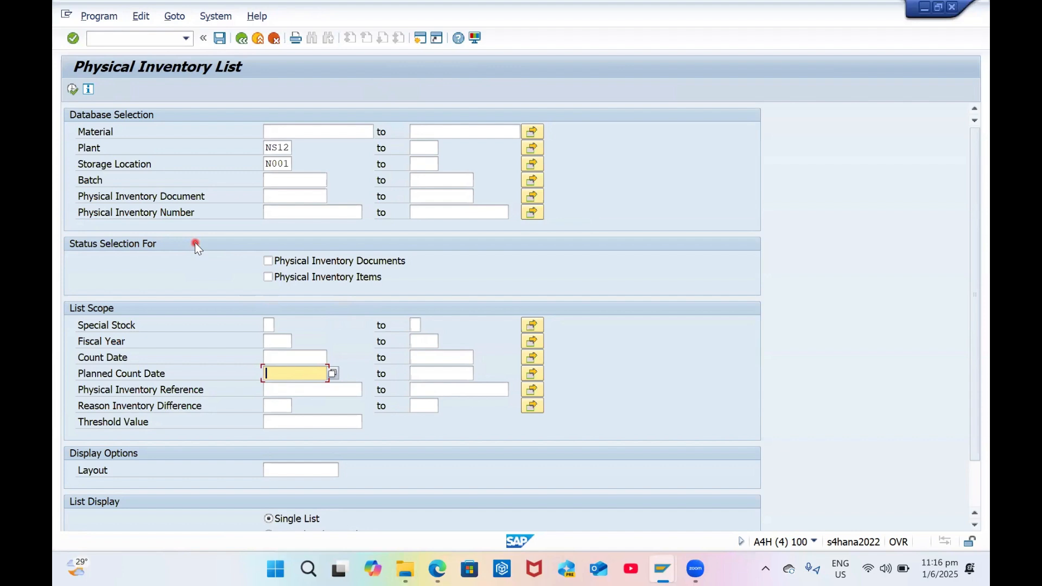